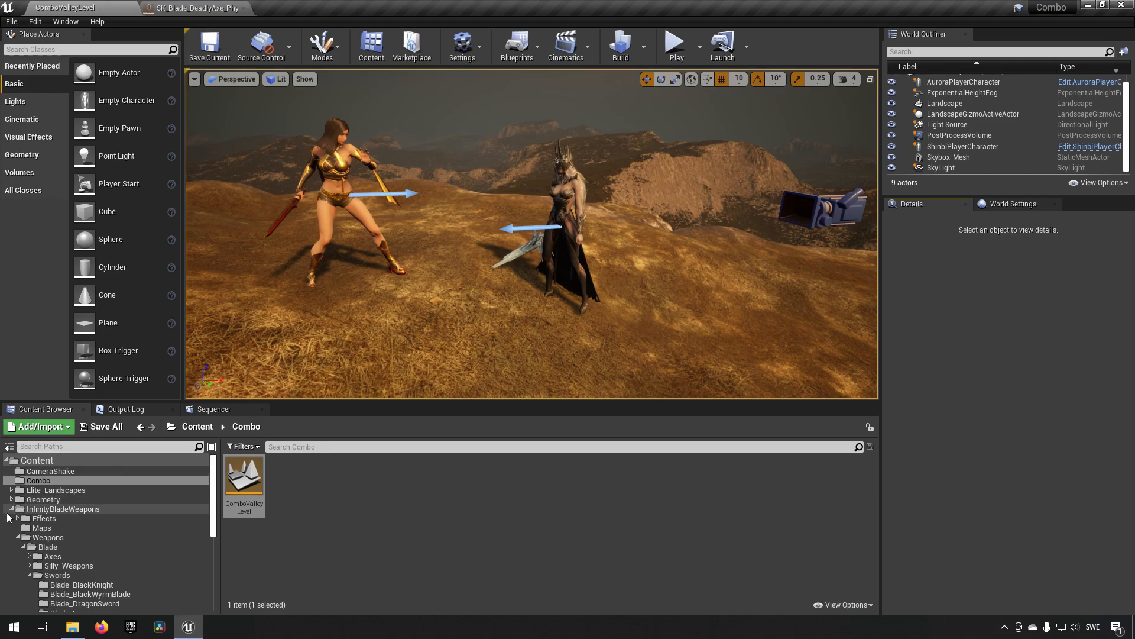
Open the empty WeaponPickup folder under InfinityBladeWeapons and bring up its create-asset menu
left_click(12, 509)
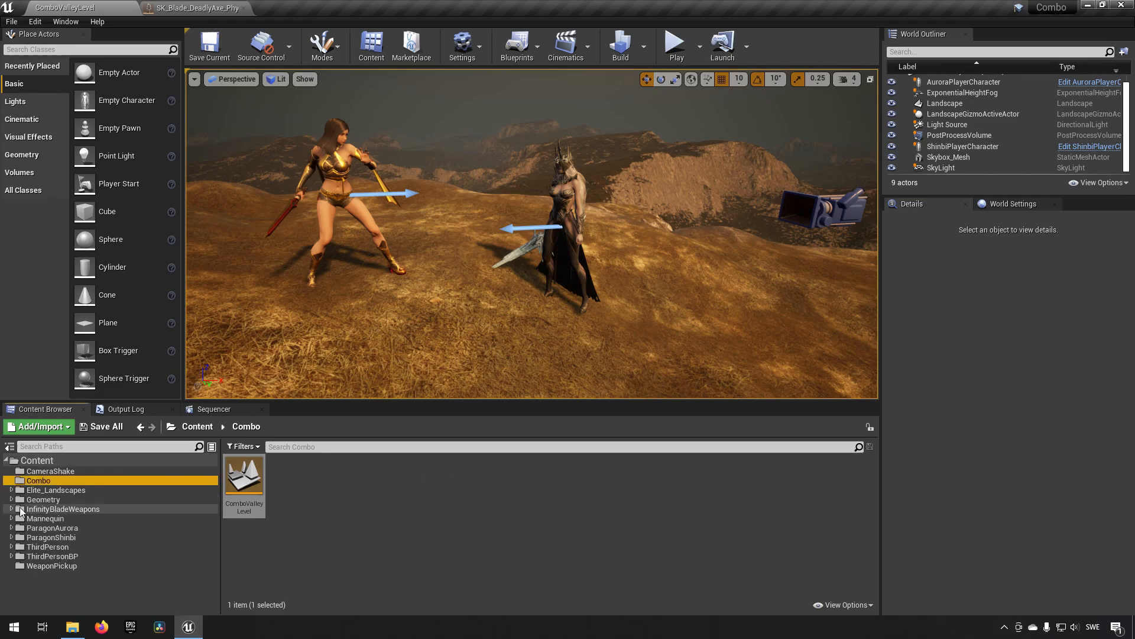
left_click(22, 510)
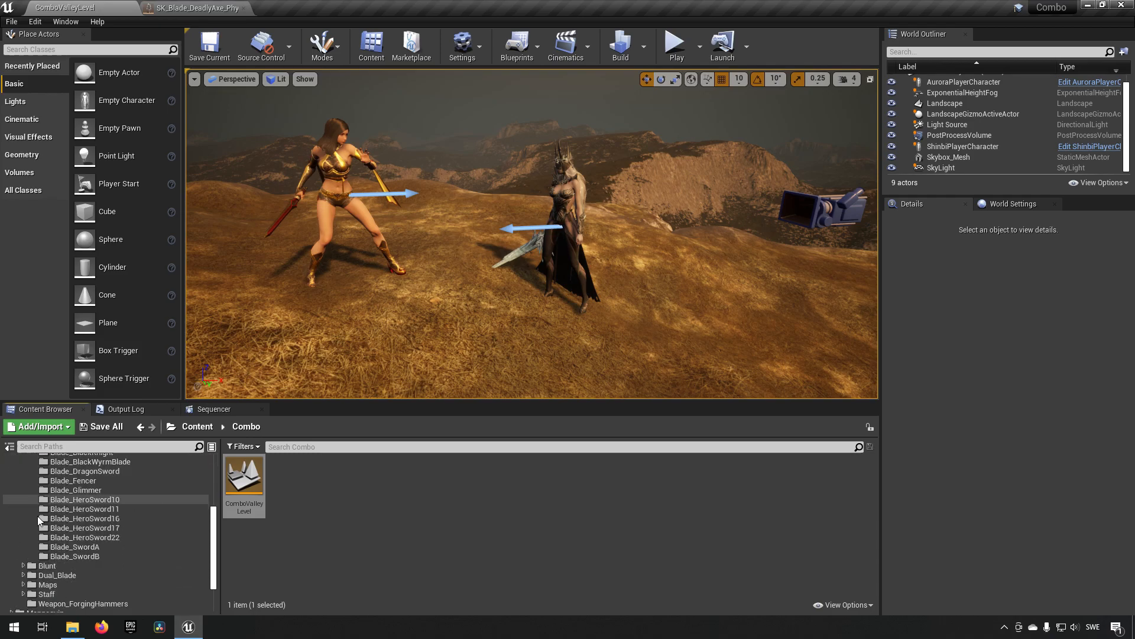
left_click(51, 608)
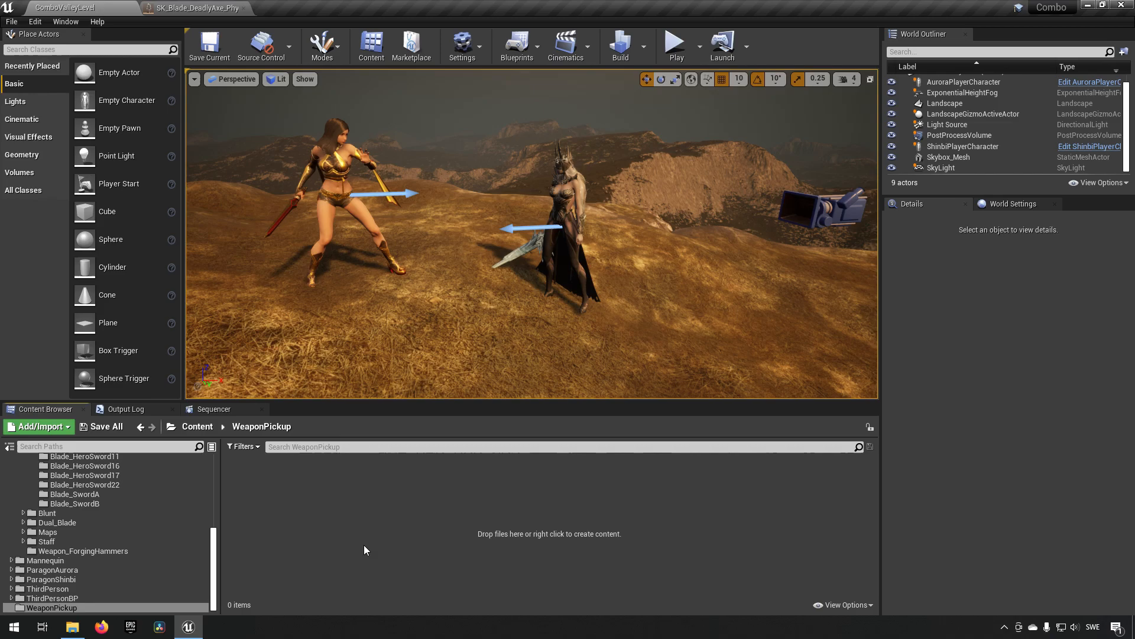
right_click(365, 549)
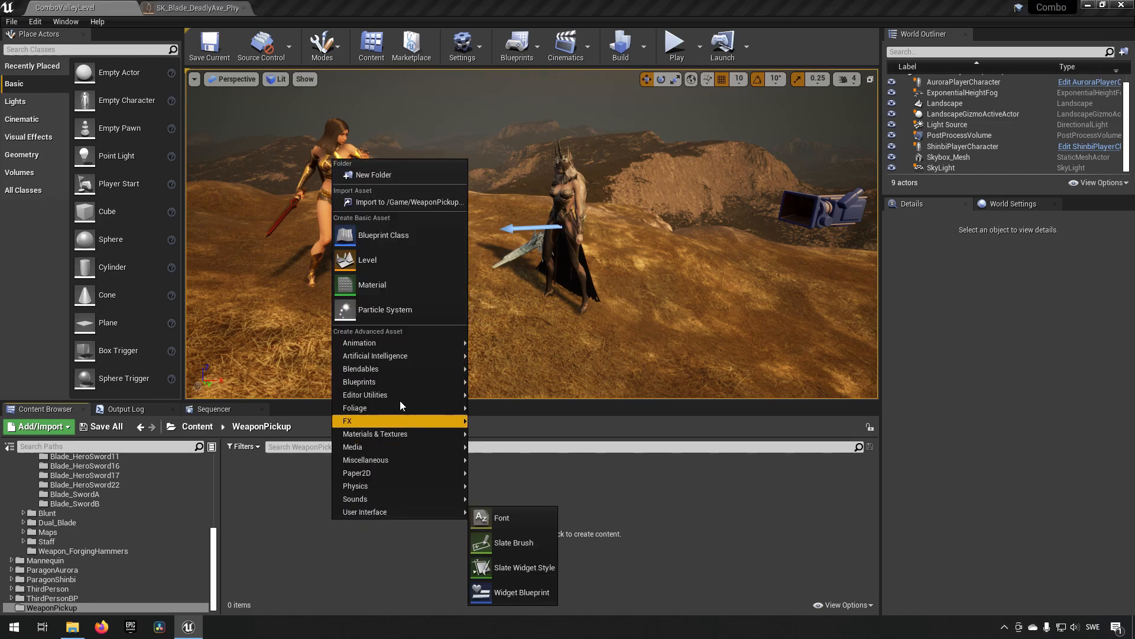
Create an Actor-based Blueprint Class named BP_WeaponPickup in the WeaponPickup folder
left_click(383, 235)
type("BP_WeaponPickup")
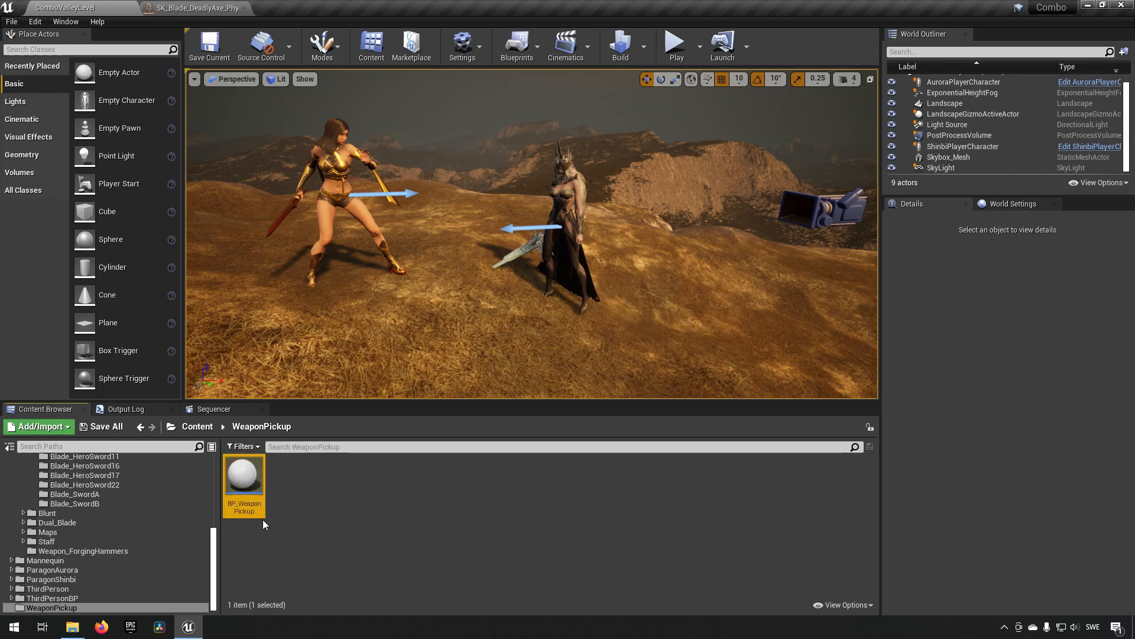
Add Skeletal Mesh and Sphere Collision components to BP_WeaponPickup and compile it
double_click(243, 474)
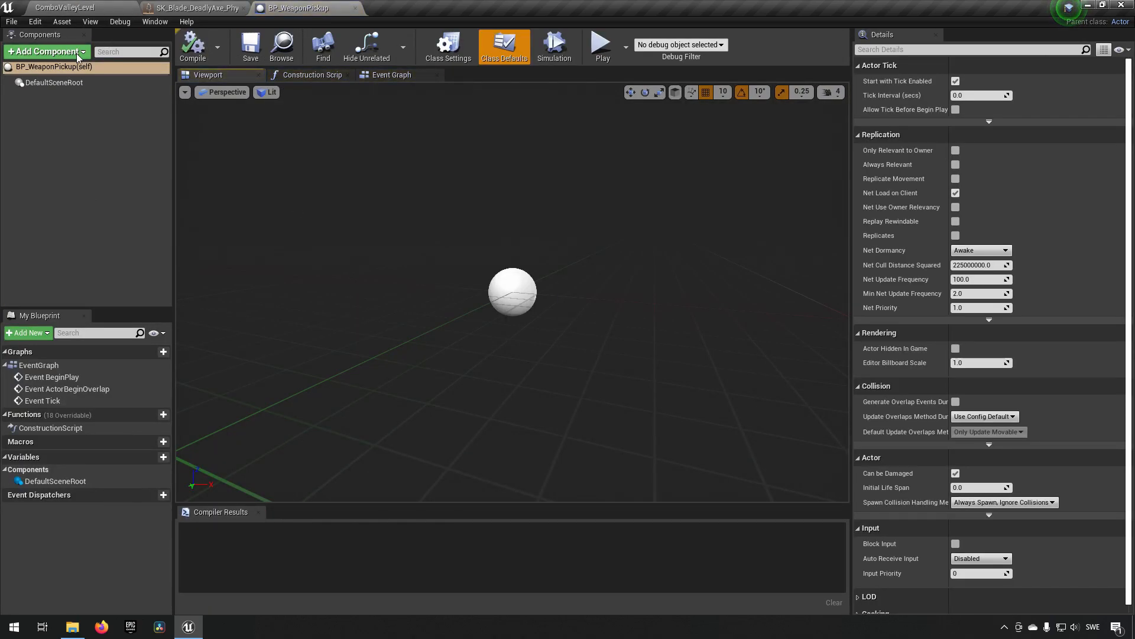
left_click(45, 51)
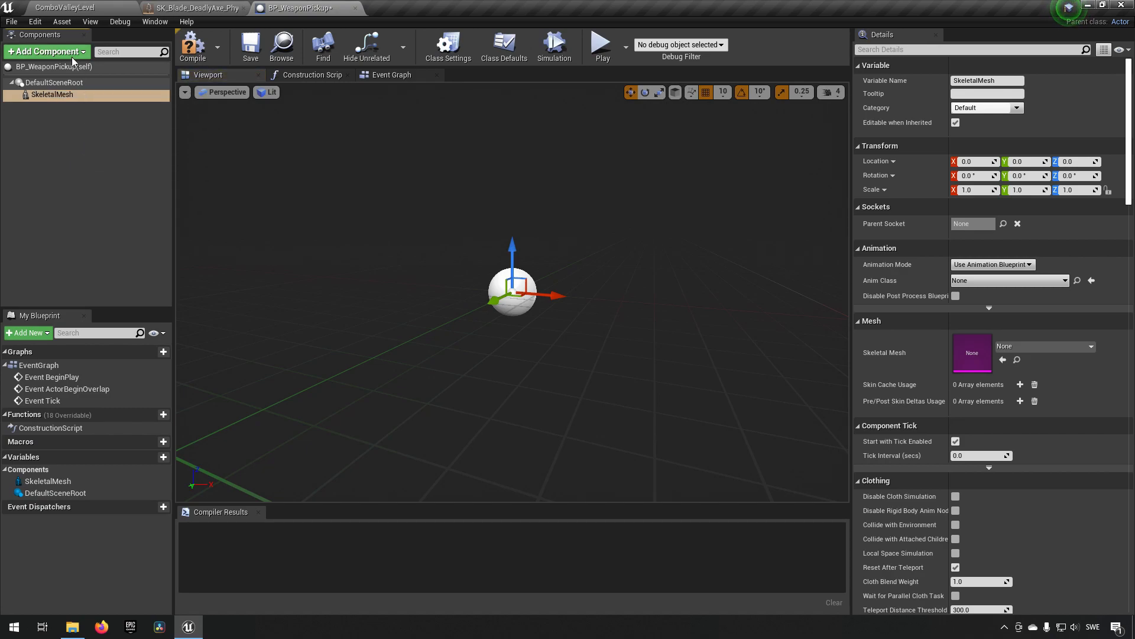
left_click(45, 51)
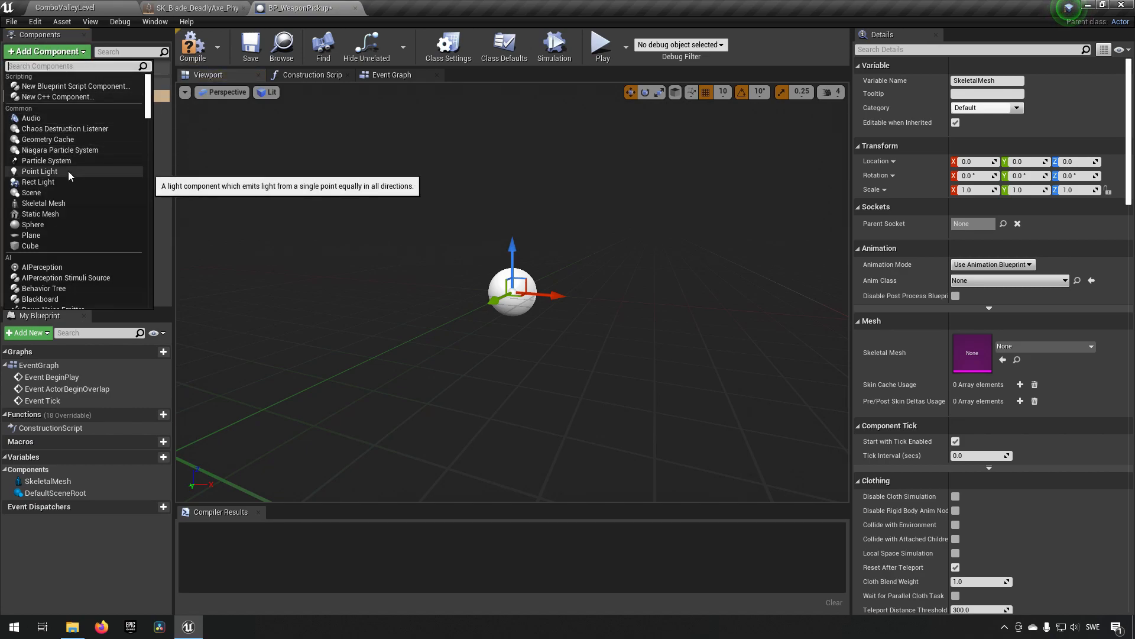
type("coll")
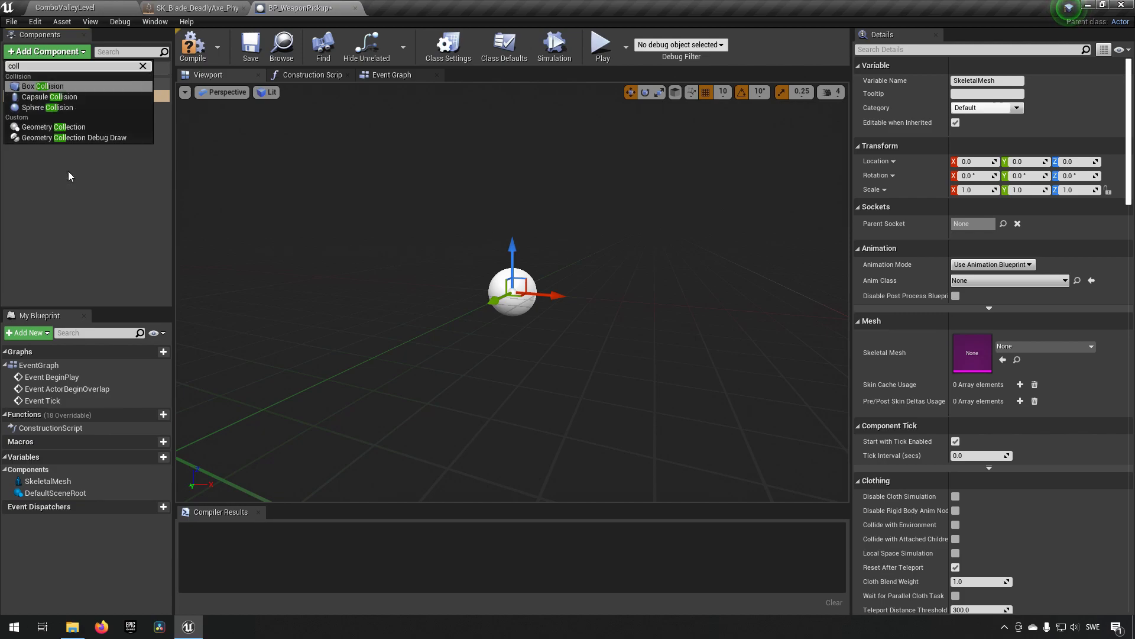
left_click(48, 107)
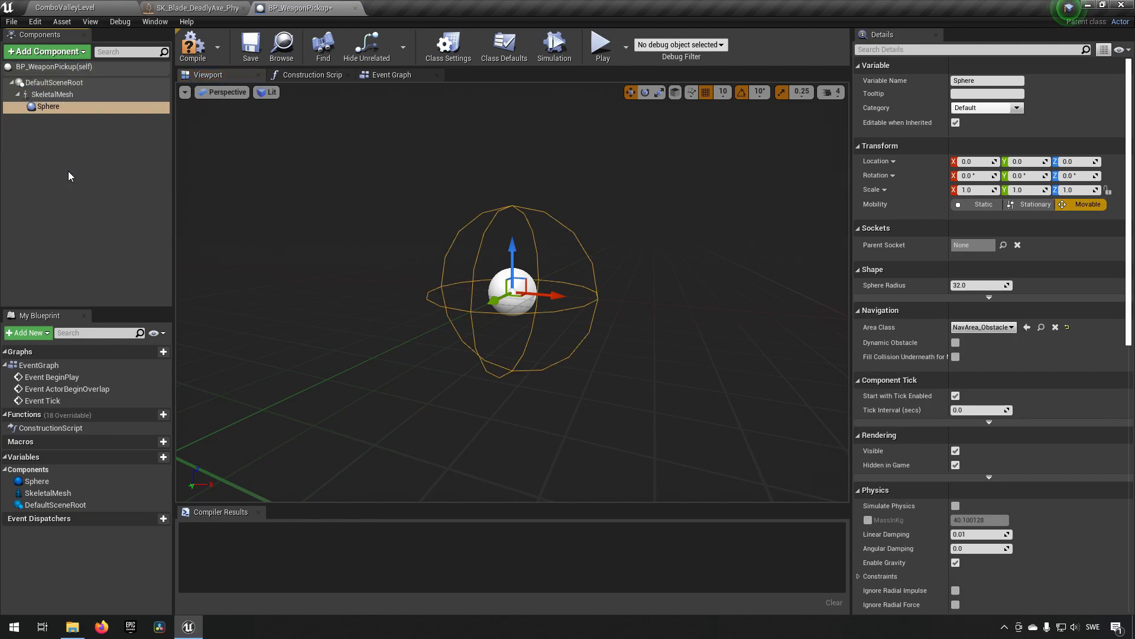
mouse_move(425, 243)
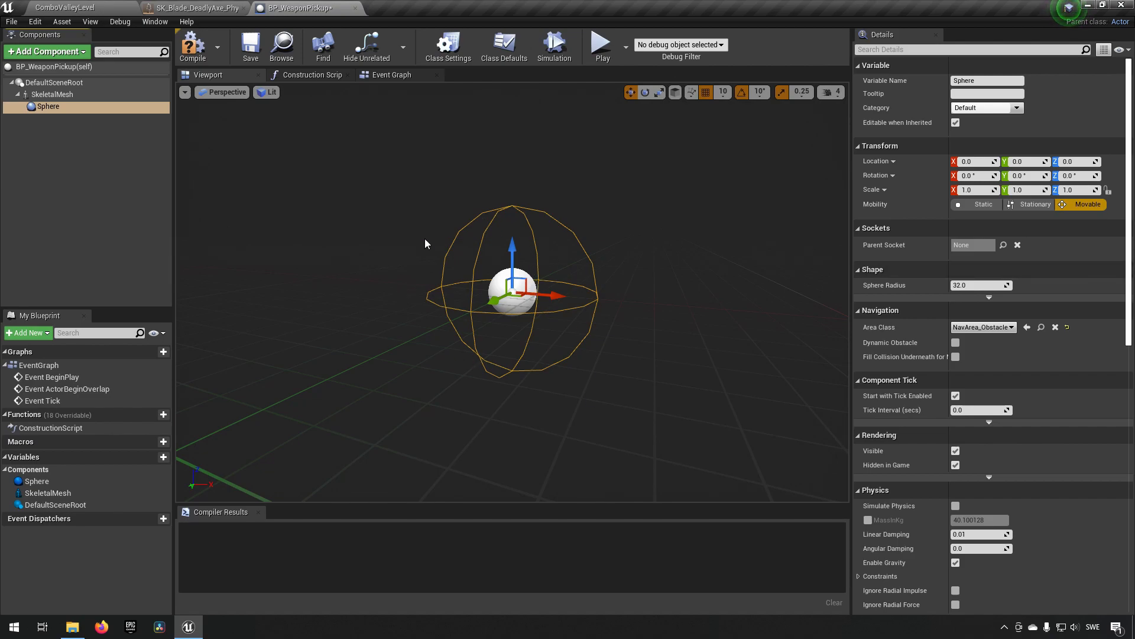
mouse_move(501, 352)
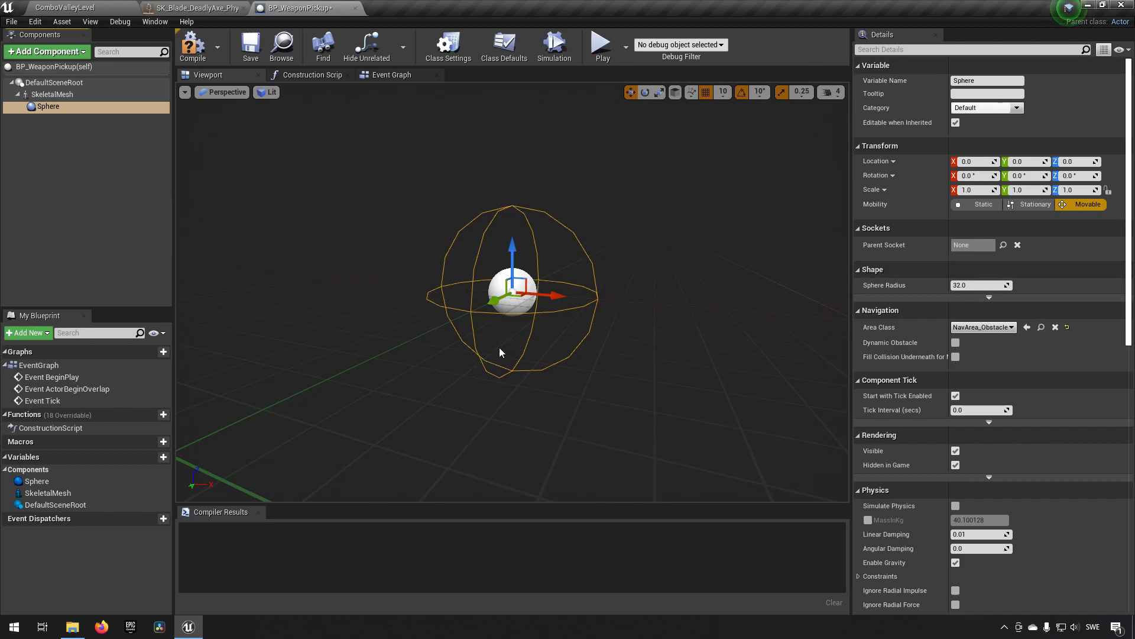
mouse_move(262, 155)
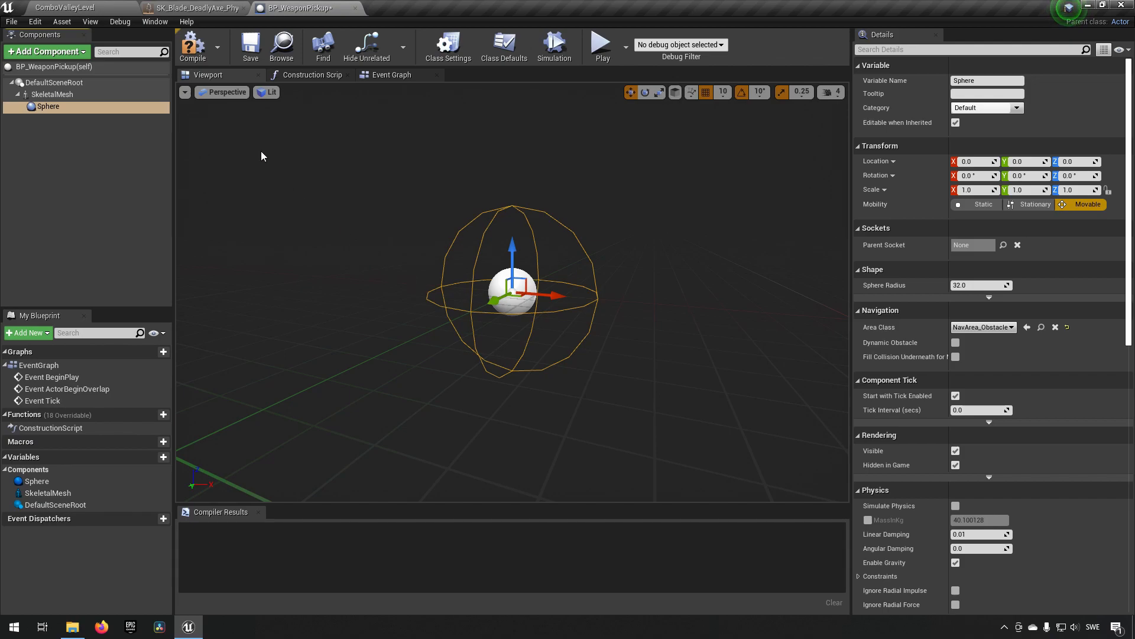
left_click(192, 45)
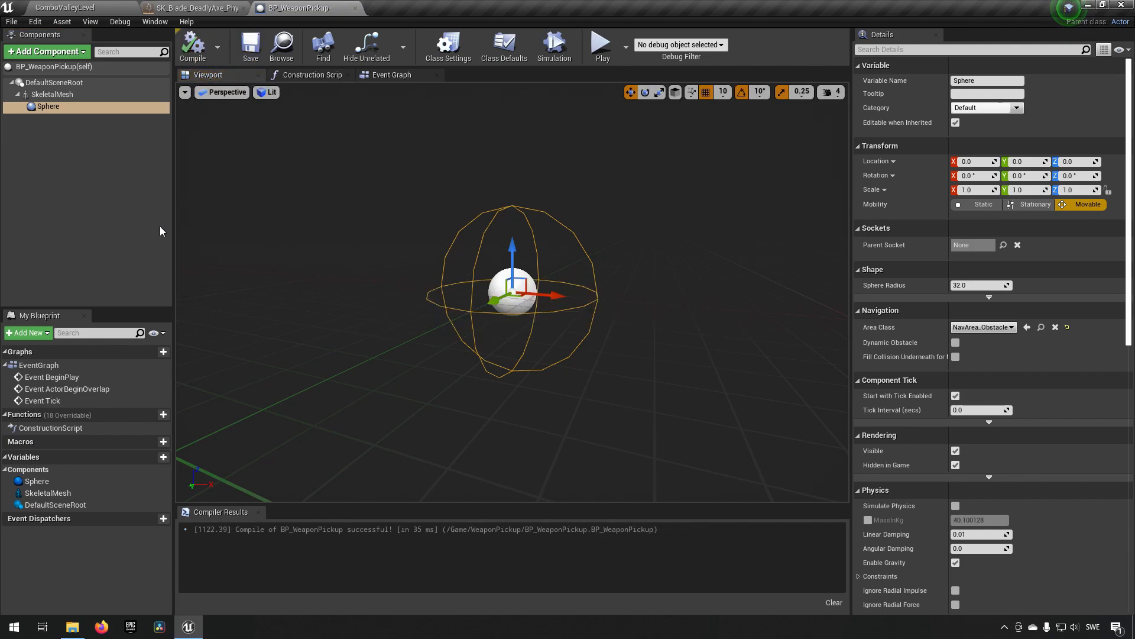
Add an On Component Begin Overlap event for the Sphere component
scroll("down", 3)
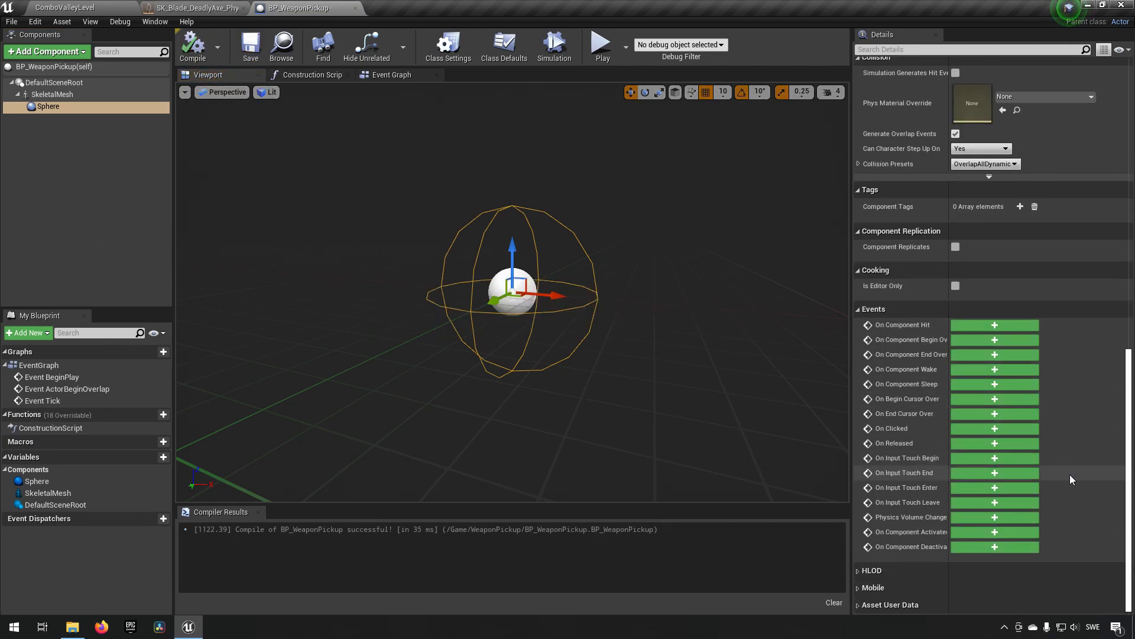
mouse_move(985, 345)
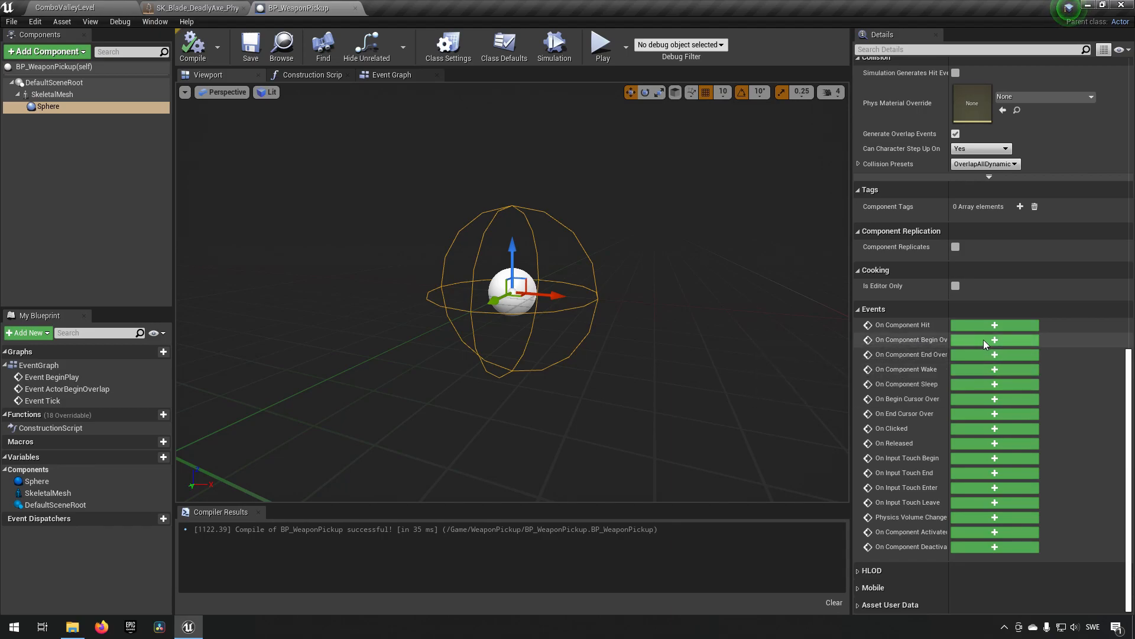
left_click(993, 339)
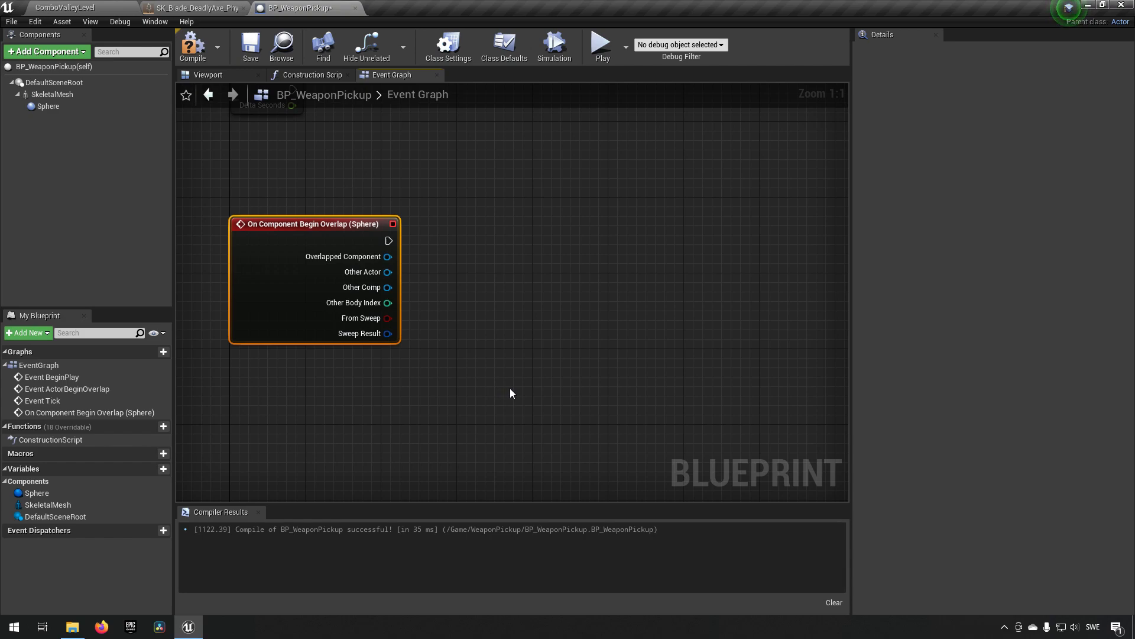
mouse_move(103, 6)
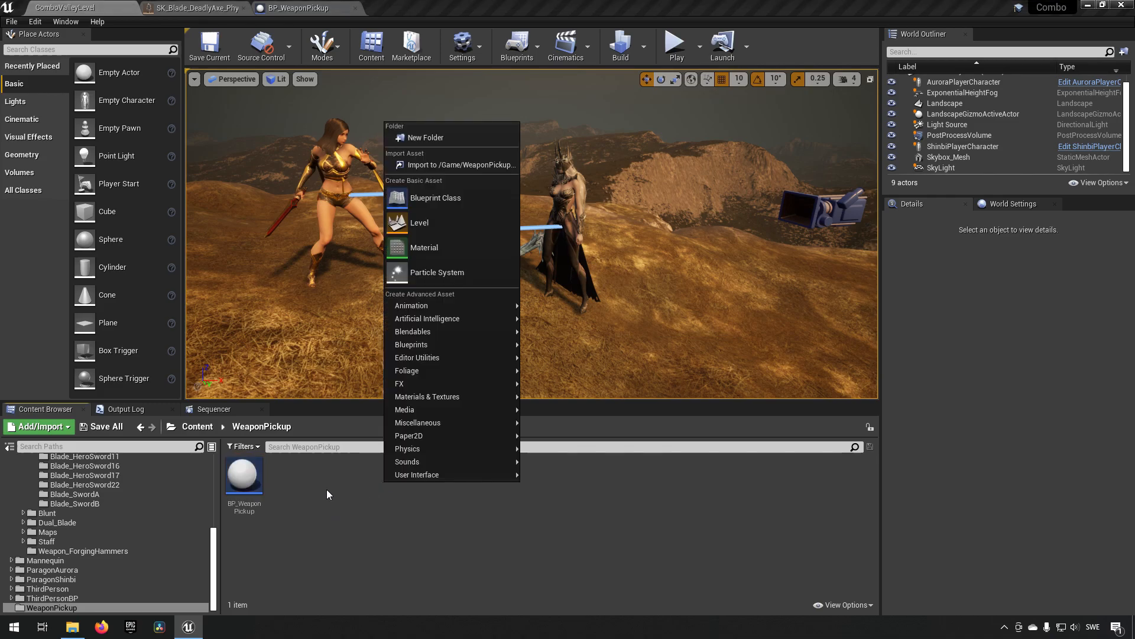
mouse_move(411, 345)
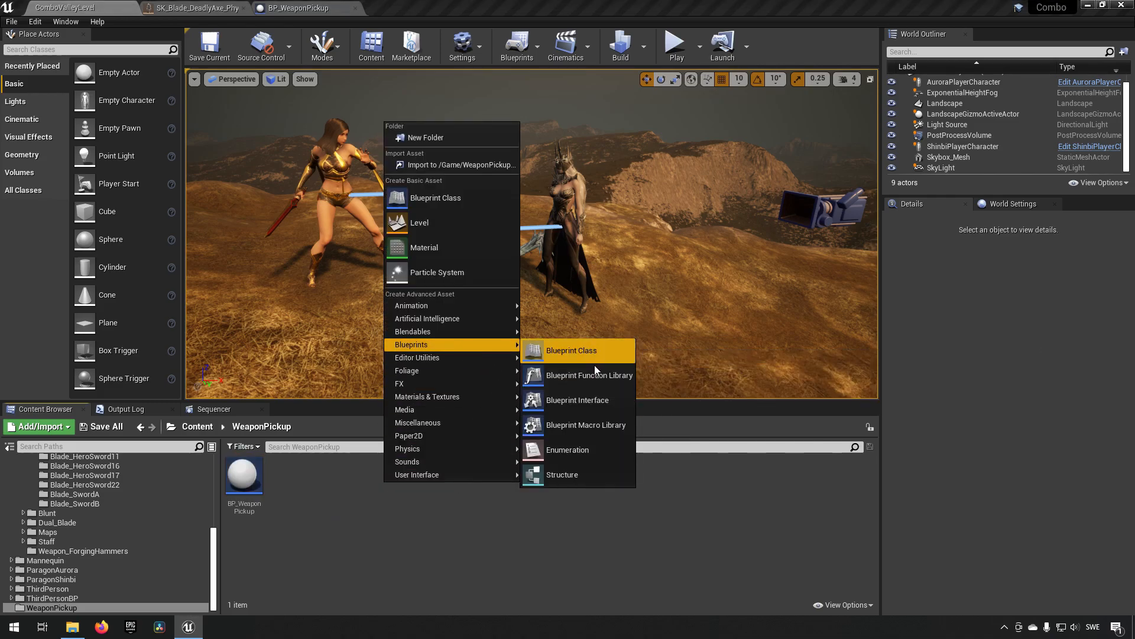
Create Blueprint Interface BPI_WeaponPickup and give it a PickupWeapon function
left_click(570, 350)
type("BPI_We")
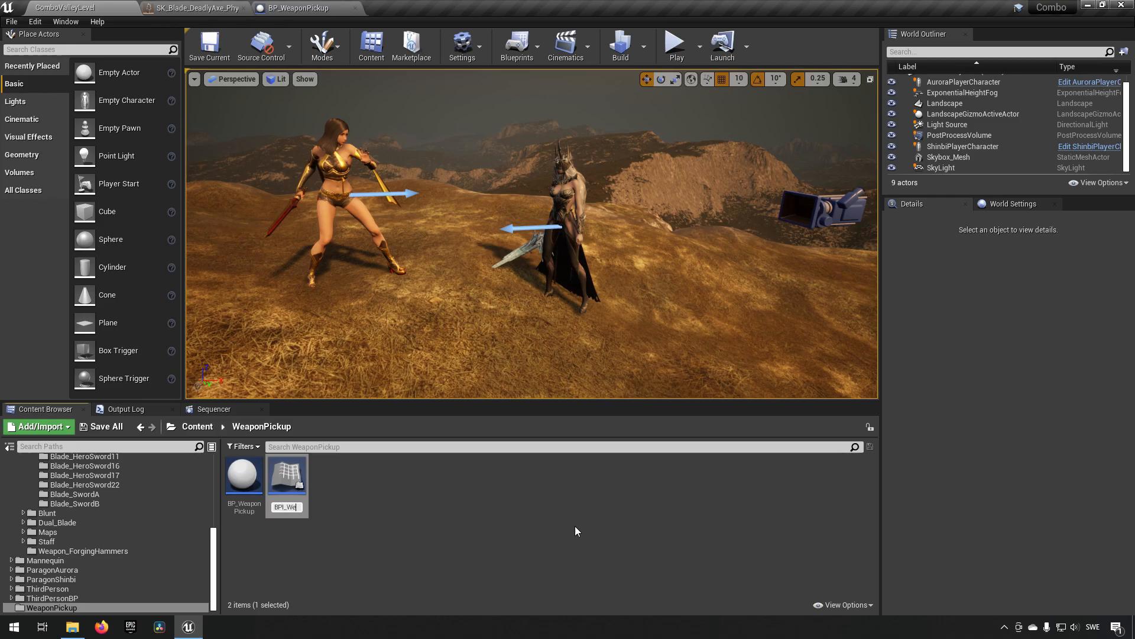
type("ponPickup")
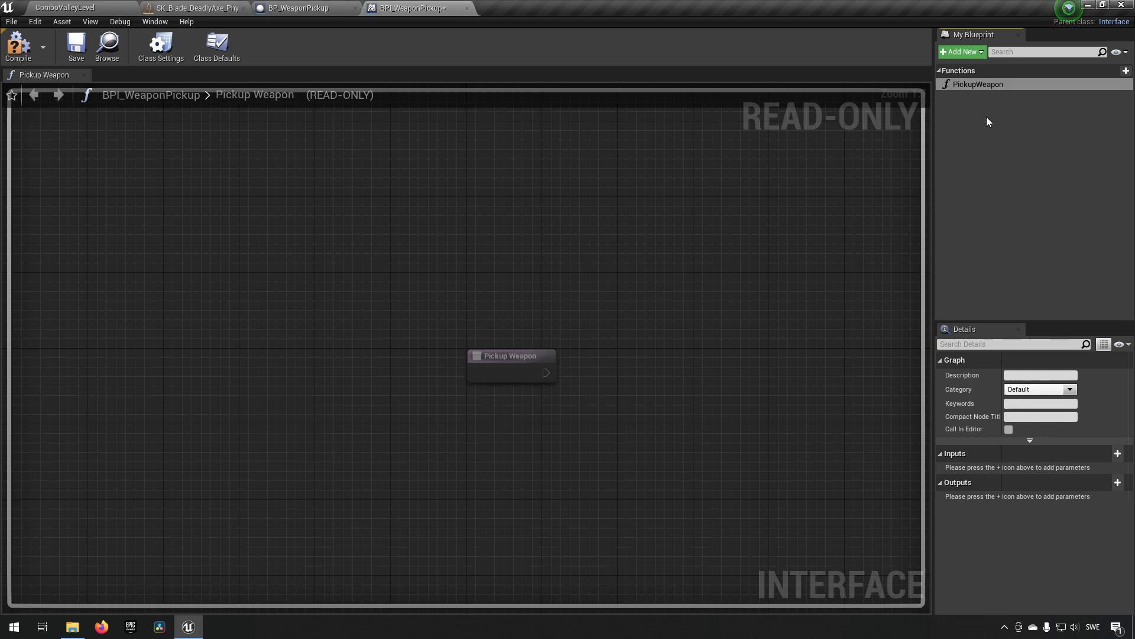
Give PickupWeapon an input named Weapon of type BP Weapon Pickup object reference
left_click(1125, 452)
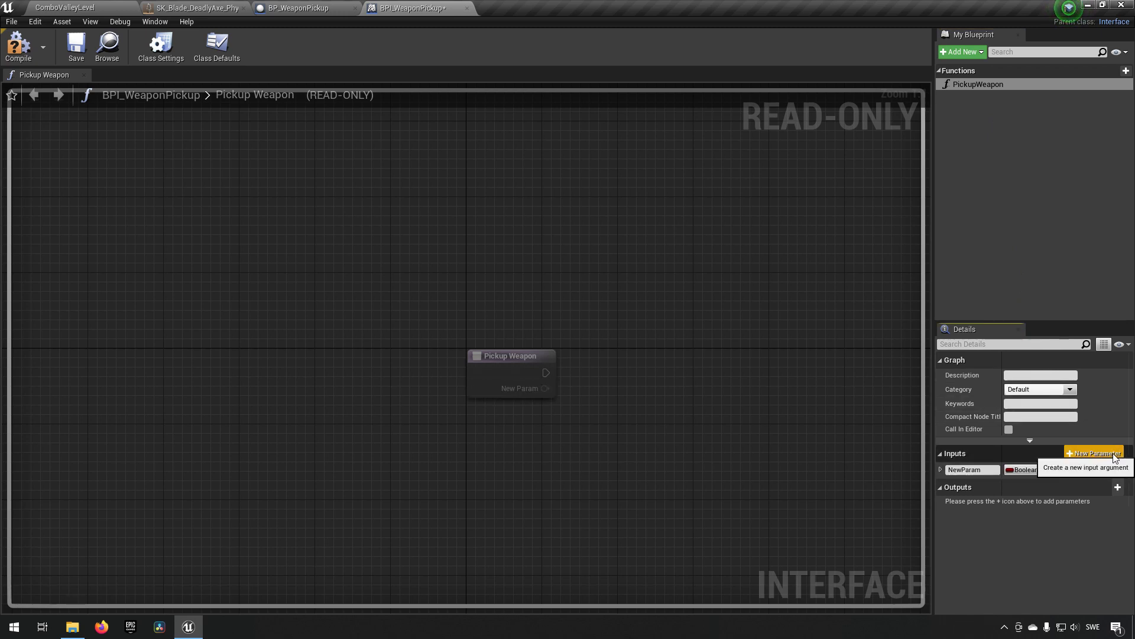
left_click(1031, 469)
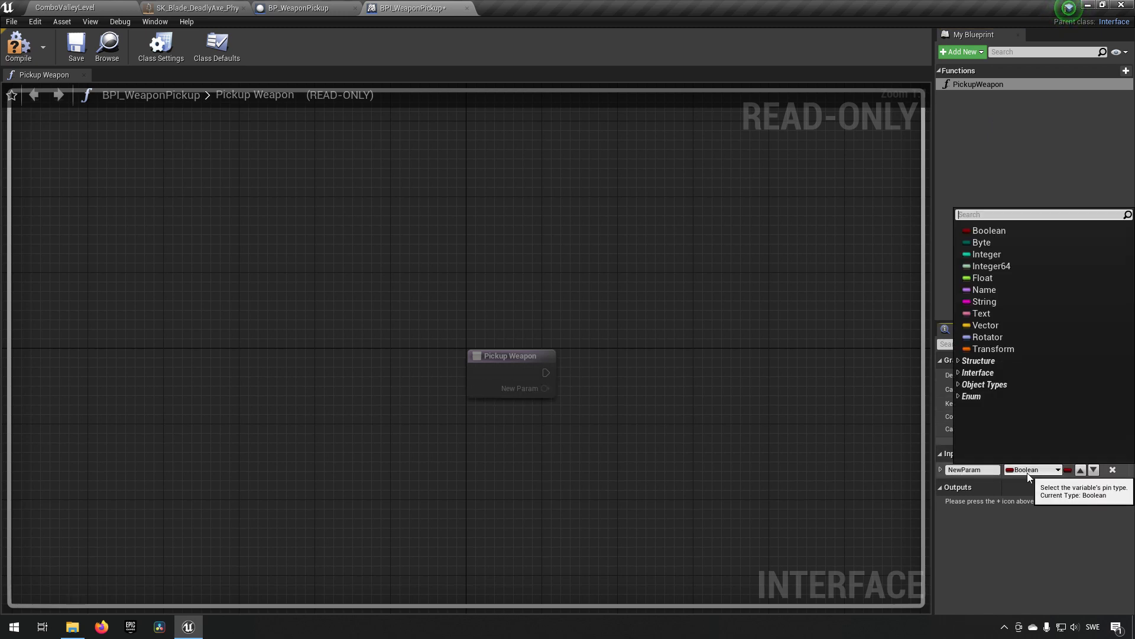
type("bp_wea")
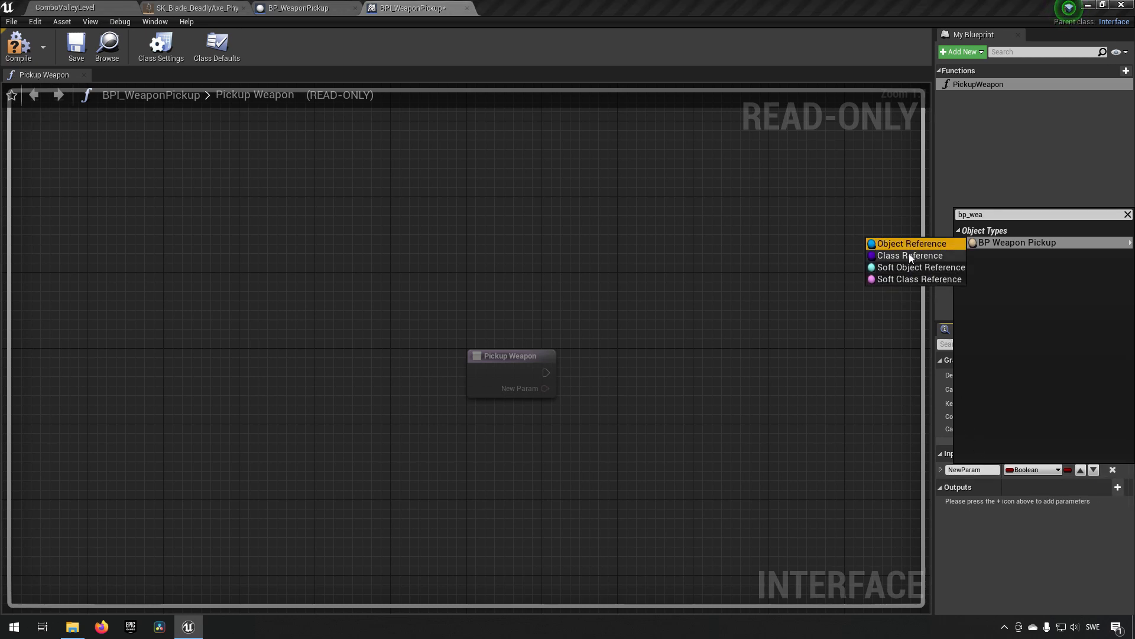
left_click(1017, 241)
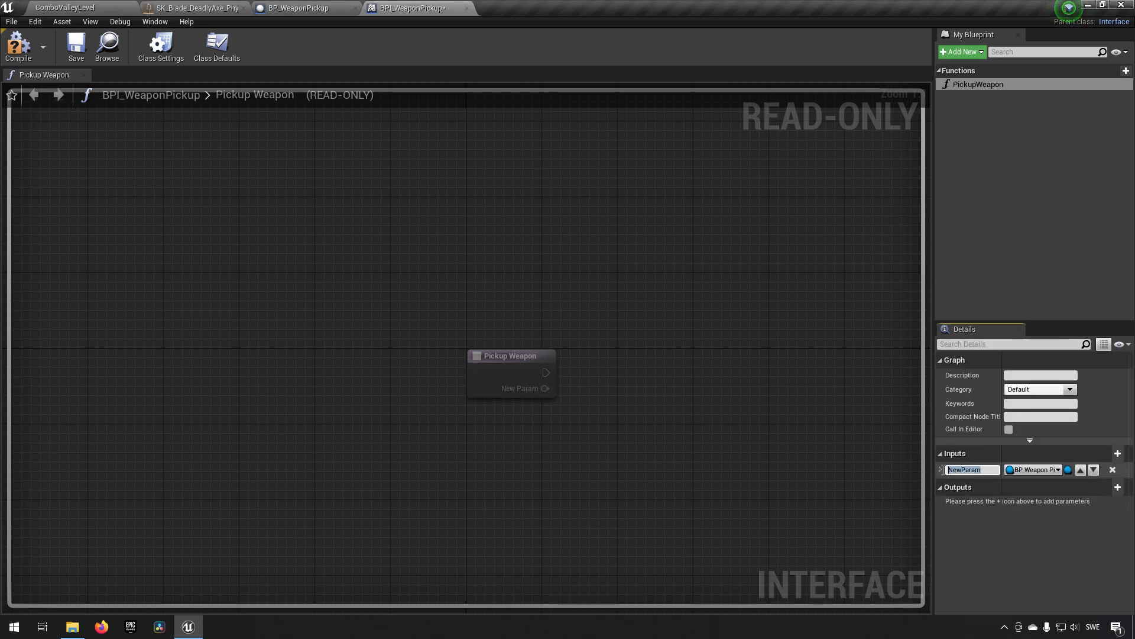
type("Weapon")
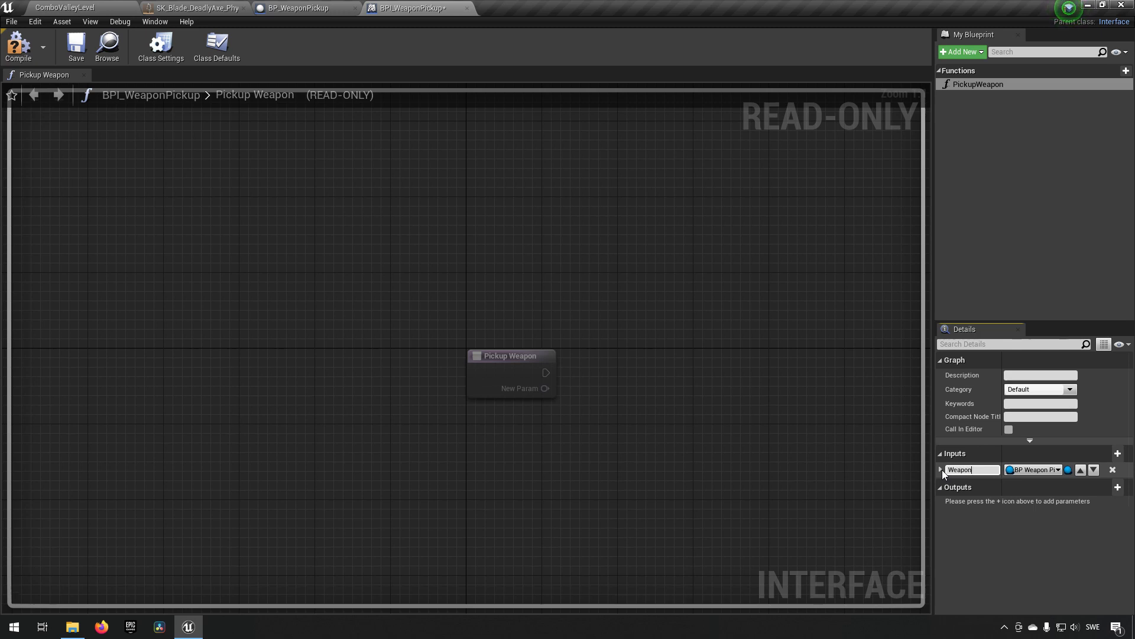
type("WeaponPickedUp")
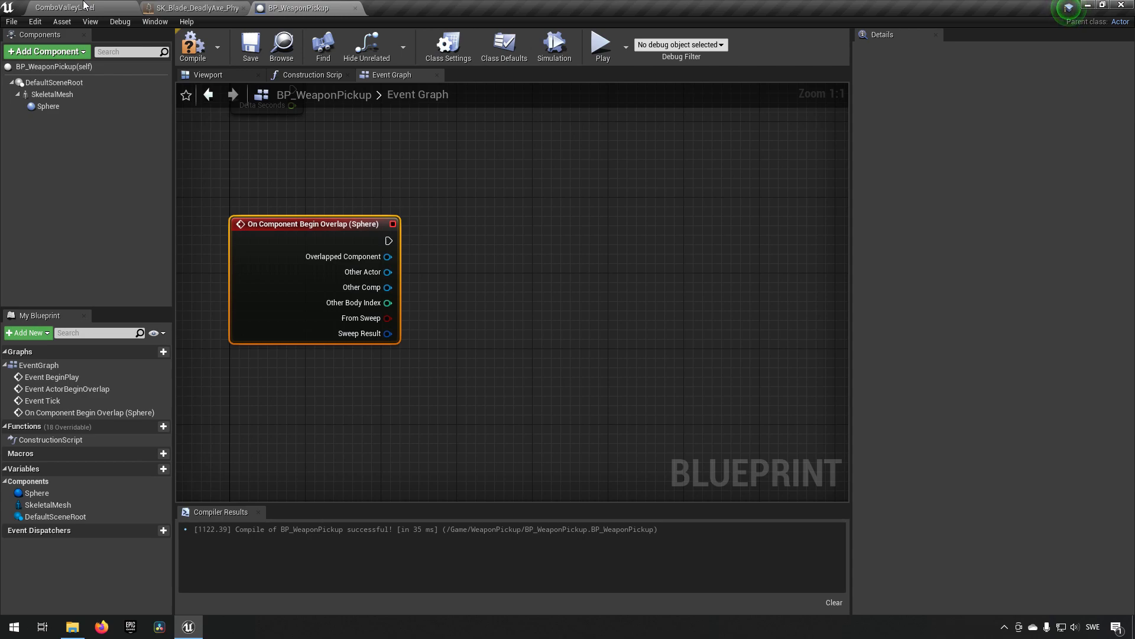
Open the AuroraPlayerCharacter blueprint from the level editor and view its Class Settings
left_click(63, 8)
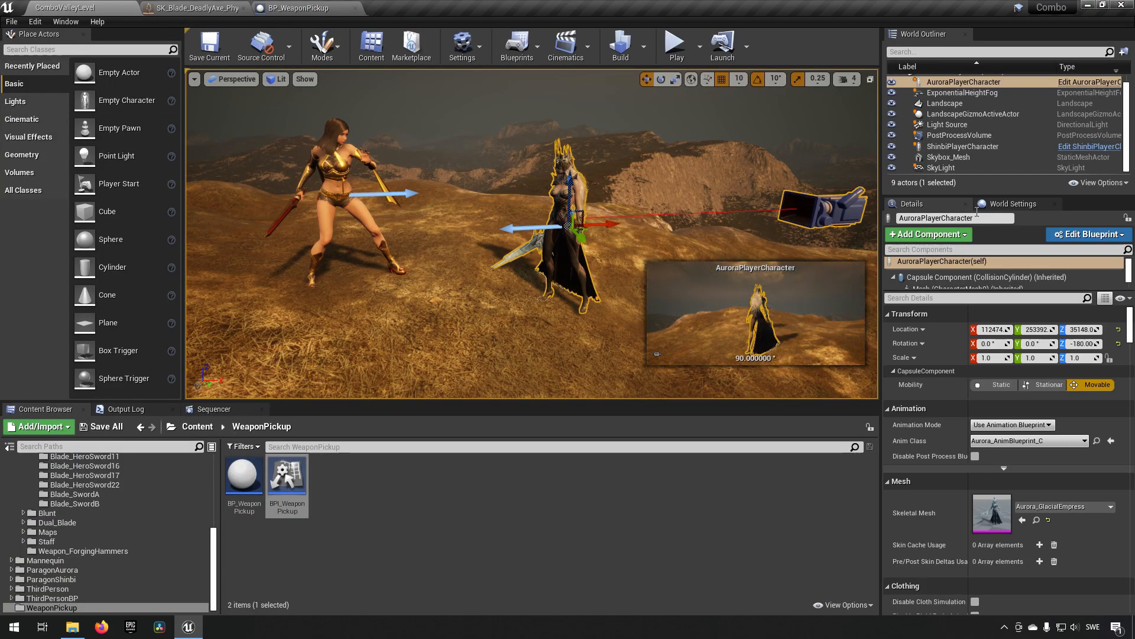
left_click(1086, 234)
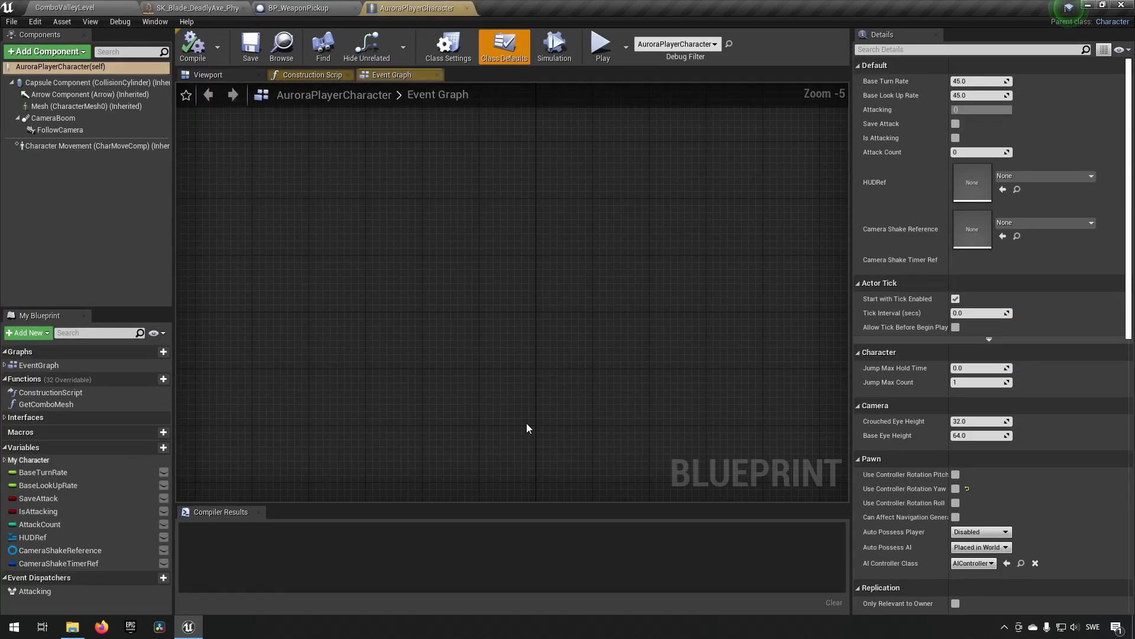
mouse_move(462, 356)
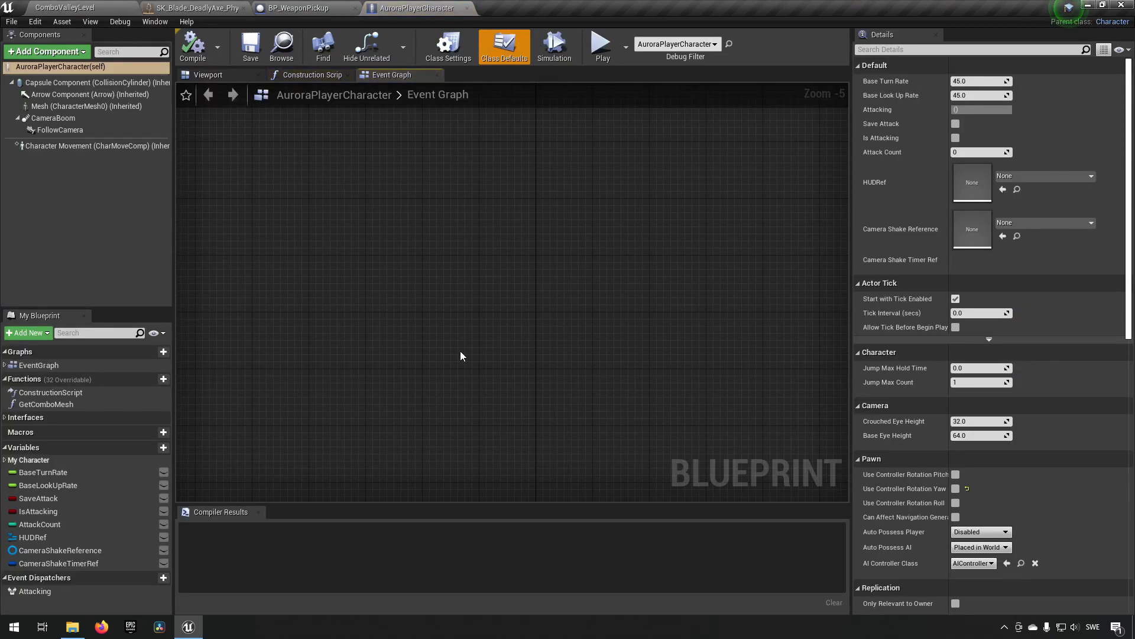
left_click(449, 46)
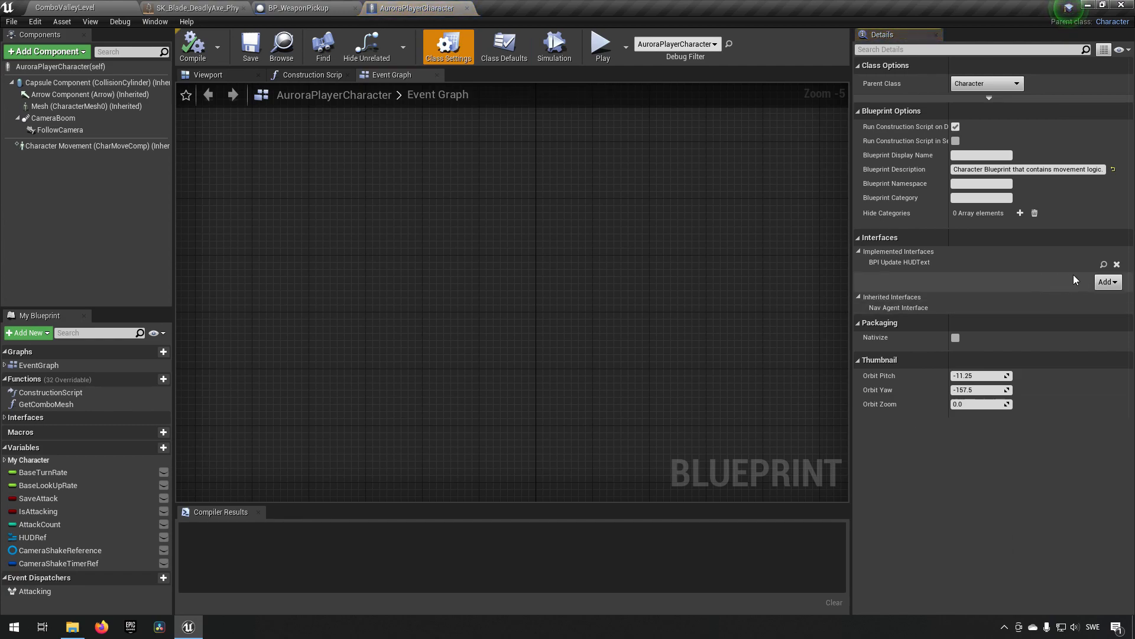
Add BPI_WeaponPickup to AuroraPlayerCharacter's implemented interfaces, compile, and expand Interfaces
left_click(1106, 281)
type("bpi_")
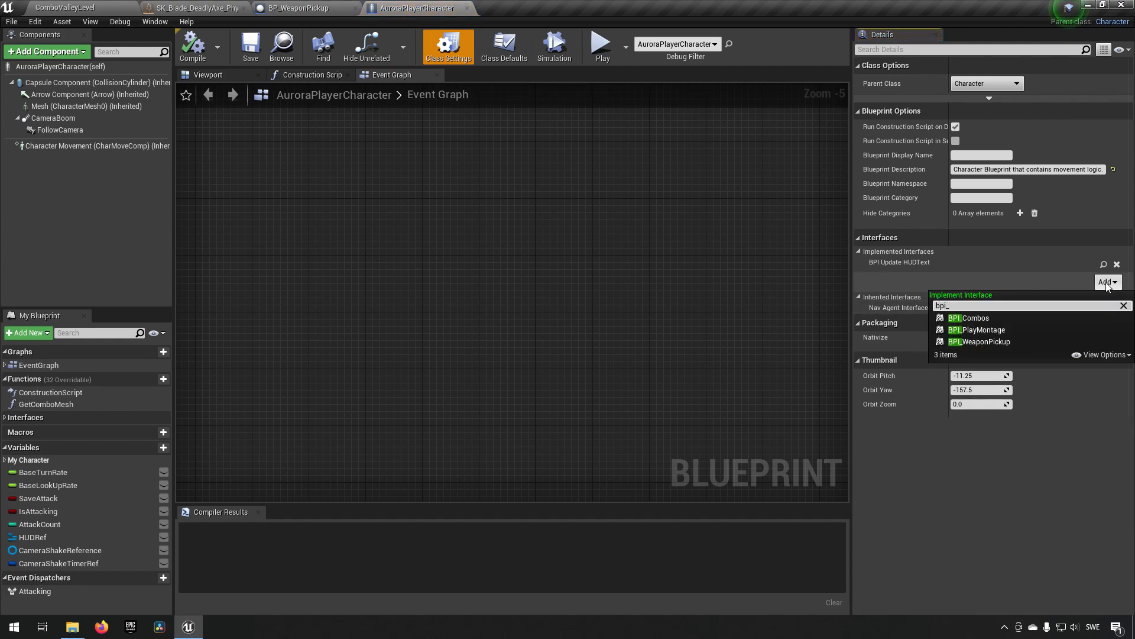
left_click(981, 341)
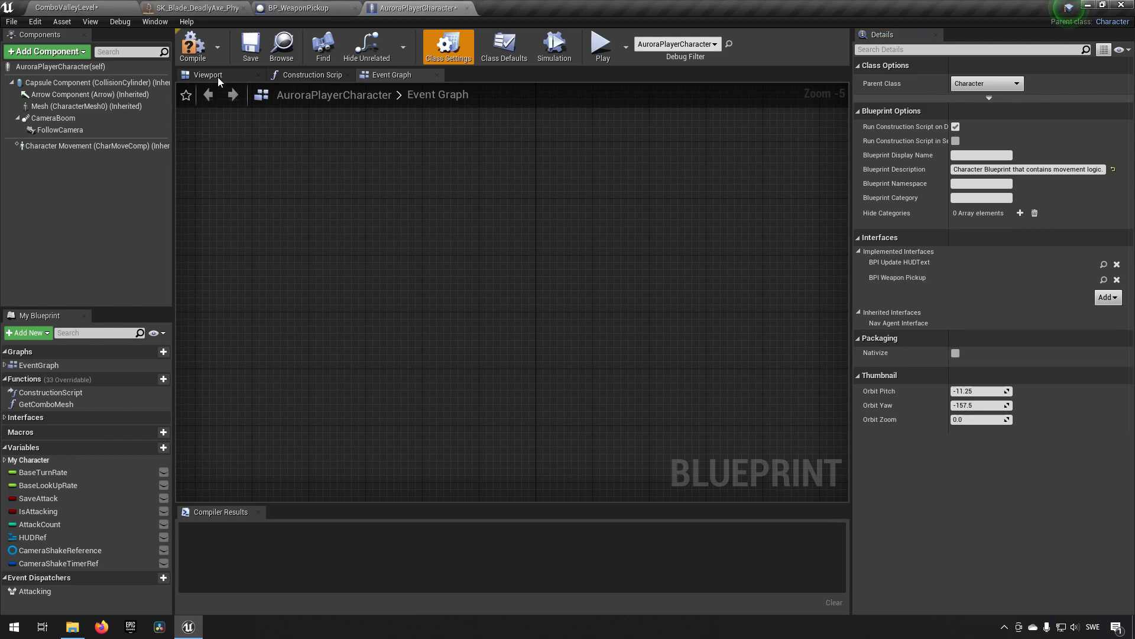
left_click(191, 45)
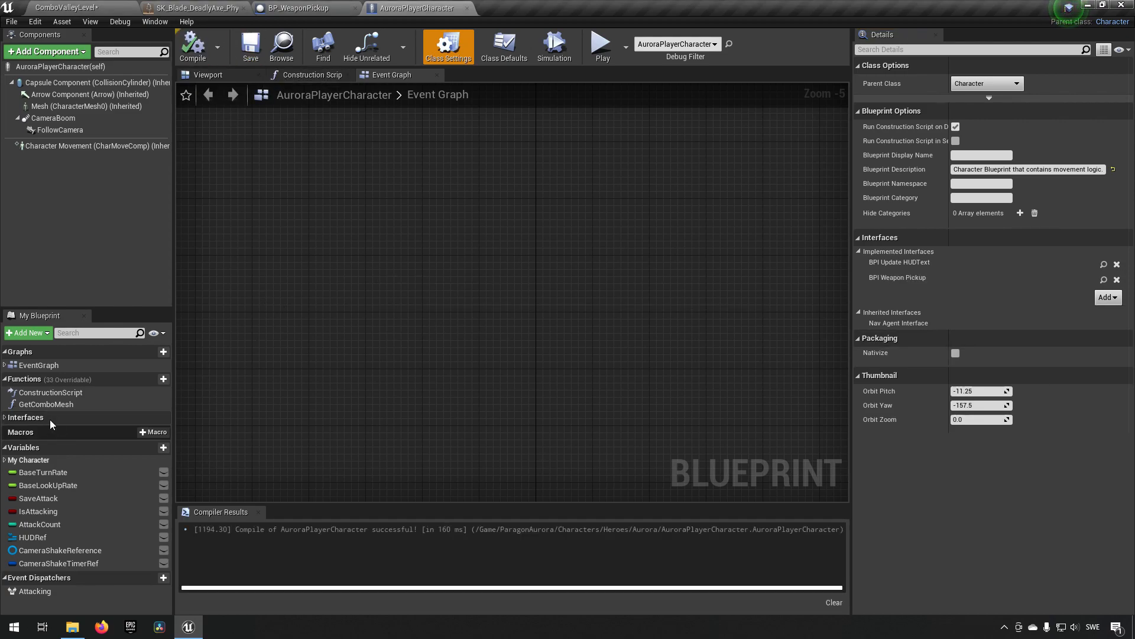
left_click(25, 417)
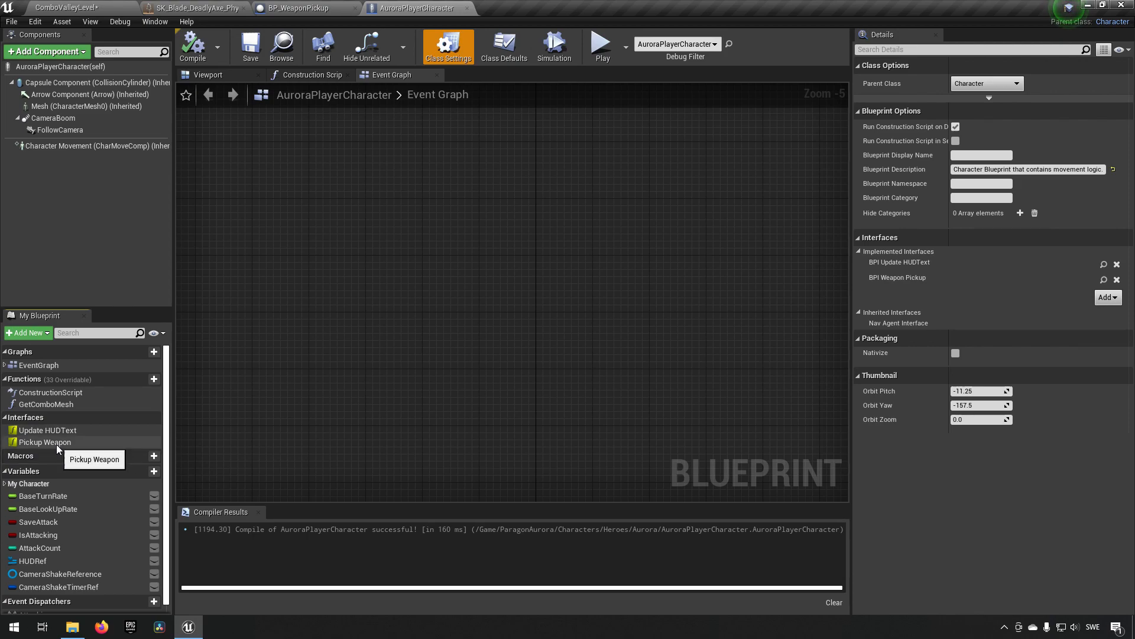
Implement Pickup Weapon as an event in AuroraPlayerCharacter's event graph
right_click(44, 442)
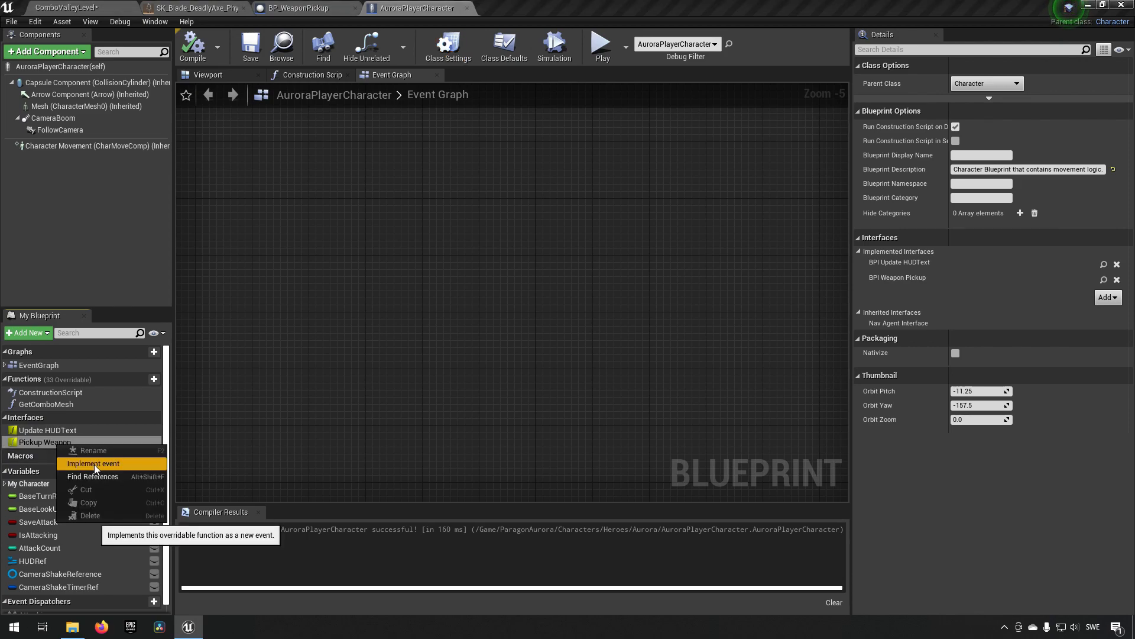
left_click(93, 462)
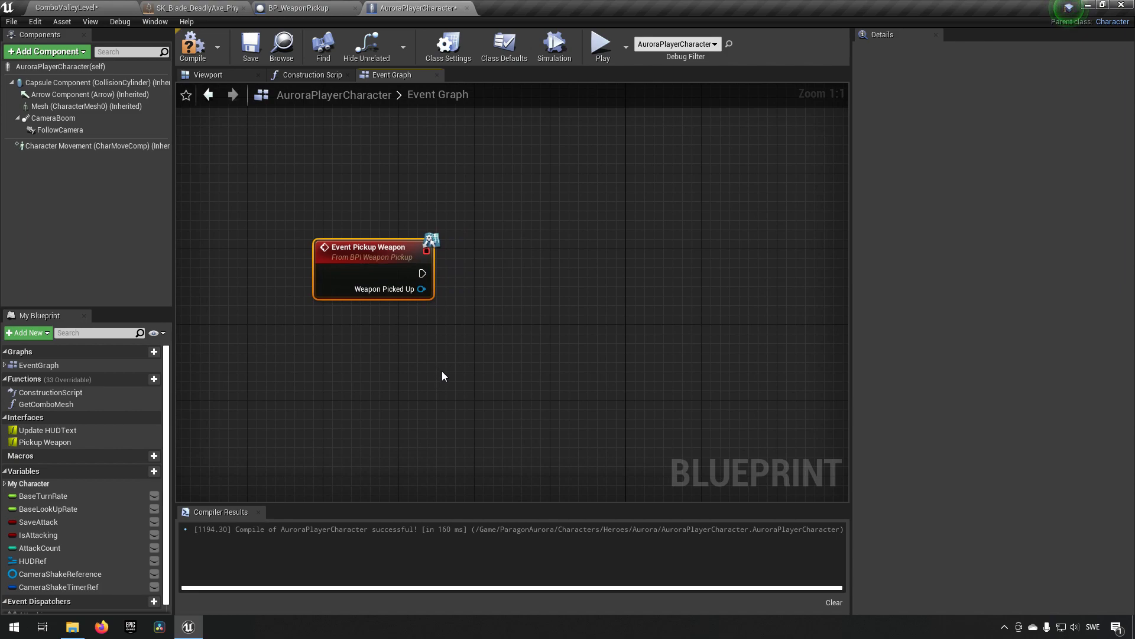
mouse_move(249, 45)
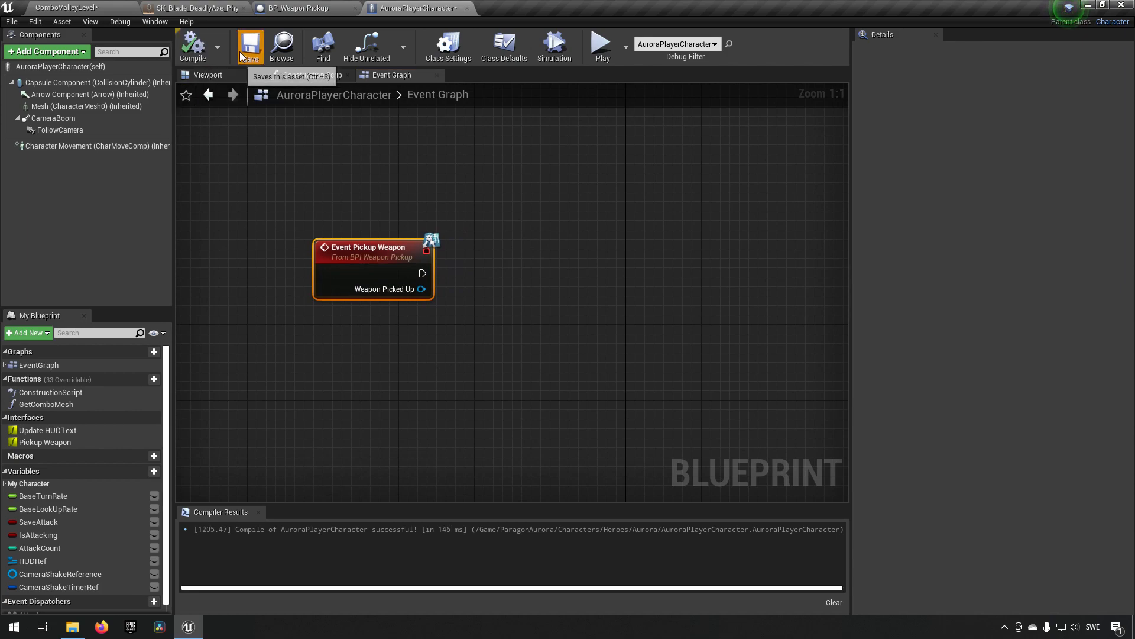
mouse_move(290, 8)
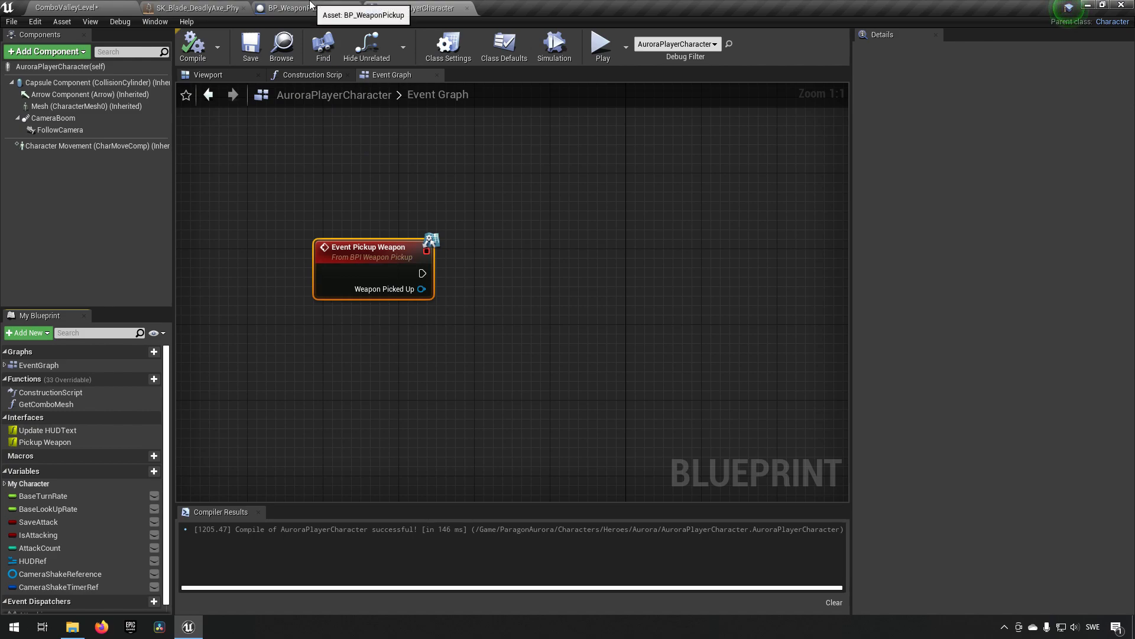
Check Other Actor with Does Implement Interface (BPI_WeaponPickup) feeding a Branch in BP_WeaponPickup
left_click(287, 8)
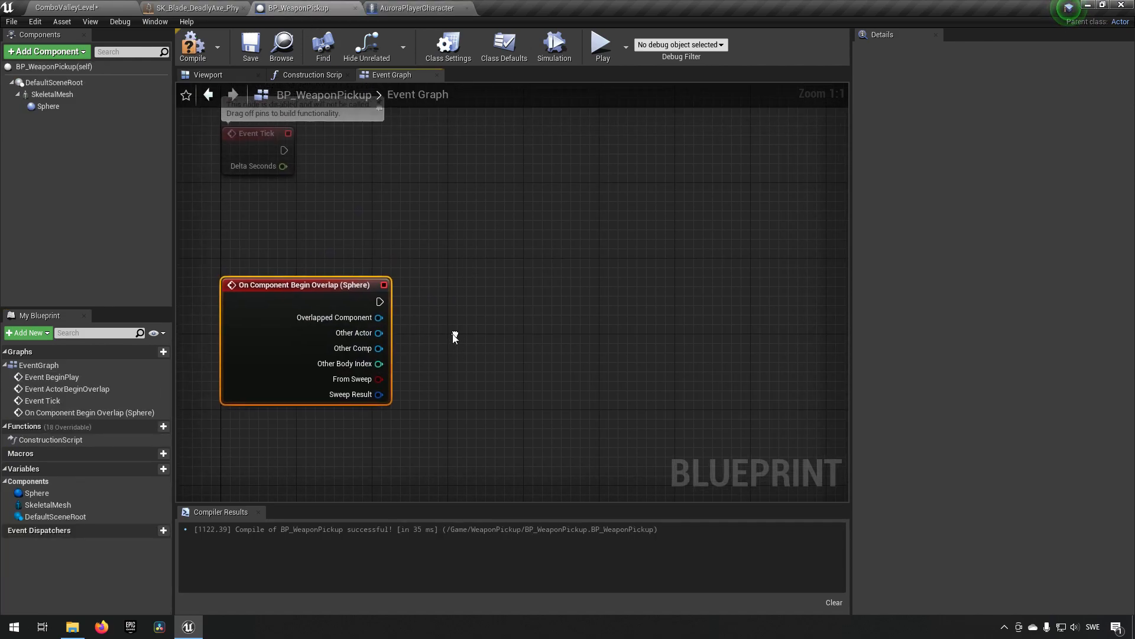
mouse_move(377, 332)
type("imp")
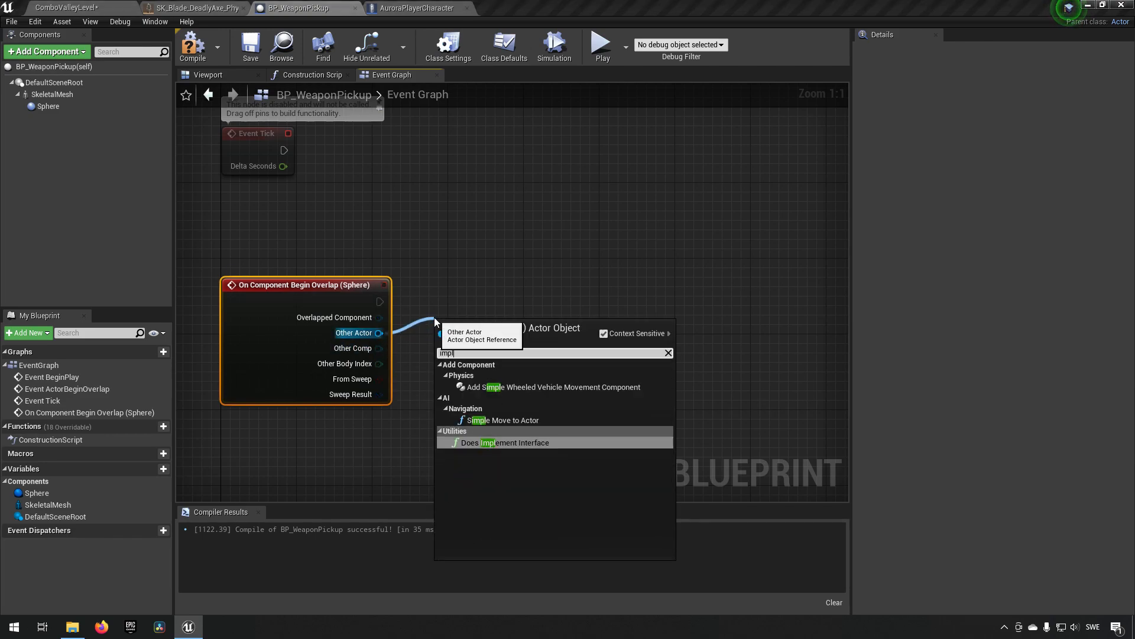
left_click(504, 442)
type("bpi")
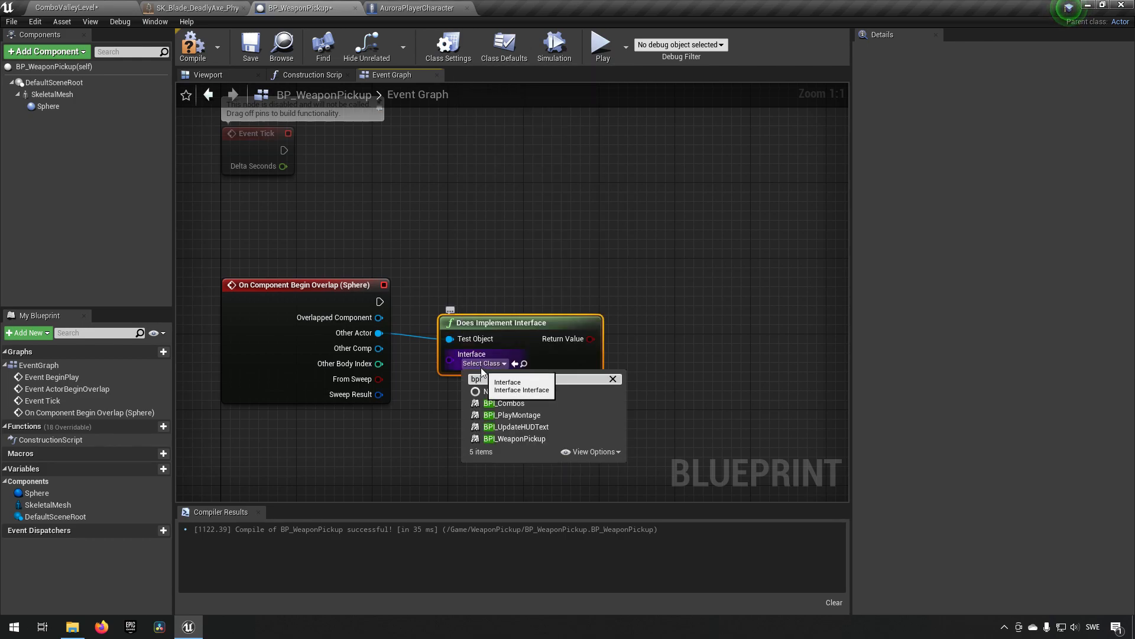
left_click(515, 438)
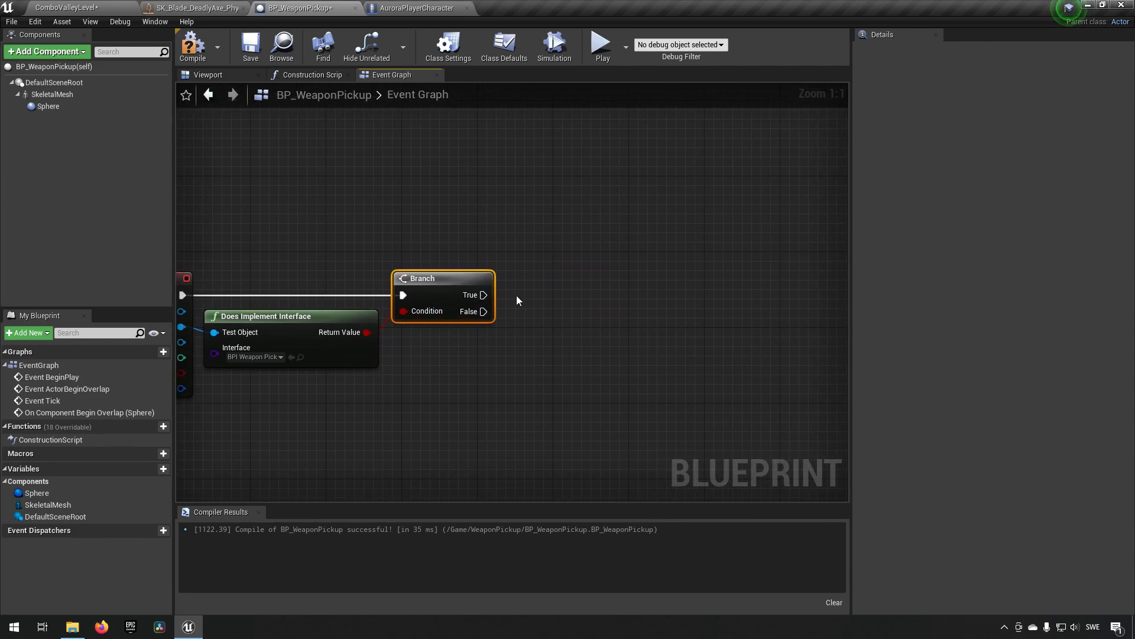
mouse_move(483, 294)
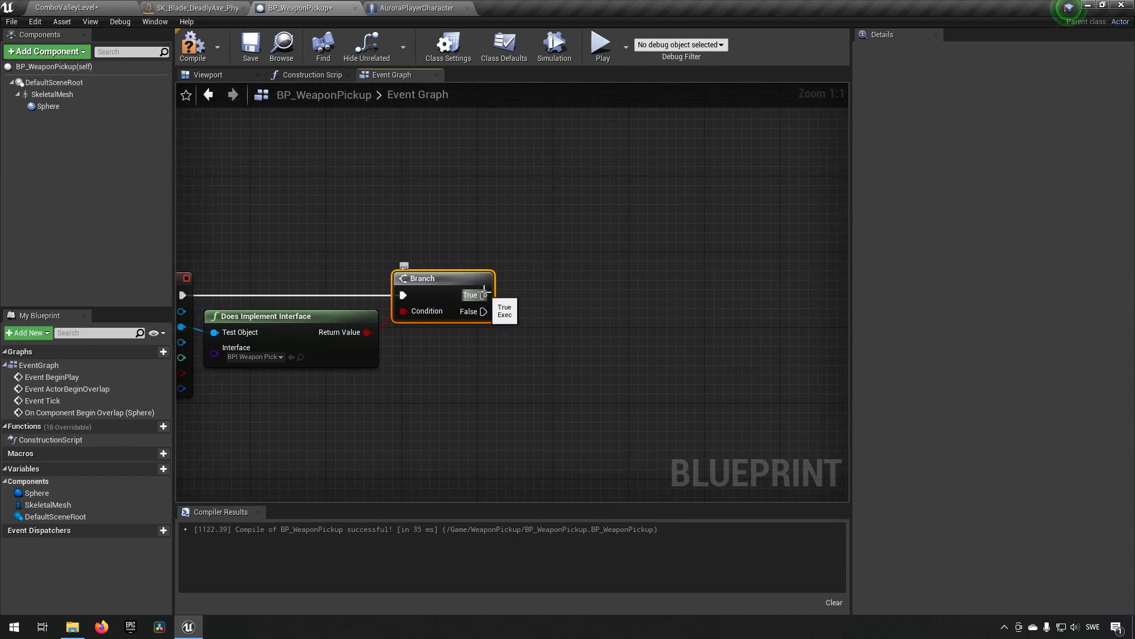
left_click(193, 45)
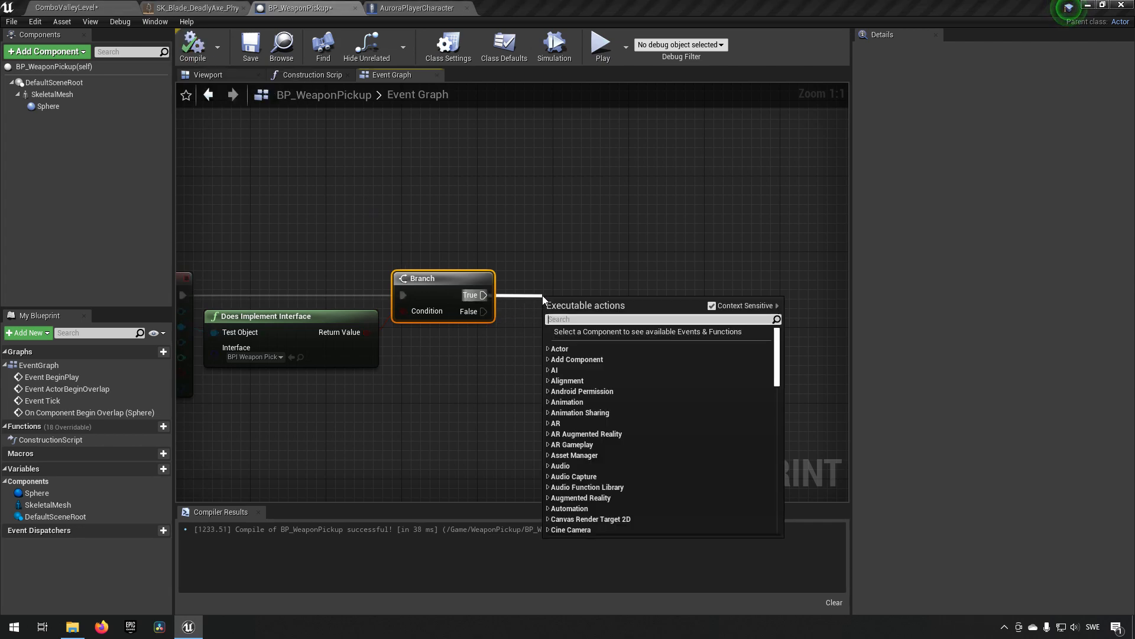
On Branch True, call Pickup Weapon on Other Actor with Self as the weapon, then compile and save
type("pi")
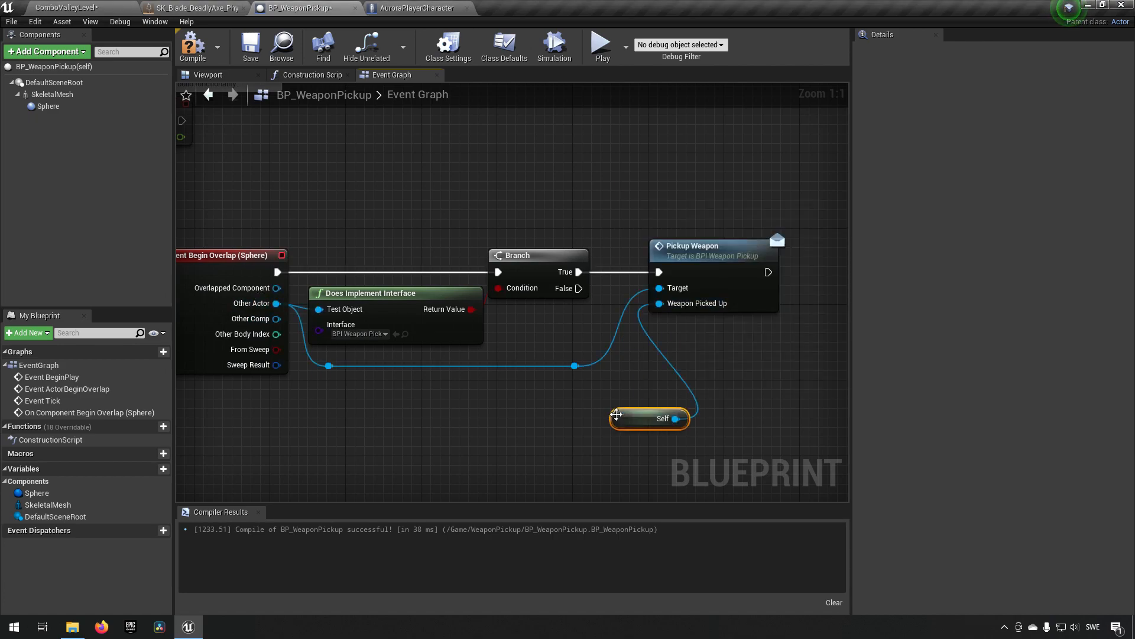
mouse_move(542, 410)
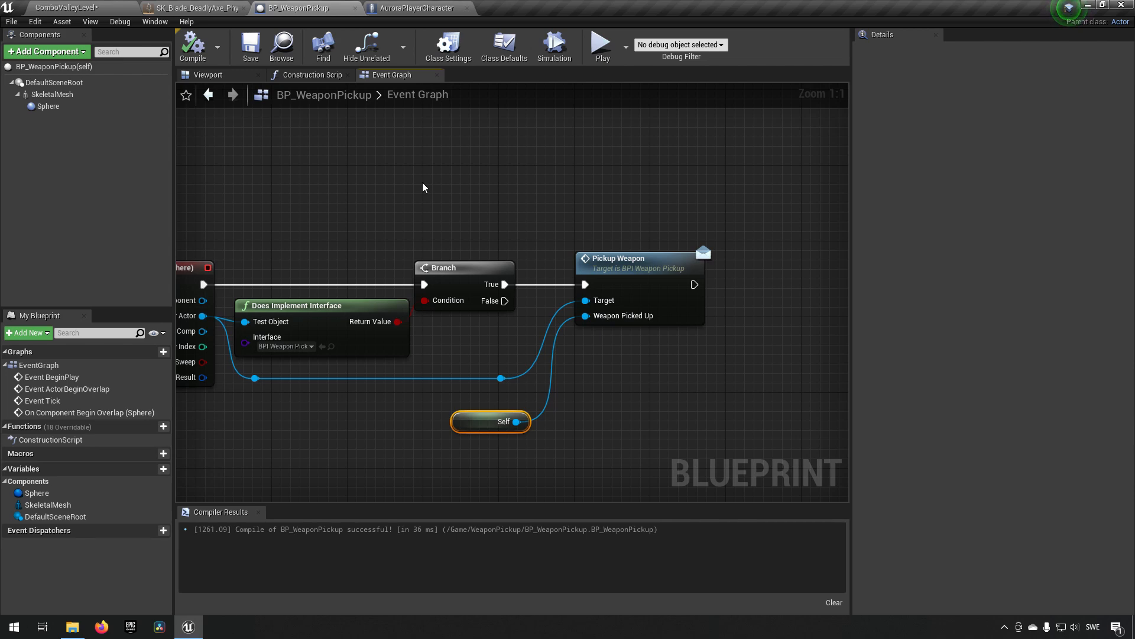
In AuroraPlayerCharacter, create EquippedWeapon as a BP Weapon Pickup reference and compile
left_click(412, 8)
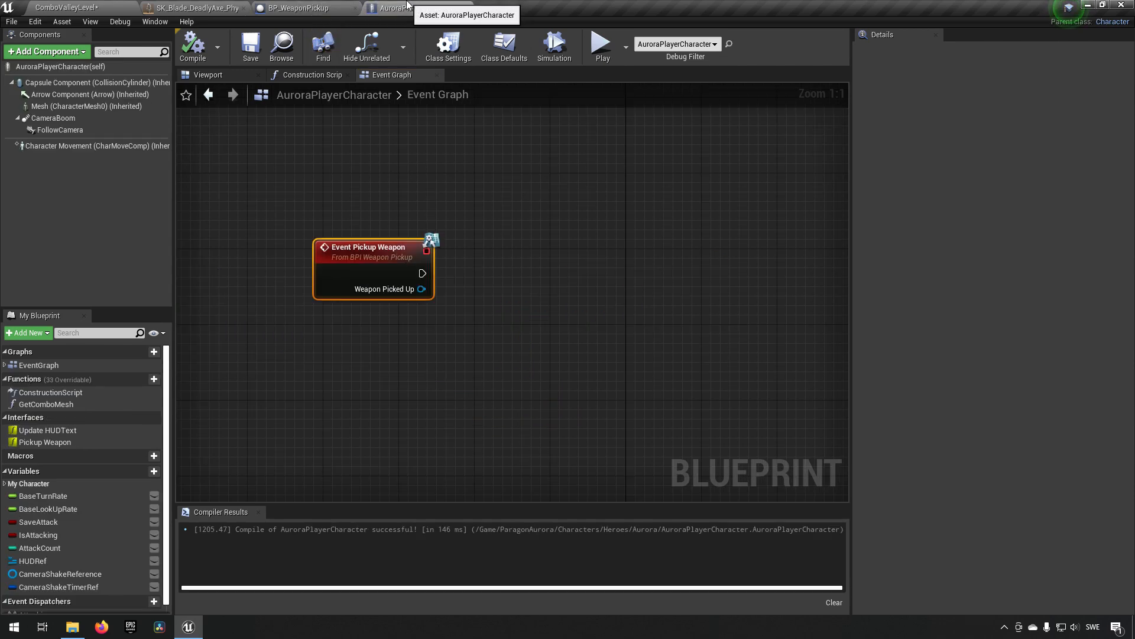
mouse_move(478, 270)
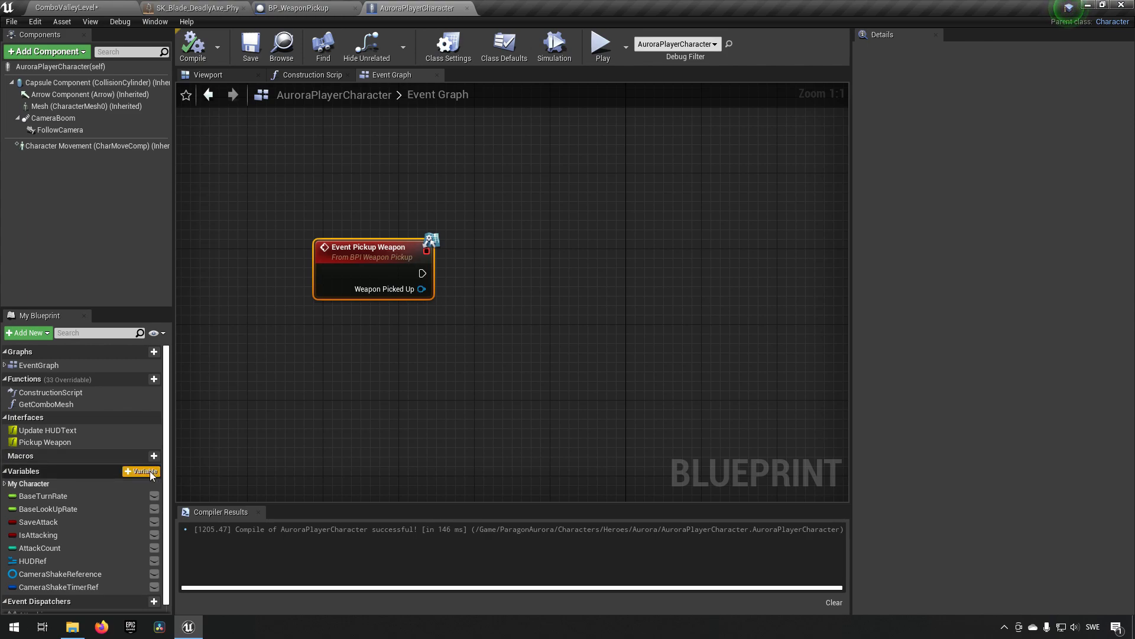
left_click(145, 471)
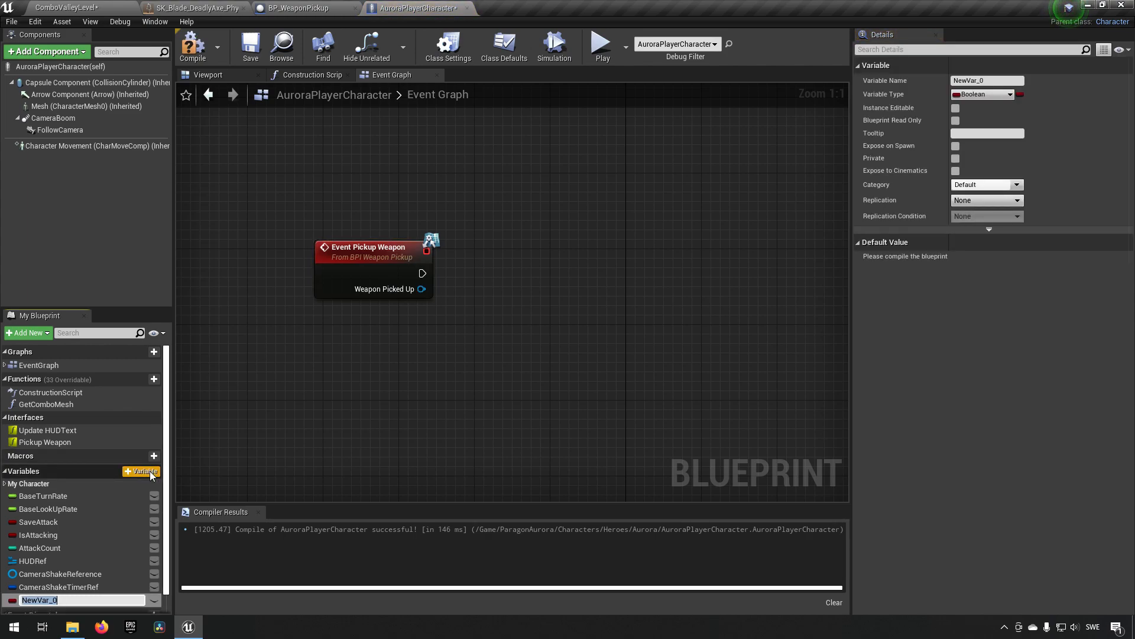
type("EquippedWeapon")
type("bp_wea")
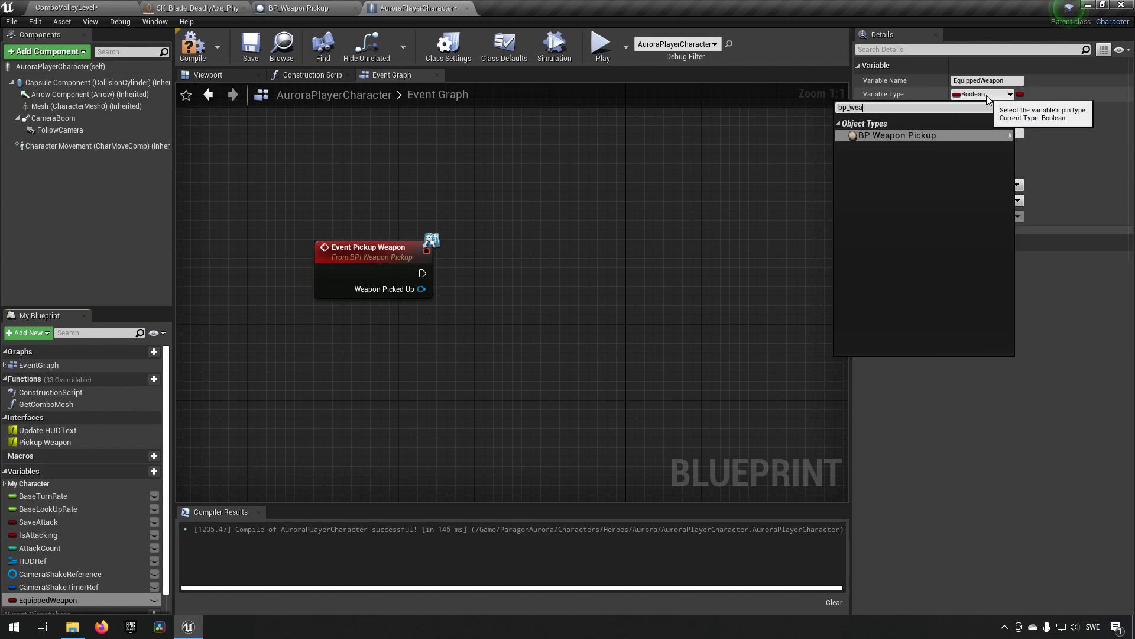
left_click(896, 135)
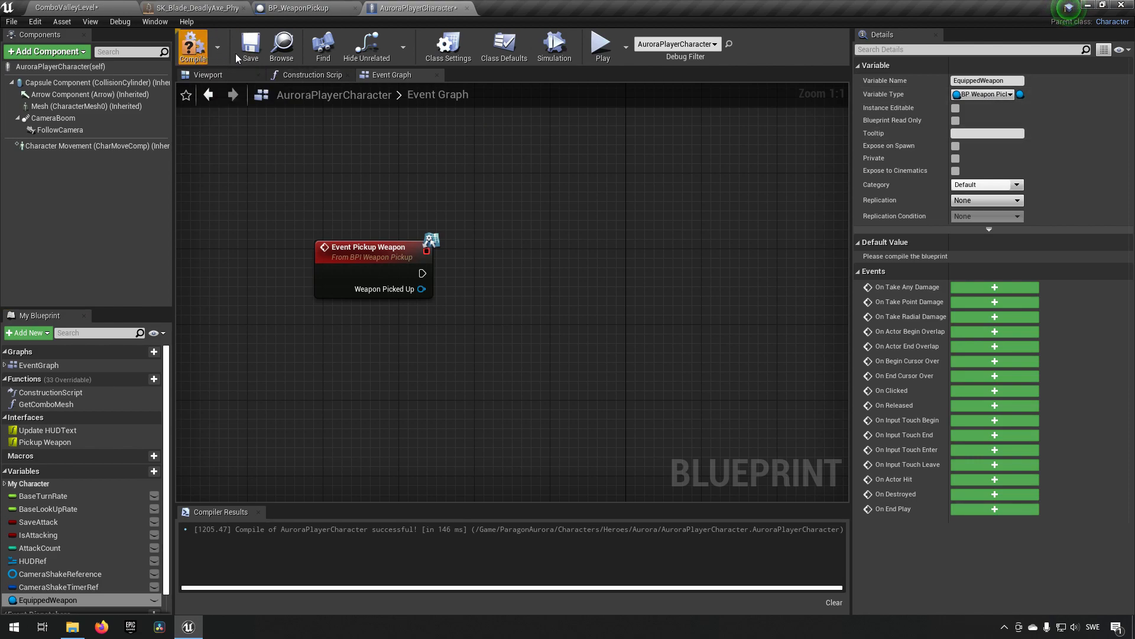
left_click(192, 46)
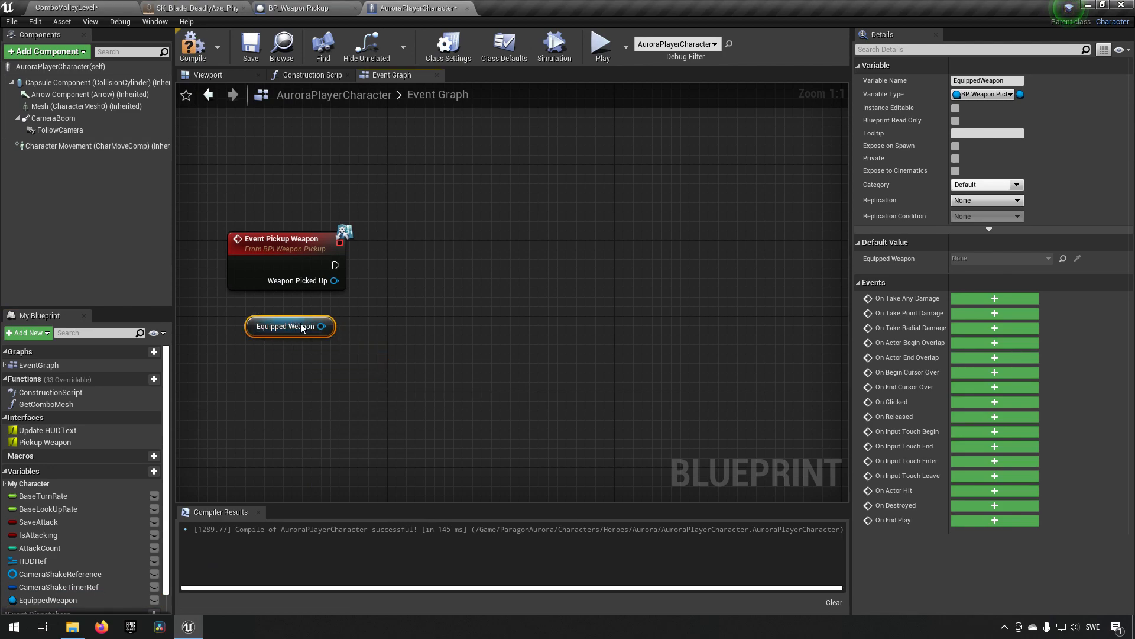
Convert the Equipped Weapon getter to a validated get and detach it with Keep World location
right_click(289, 325)
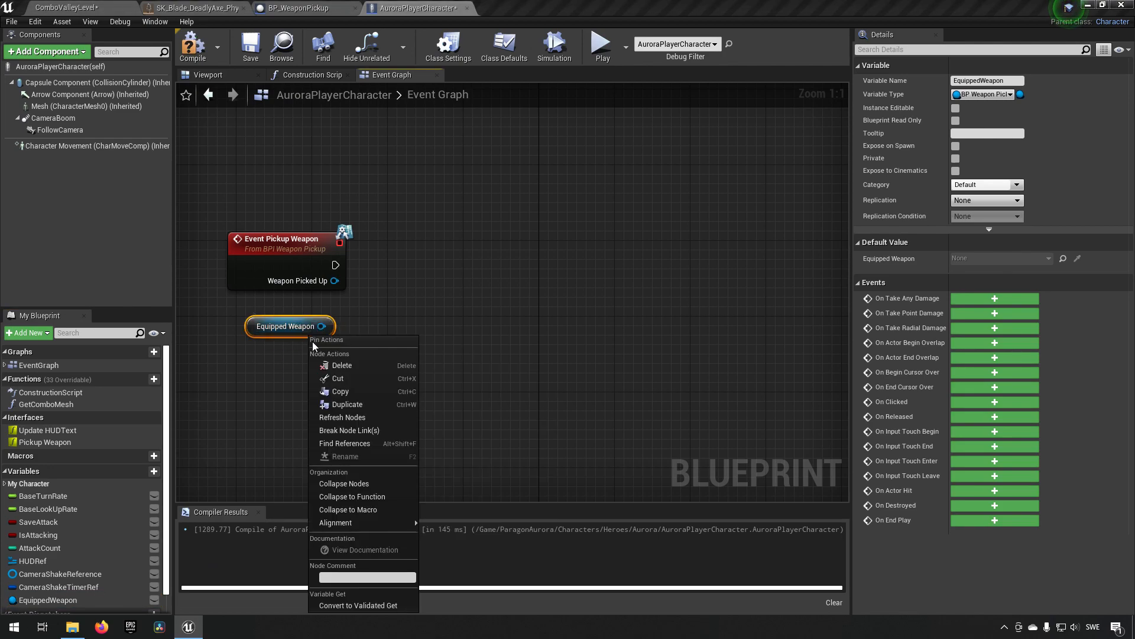
left_click(358, 604)
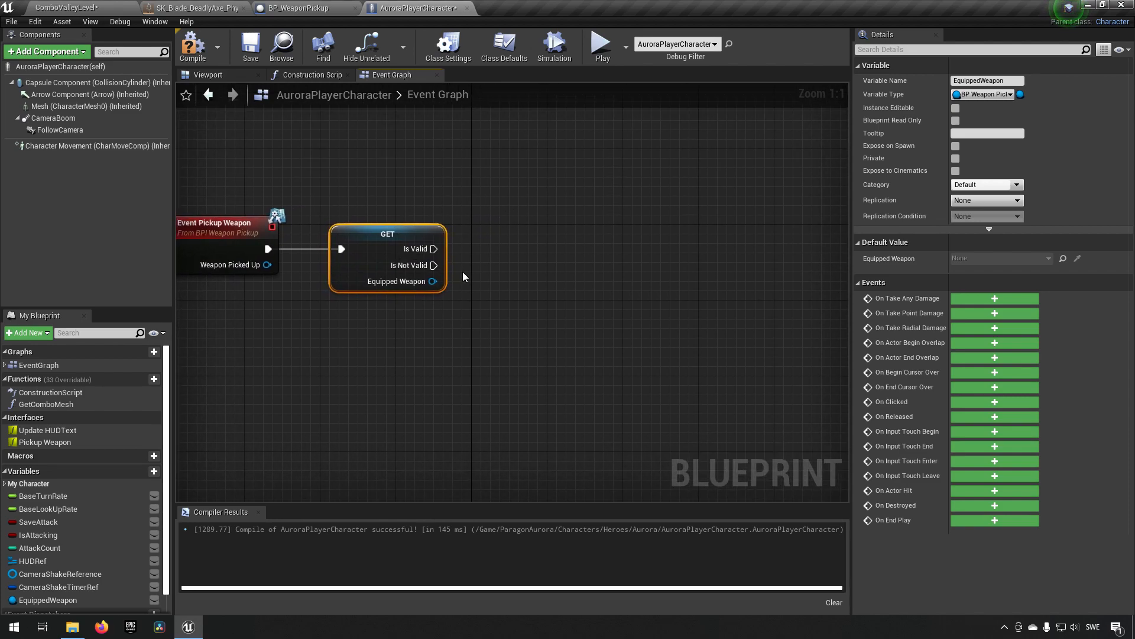
mouse_move(503, 254)
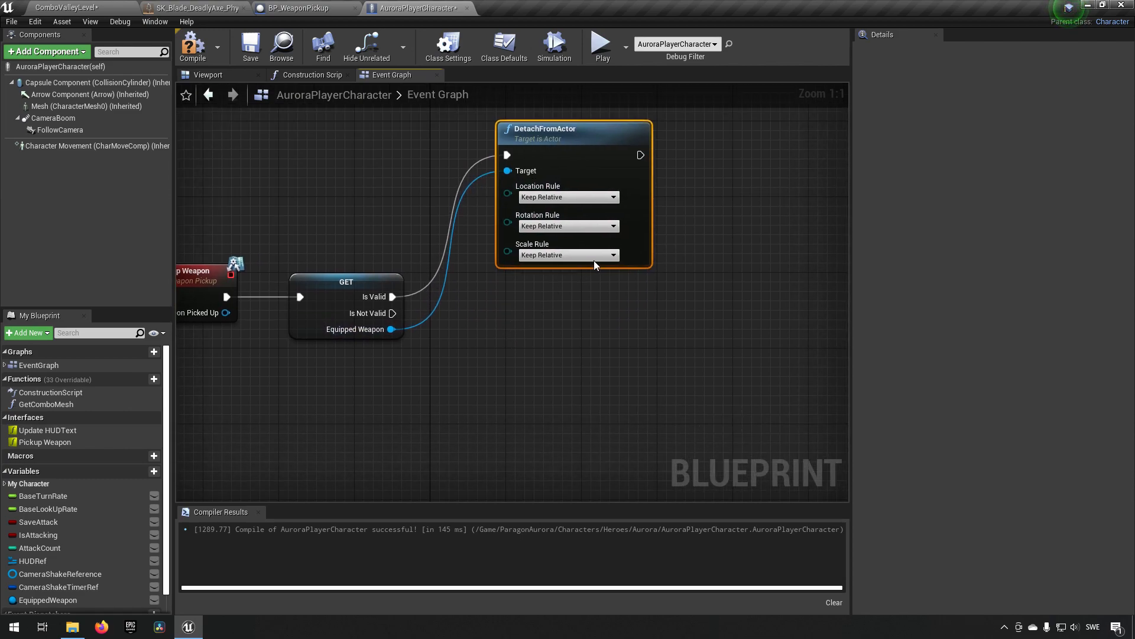
left_click(568, 196)
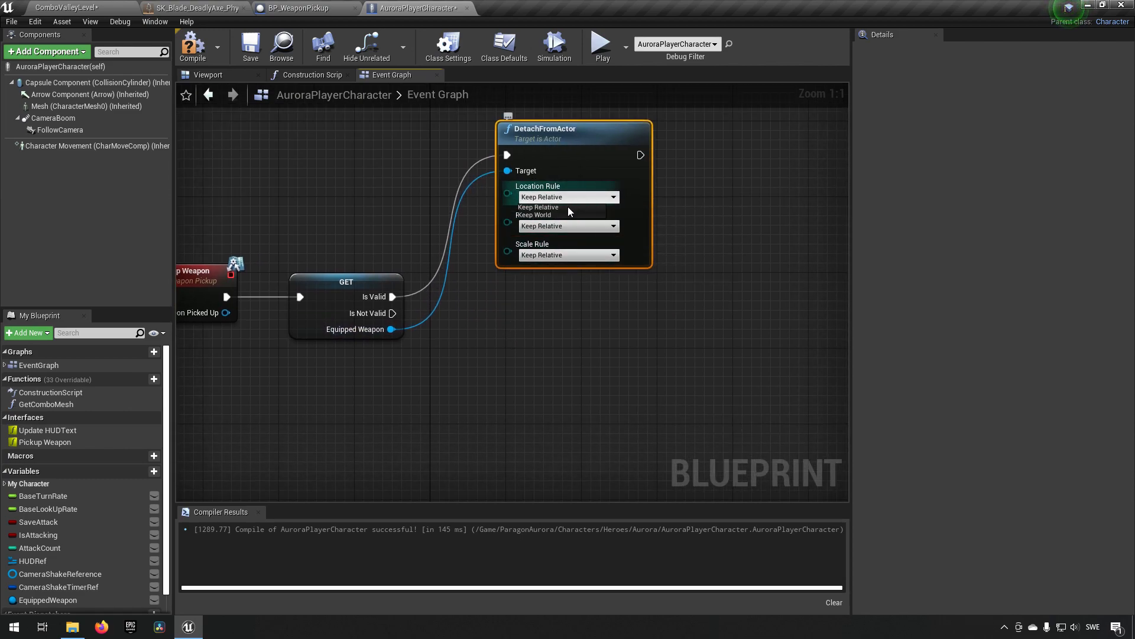
left_click(533, 214)
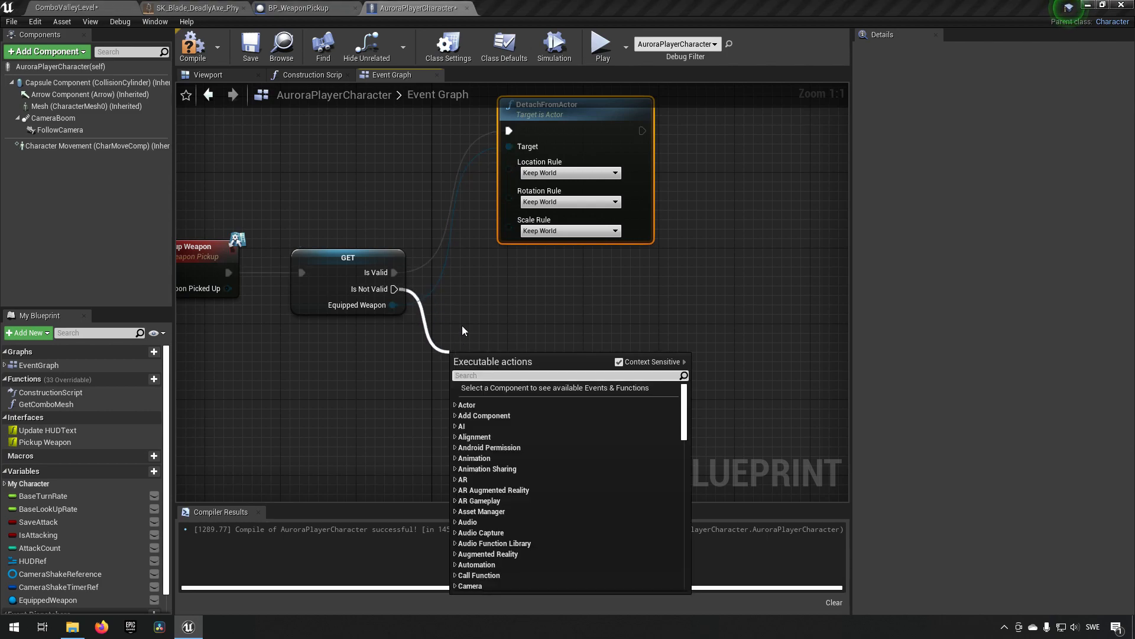
mouse_move(466, 283)
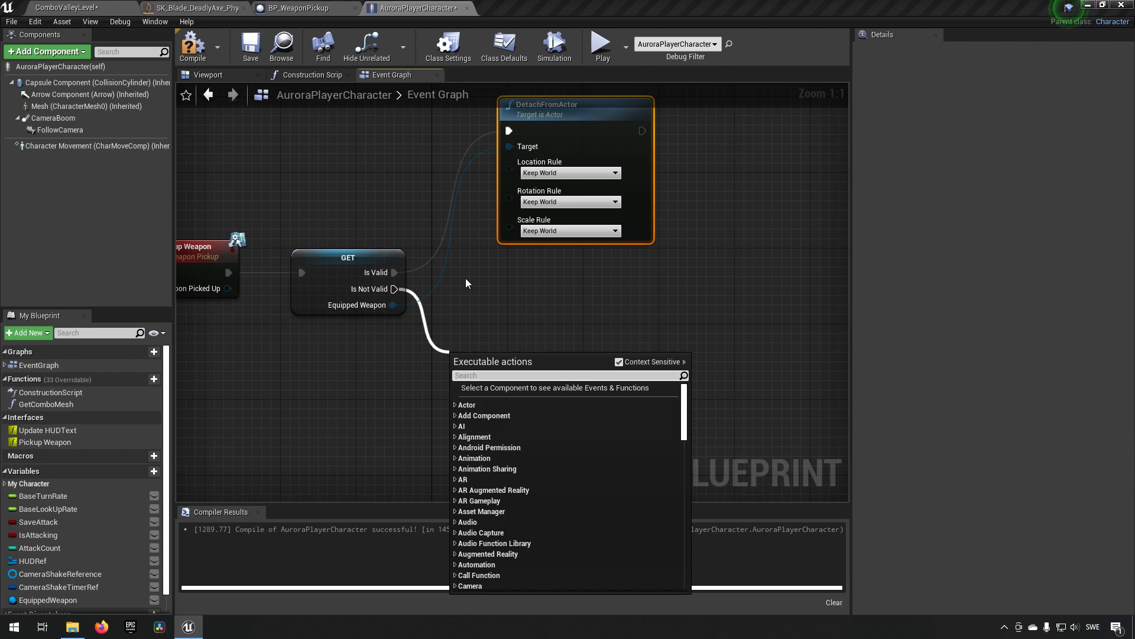
mouse_move(382, 305)
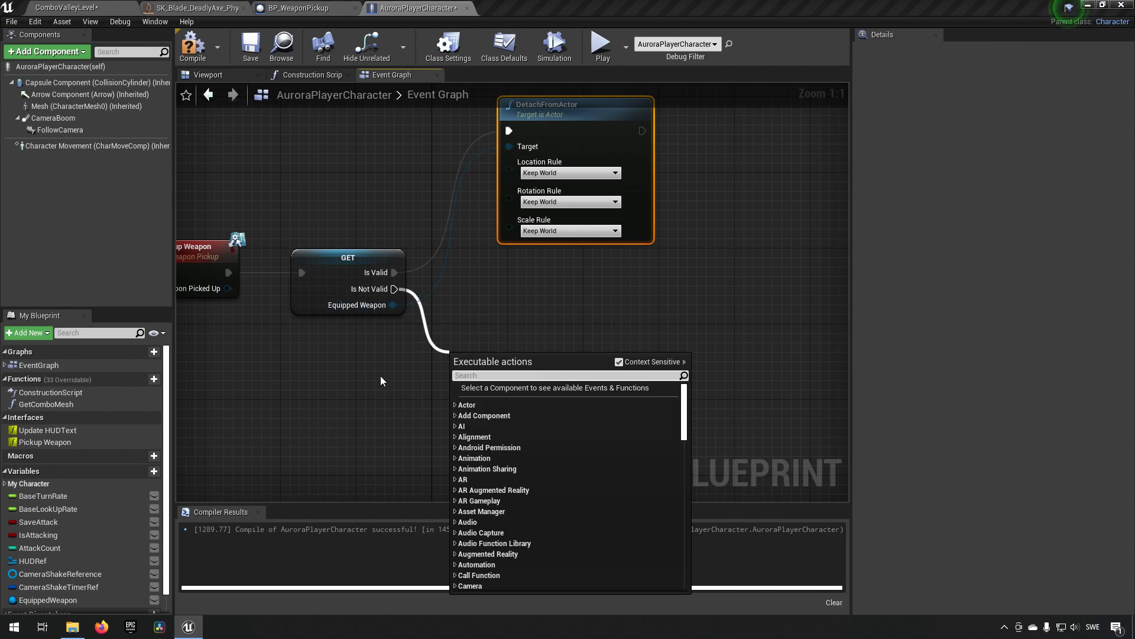
Dismiss the action list without adding a node, keeping DetachFromActor on Keep World rules
left_click(383, 380)
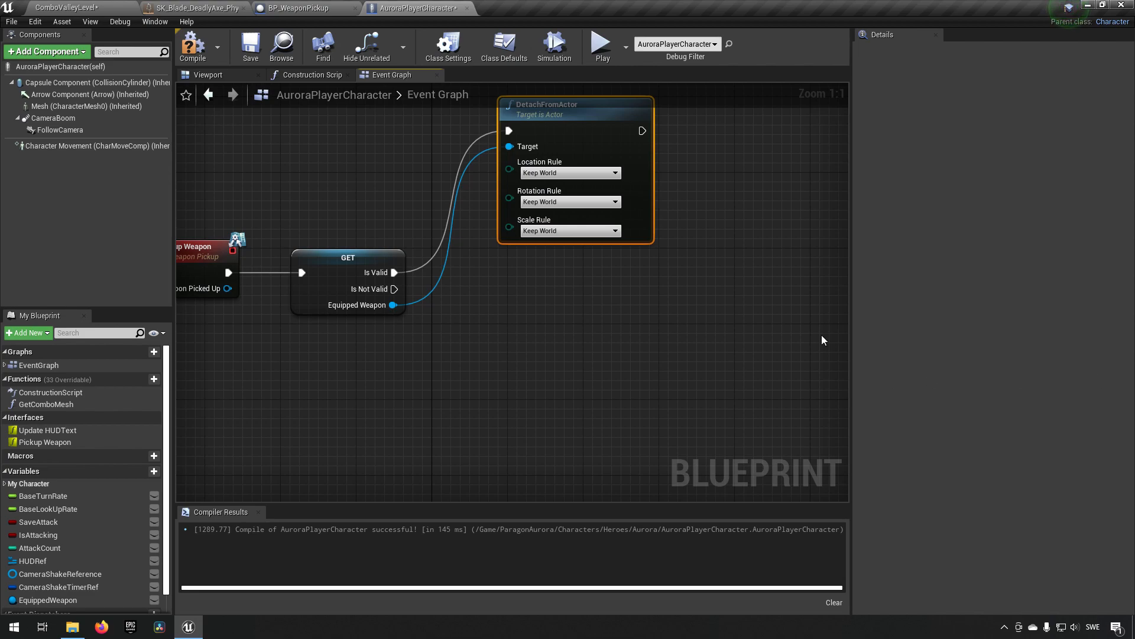
mouse_move(397, 289)
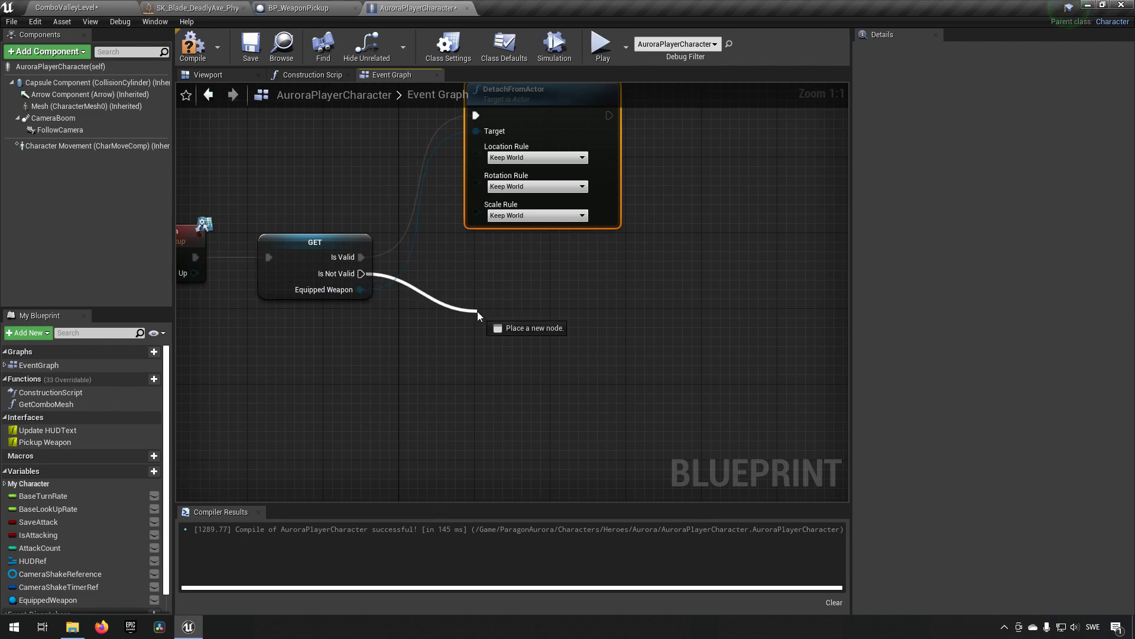
Add AttachActorToComponent from Mesh with Snap to Target location, rotation and scale rules
left_click(477, 315)
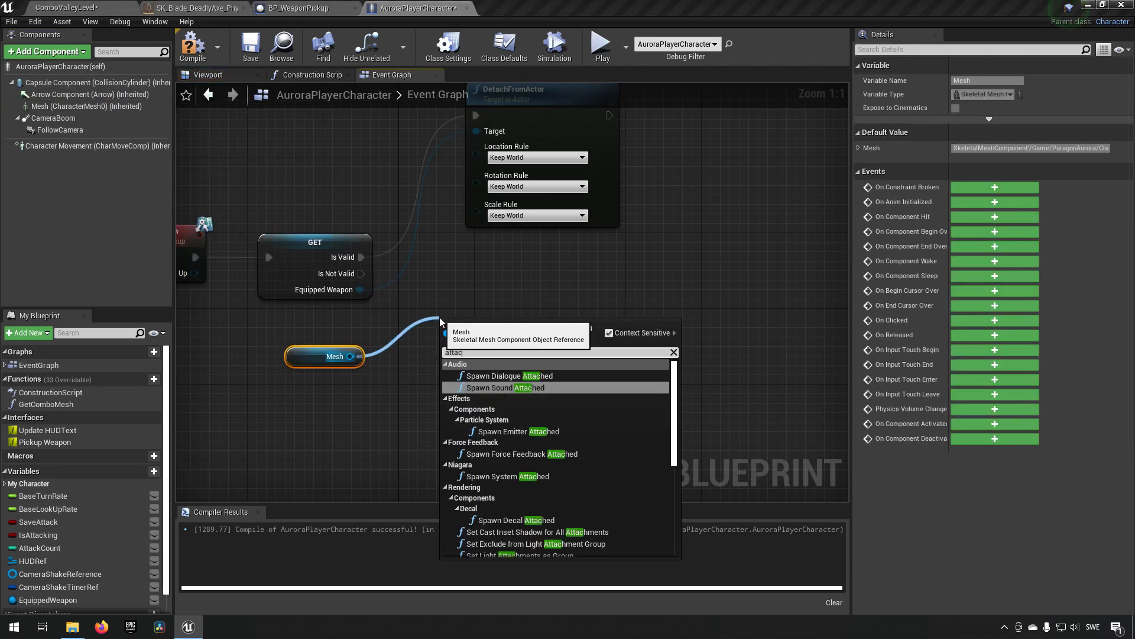
type("attach to")
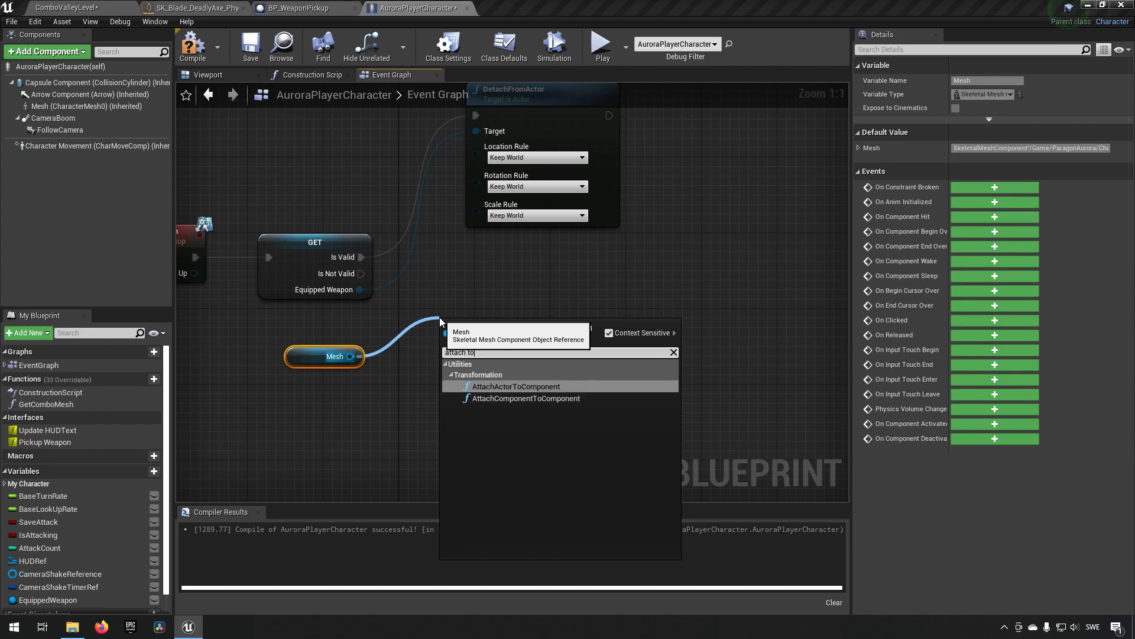
left_click(515, 386)
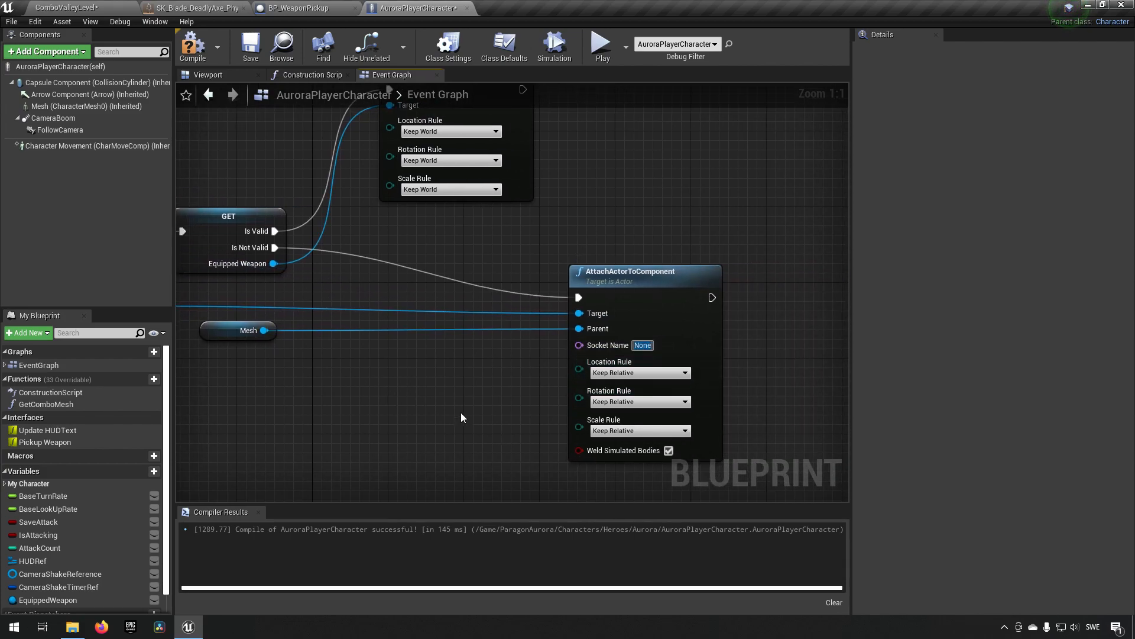
mouse_move(154, 21)
type("weapon_l")
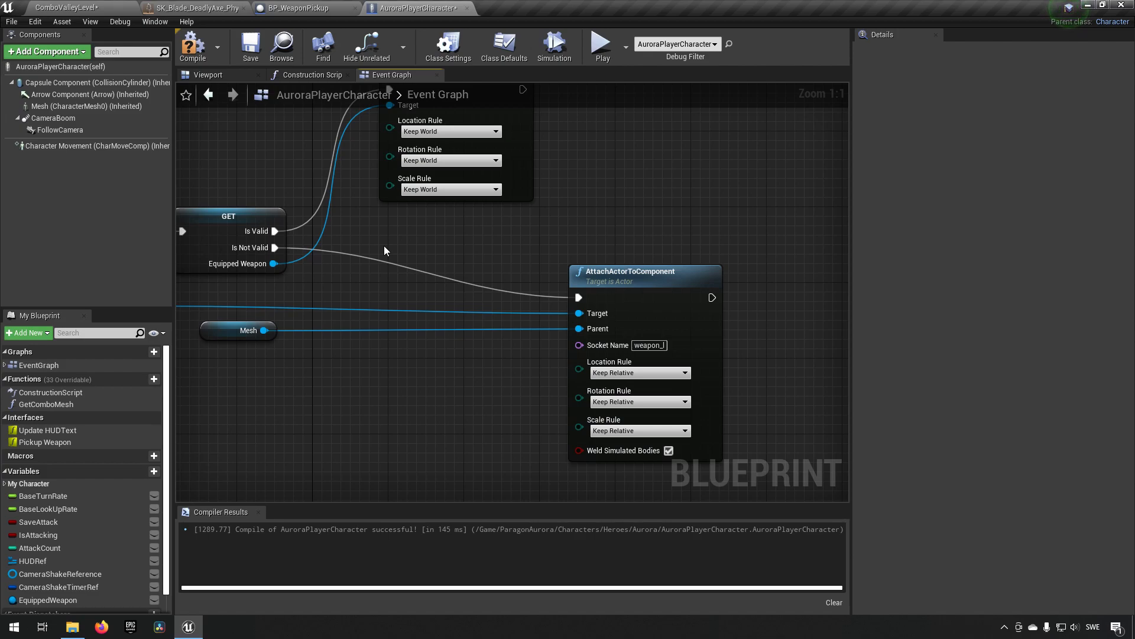
mouse_move(639, 373)
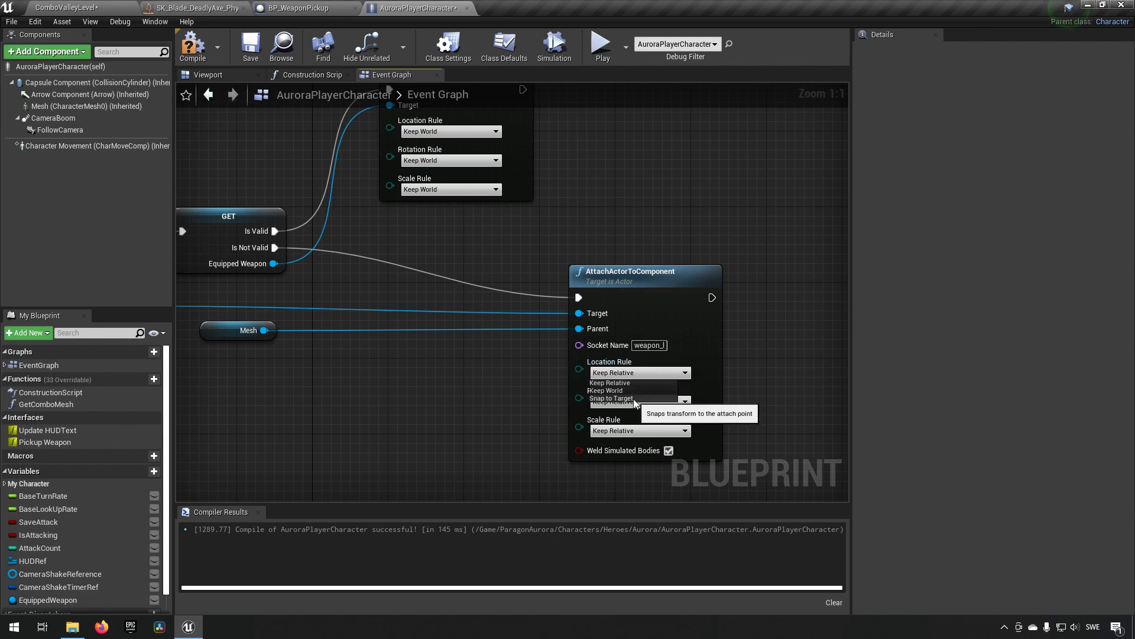
left_click(614, 398)
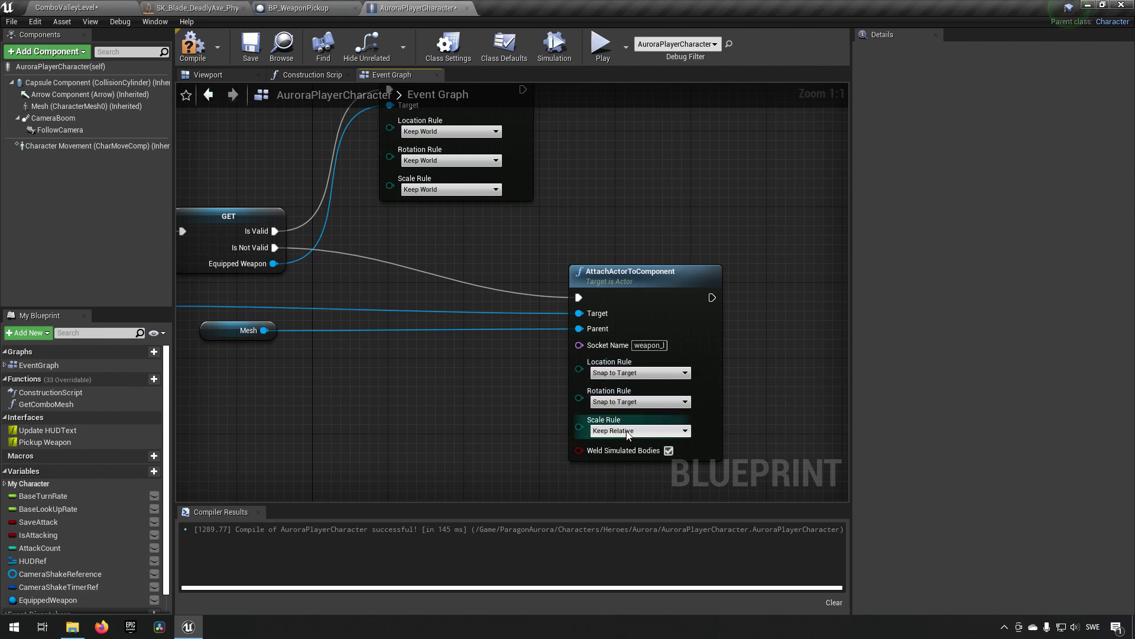
left_click(638, 430)
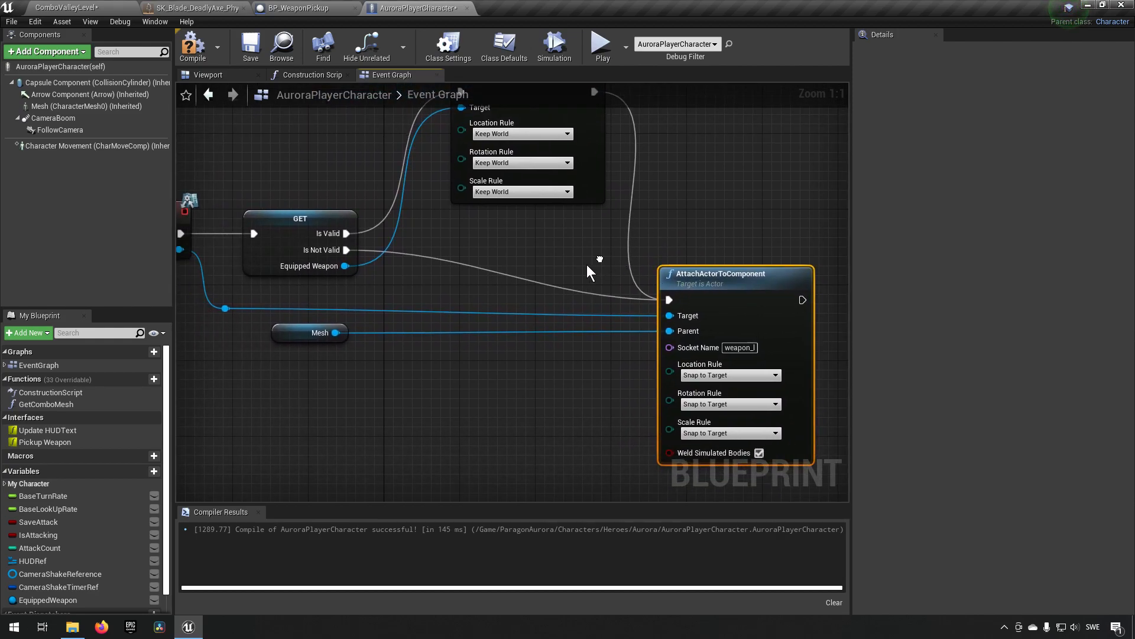
Chain DetachFromActor into AttachActorToComponent and SET Equipped Weapon, tidy the nodes, and compile
left_click(49, 599)
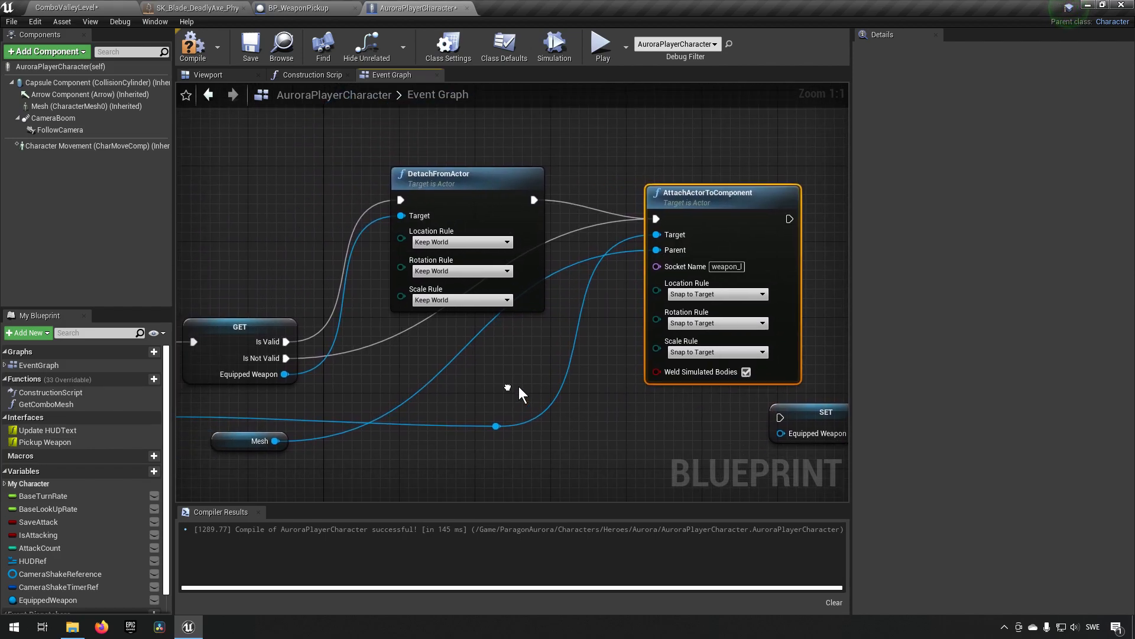
left_click(495, 355)
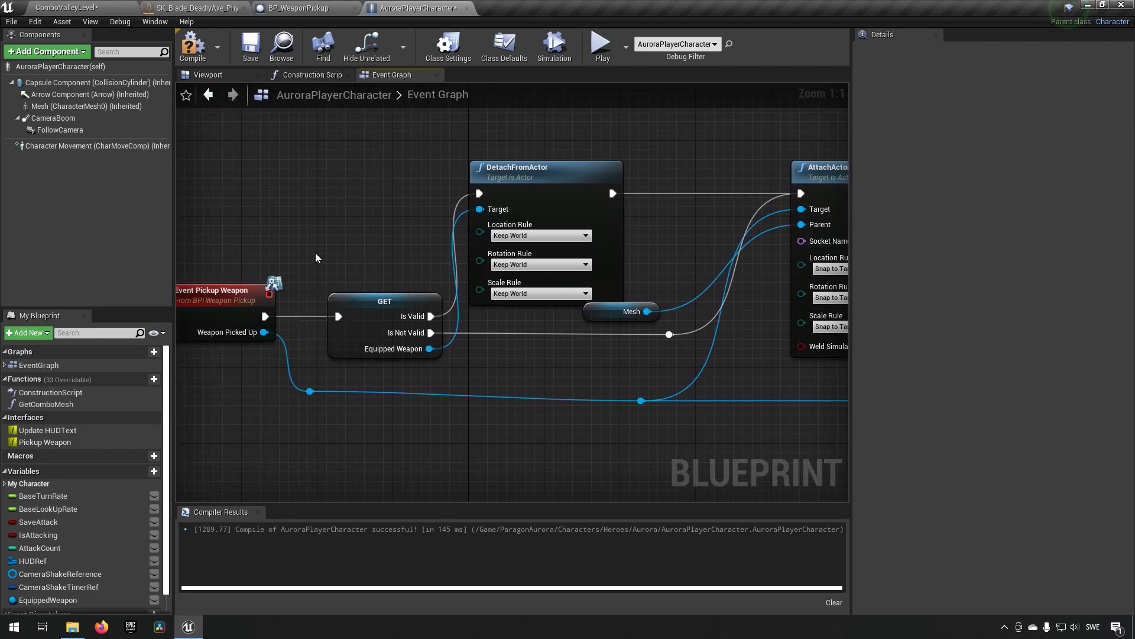
left_click(384, 326)
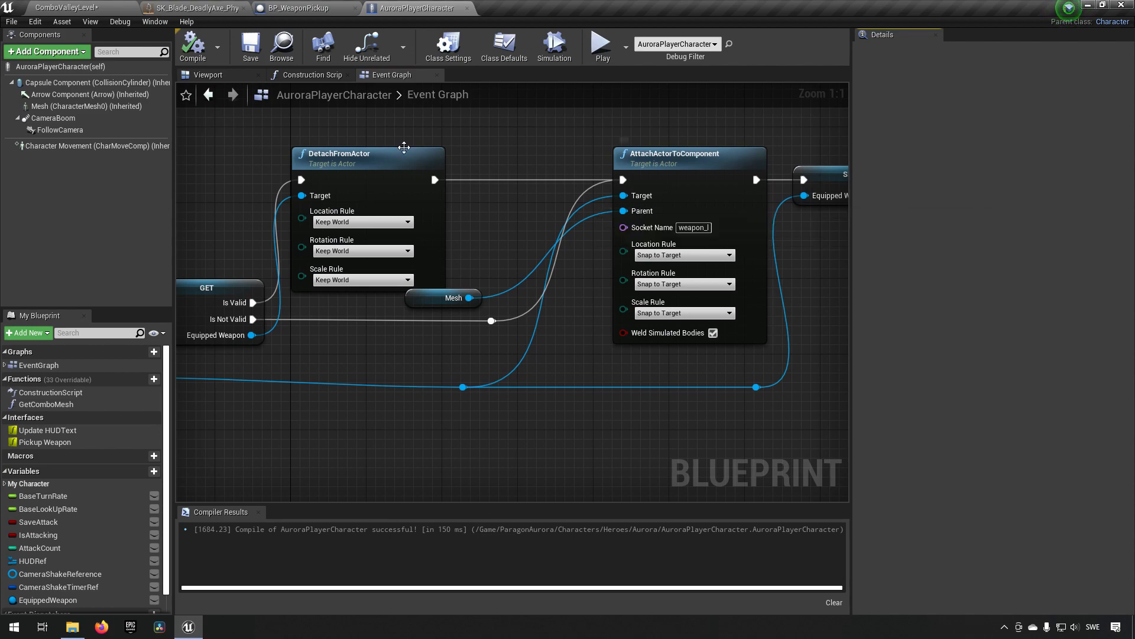
Review the BP_WeaponPickup graph, then return to the ComboValleyLevel level editor
left_click(291, 8)
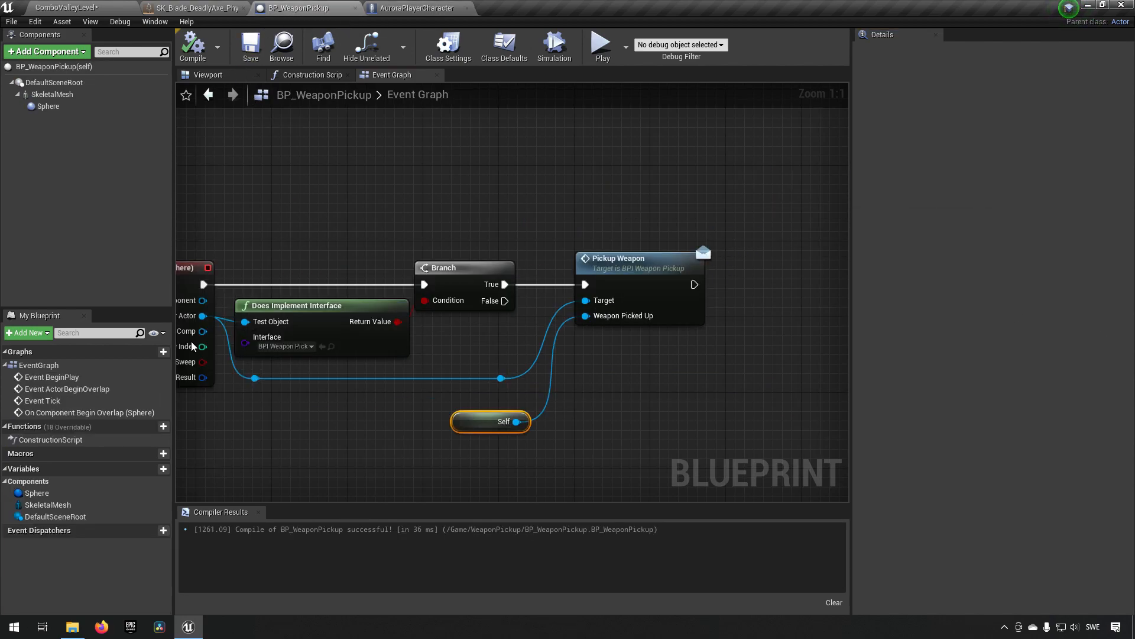
mouse_move(314, 231)
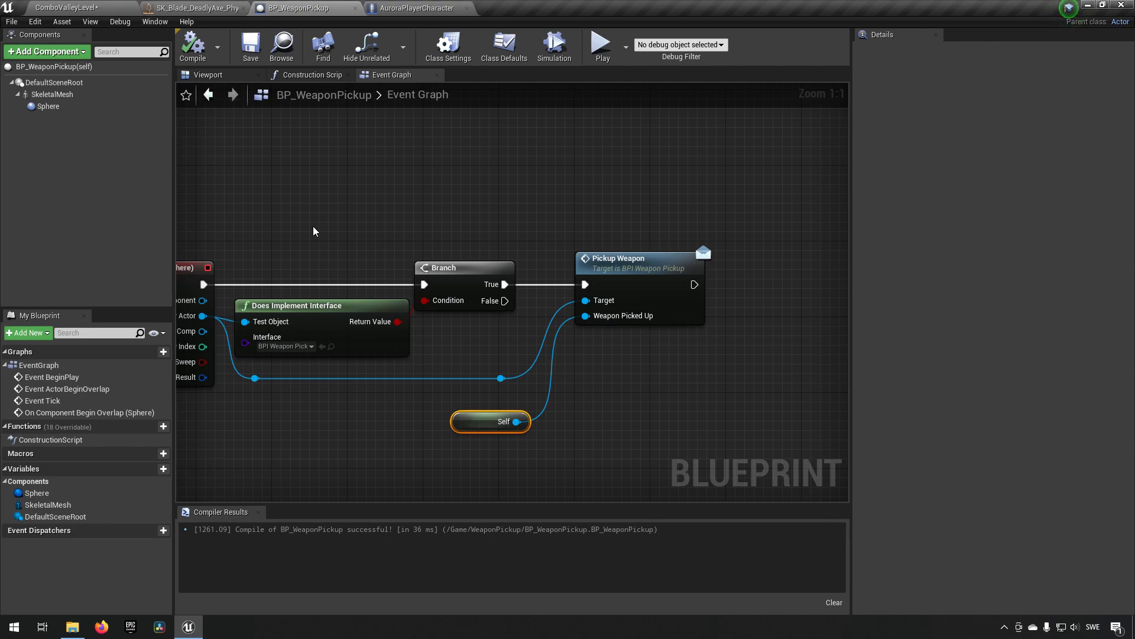
left_click(65, 8)
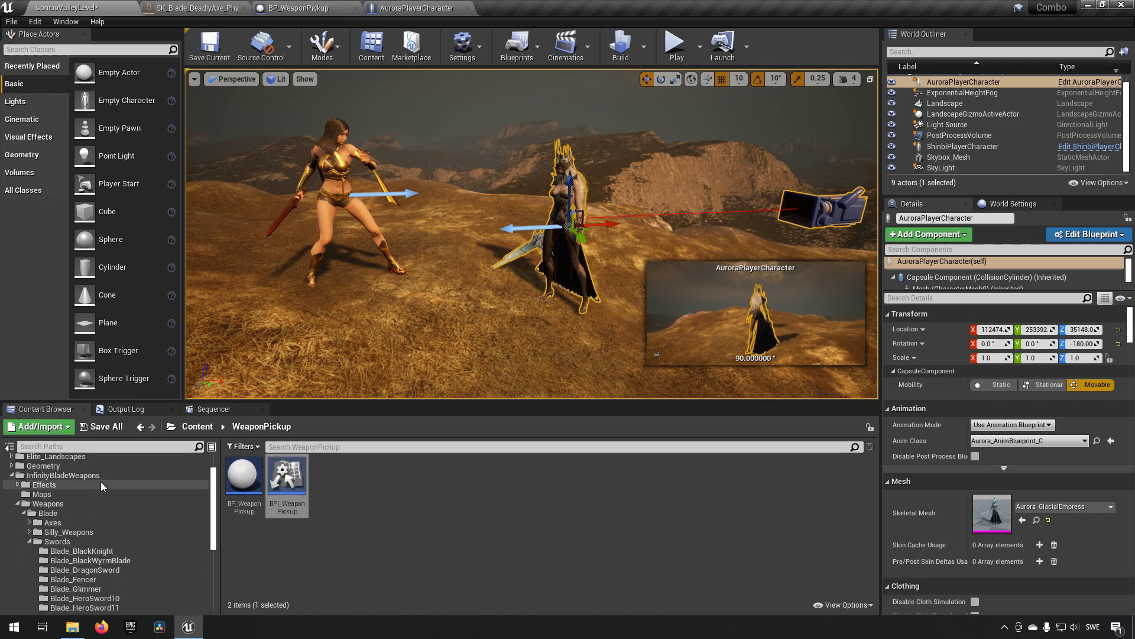
Preview the SK_Blade_DragonSword mesh from the Blade_DragonSword folder, then close it
scroll("down", 3)
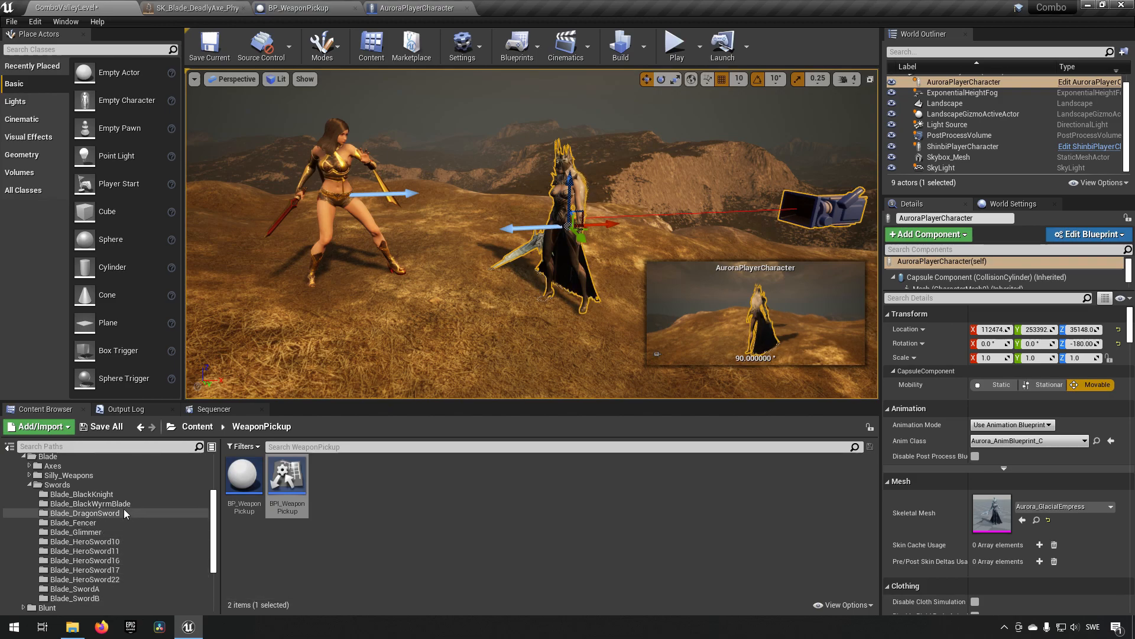
double_click(84, 512)
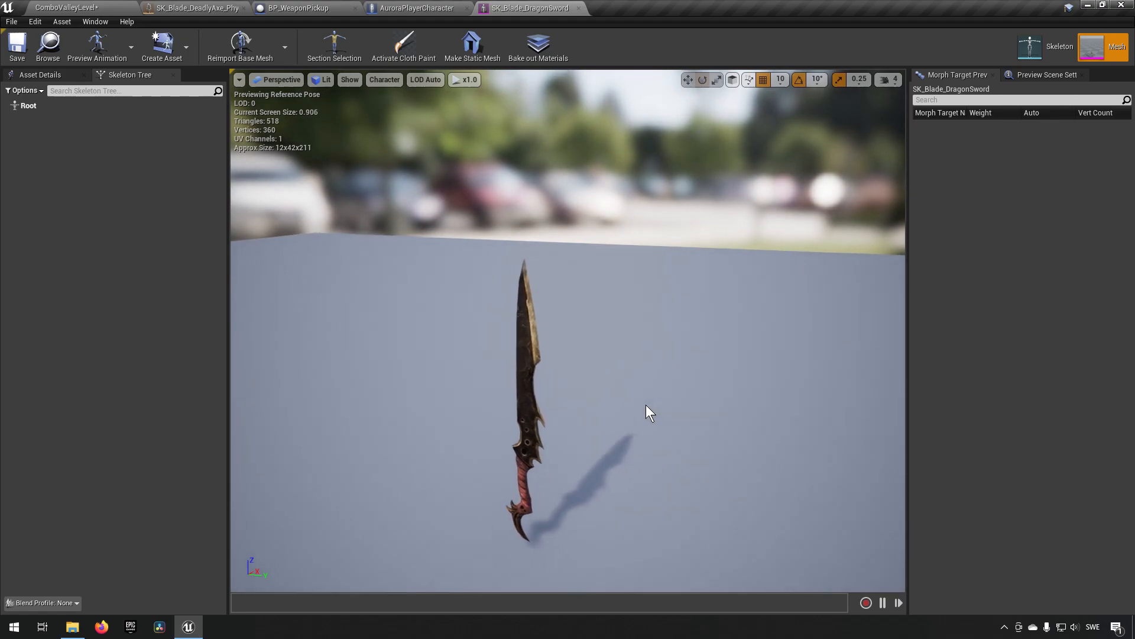
left_click(416, 8)
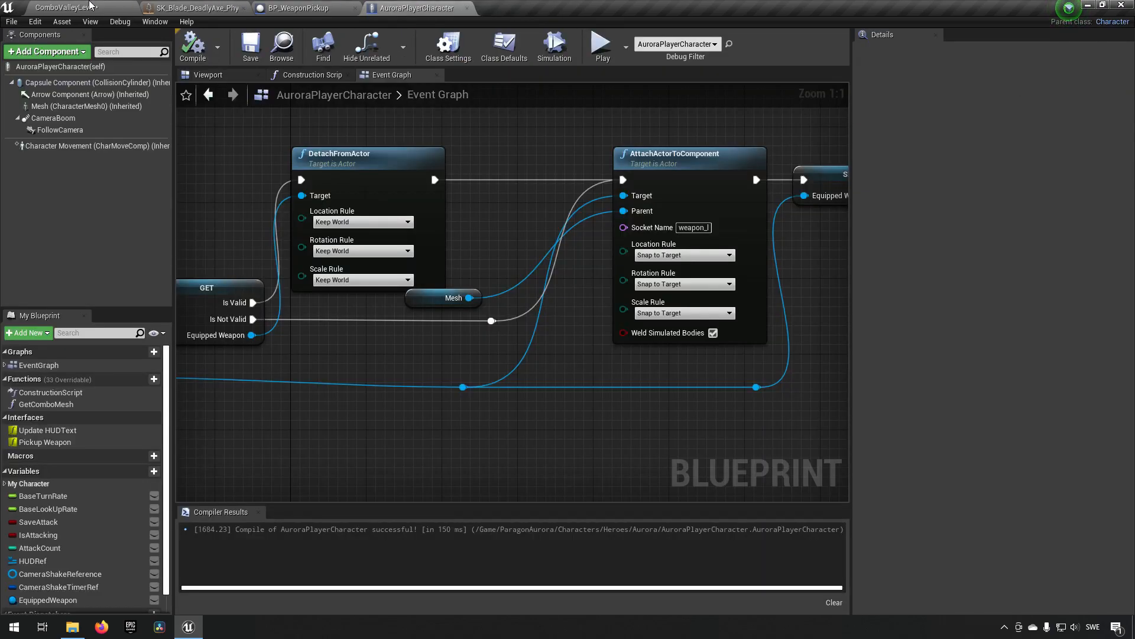
left_click(68, 7)
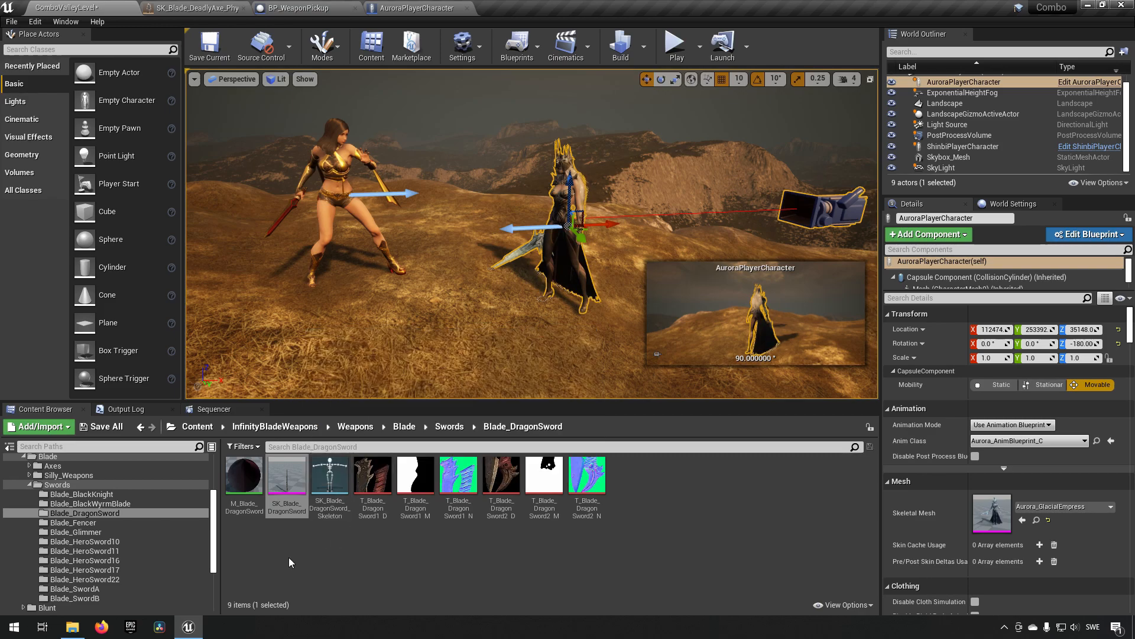
mouse_move(287, 475)
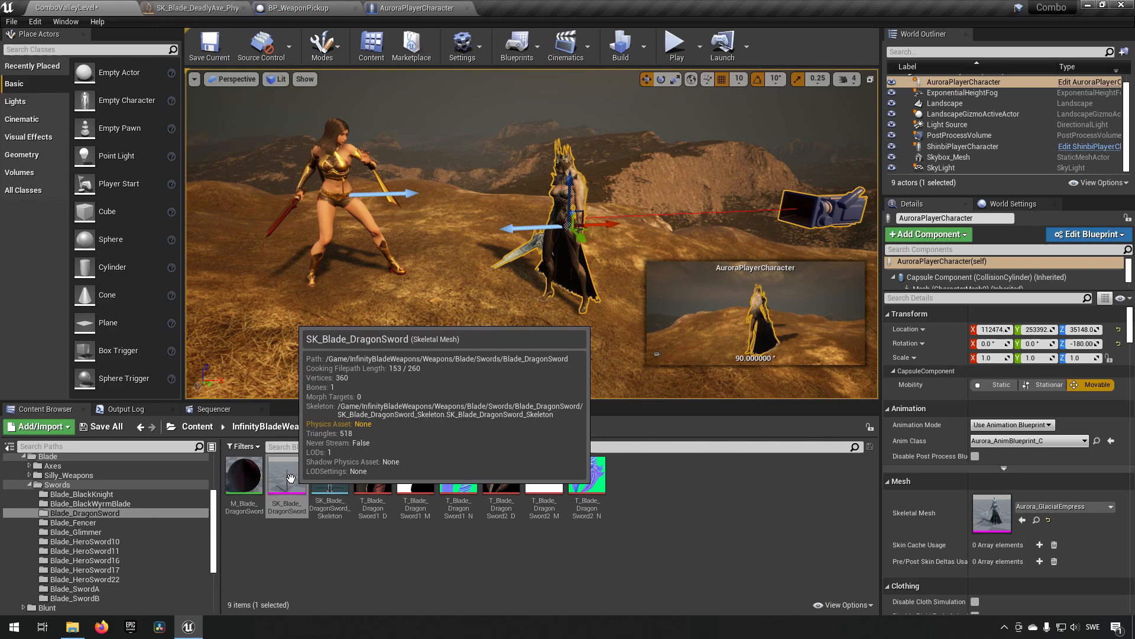
mouse_move(285, 477)
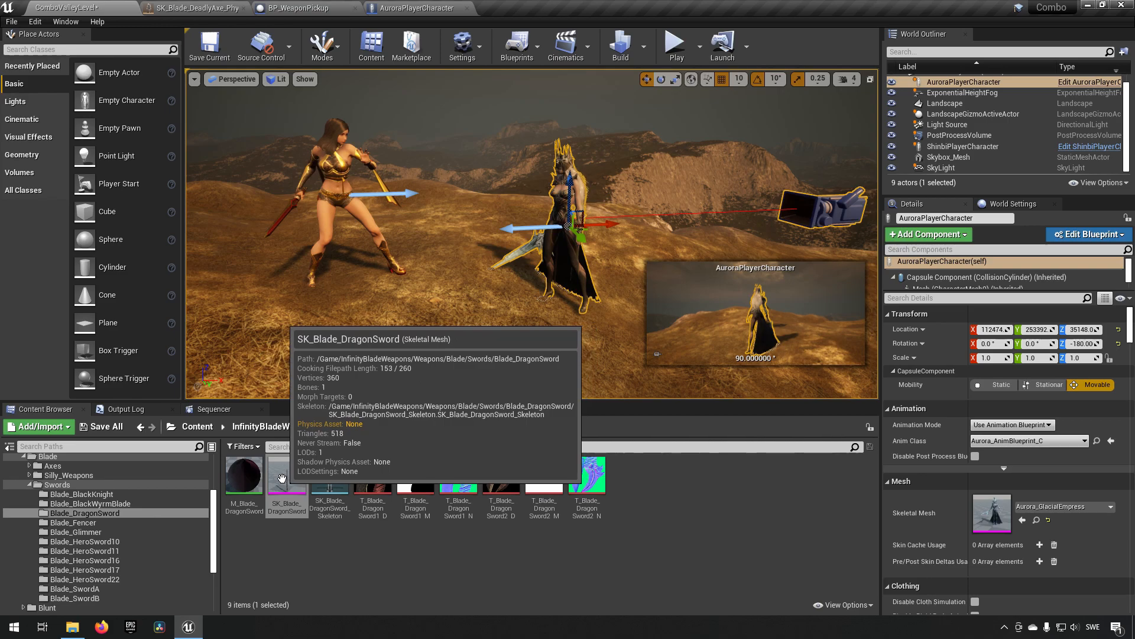
Create a box-shaped SK_Blade_DragonSword_Physics asset, then open the Blade_Glimmer folder
right_click(287, 474)
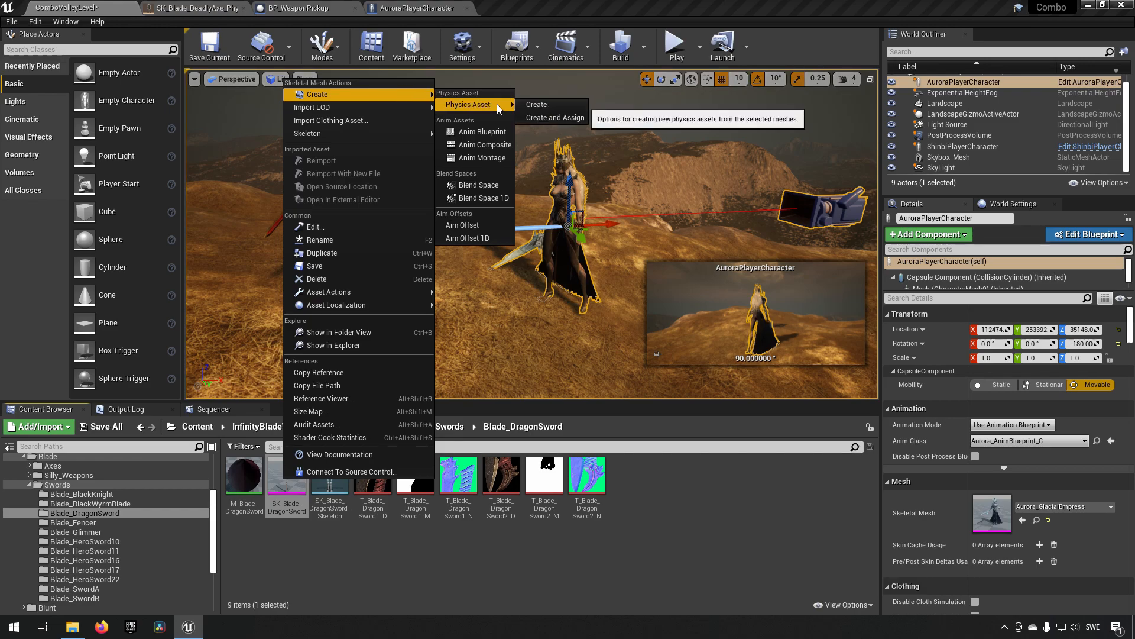
left_click(536, 104)
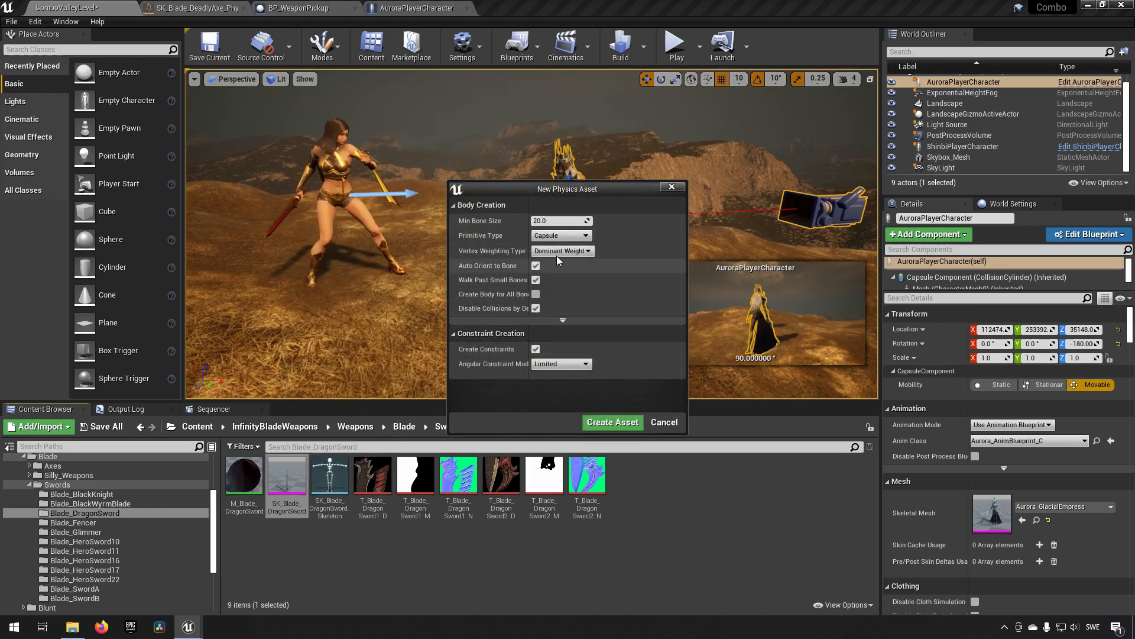
left_click(561, 236)
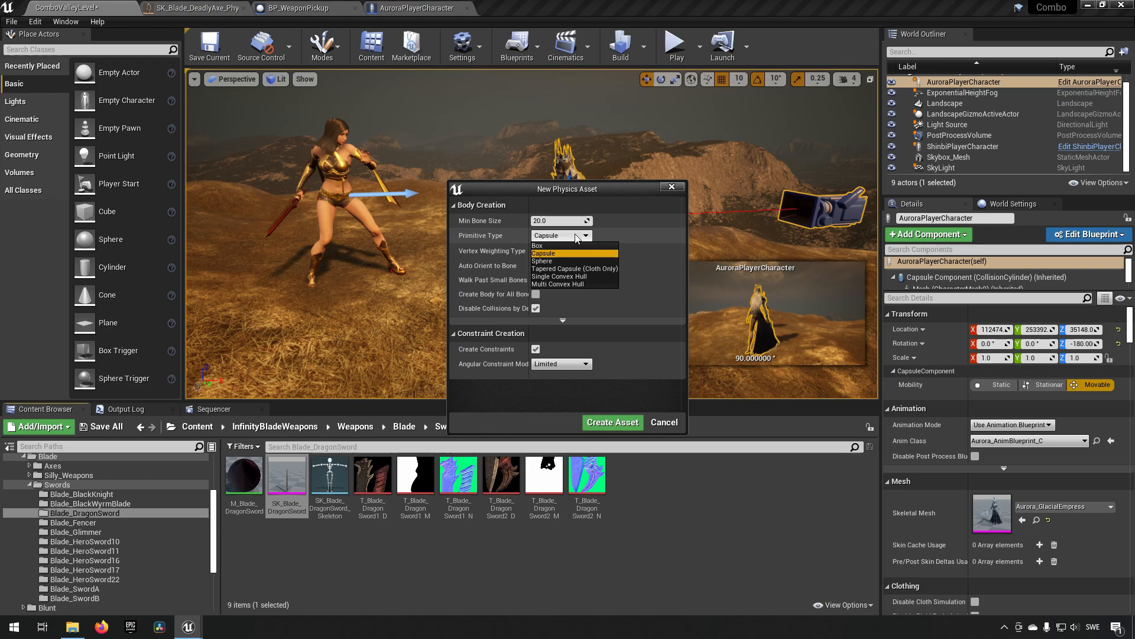
left_click(538, 245)
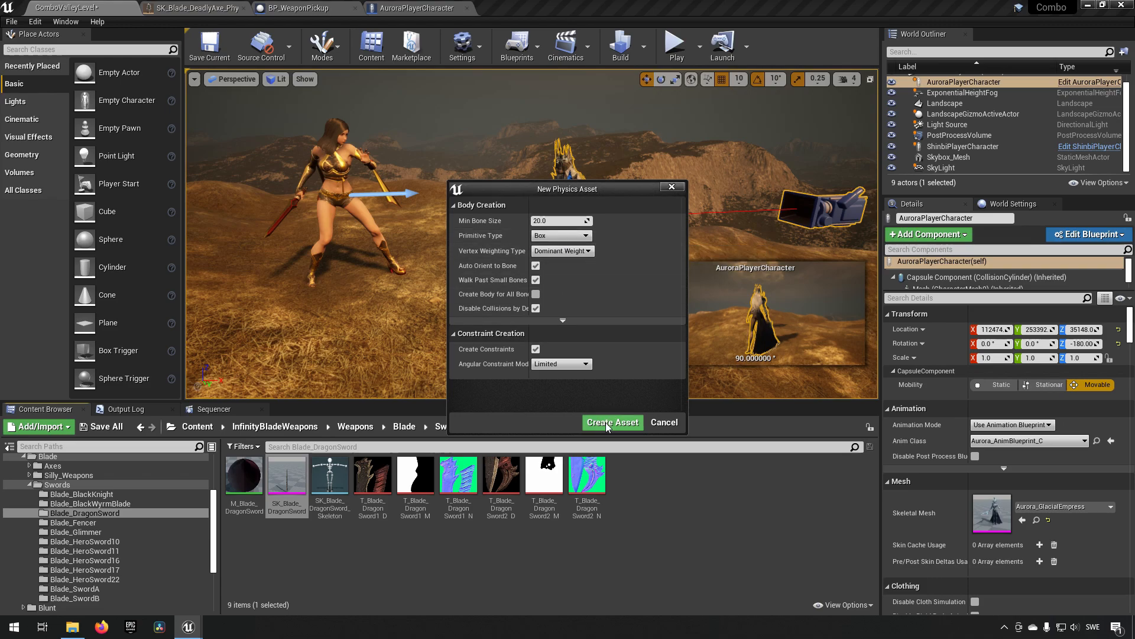
left_click(612, 422)
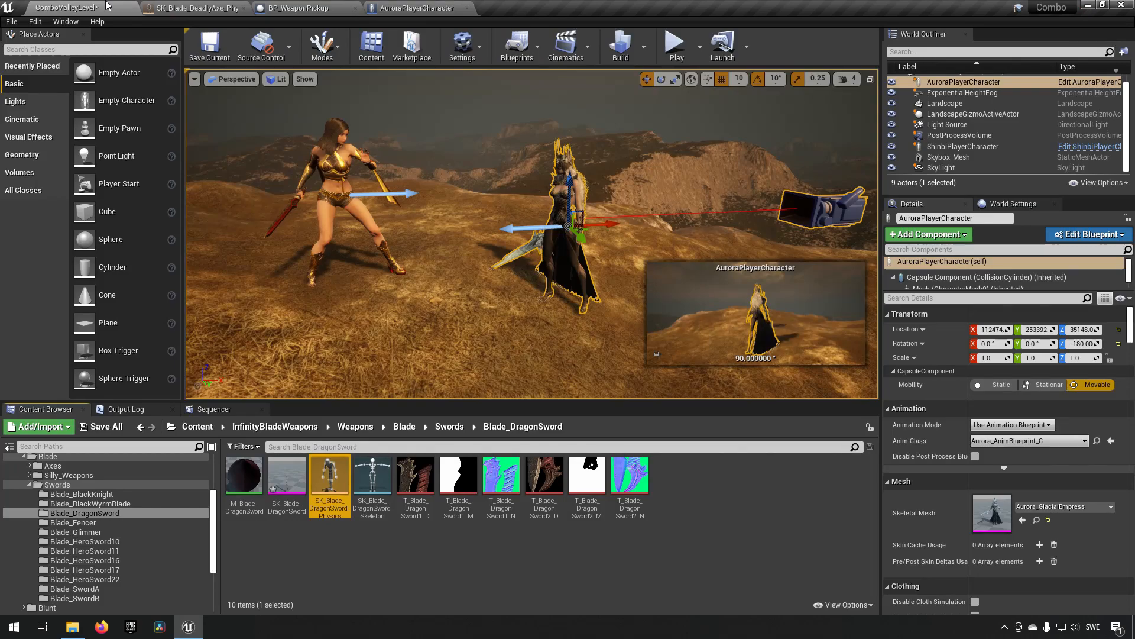
mouse_move(287, 474)
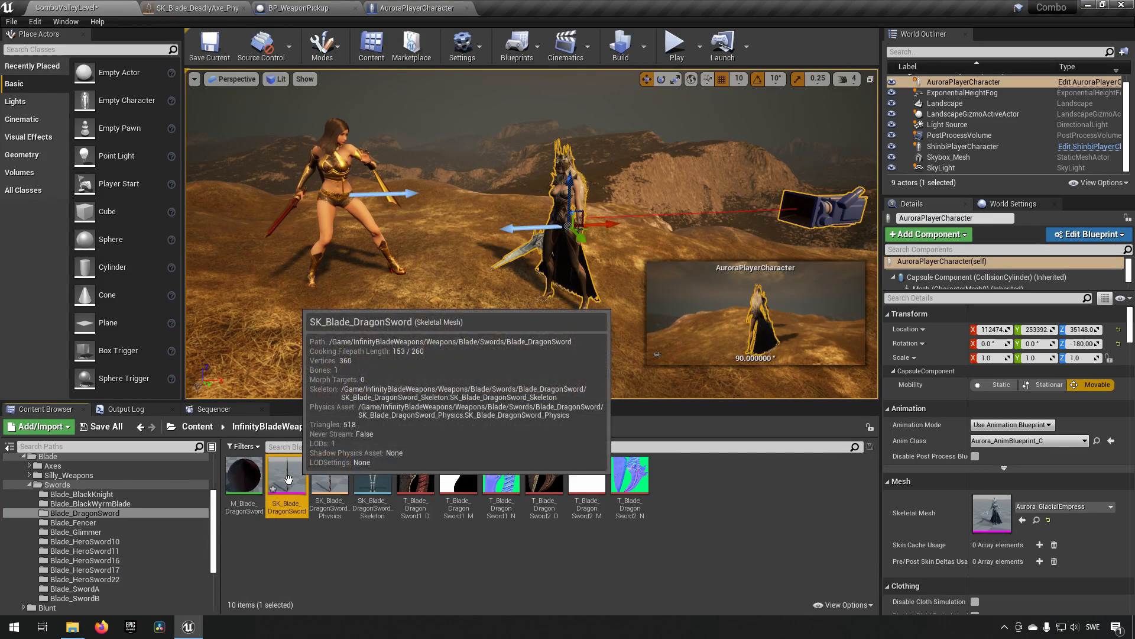
left_click(72, 532)
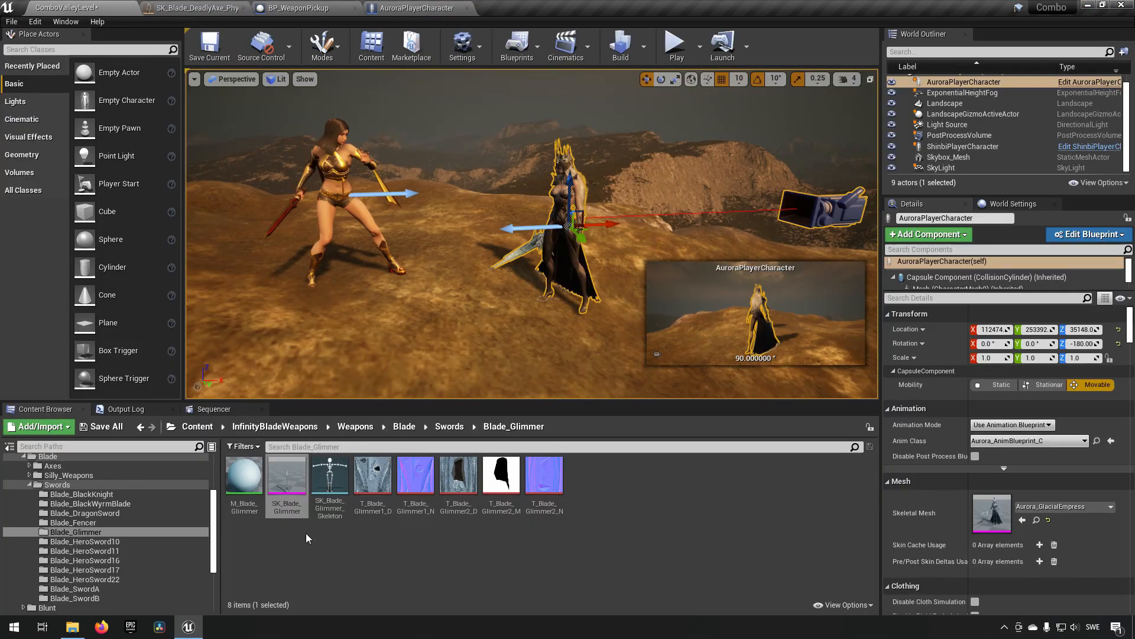
Create a box-based SK_Blade_Glimmer_Physics asset for the SK_Blade_Glimmer mesh
right_click(286, 475)
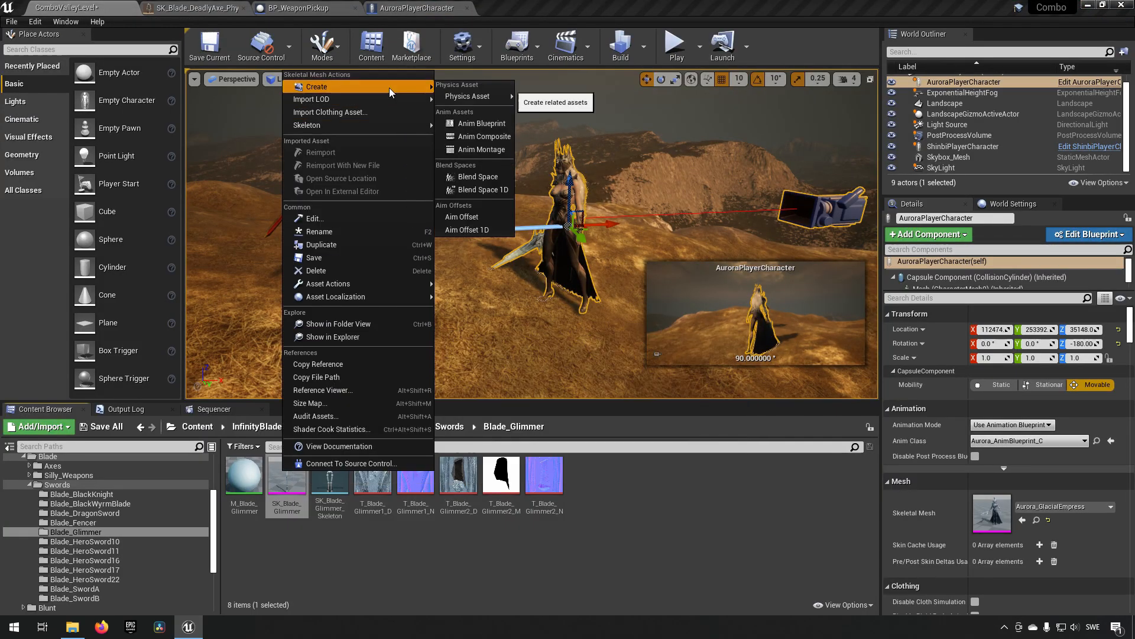
left_click(475, 95)
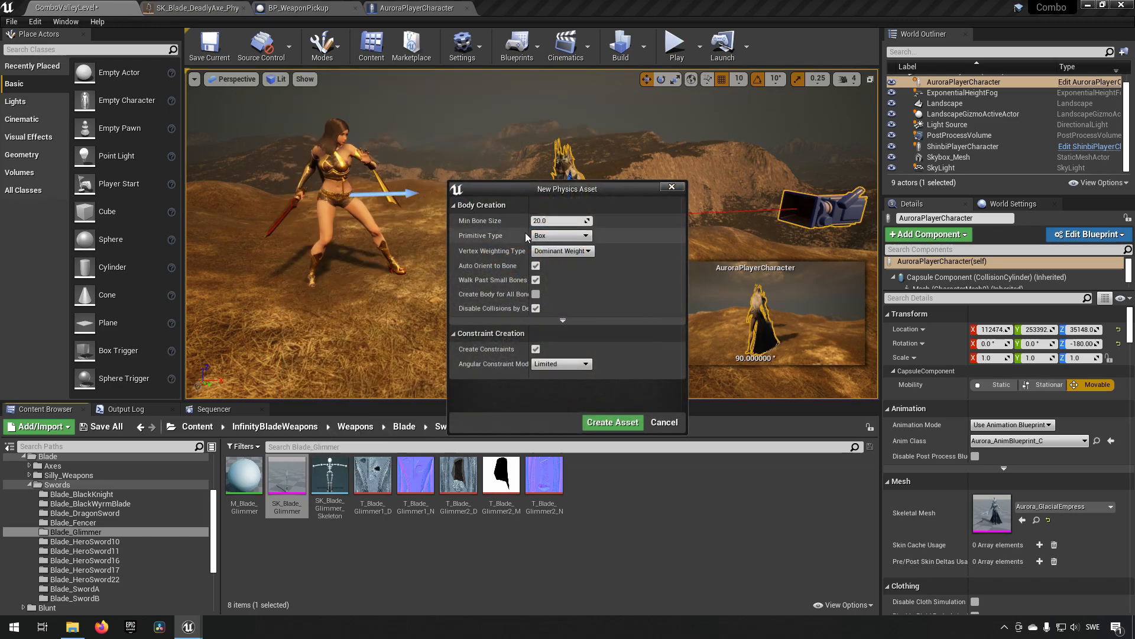
left_click(611, 422)
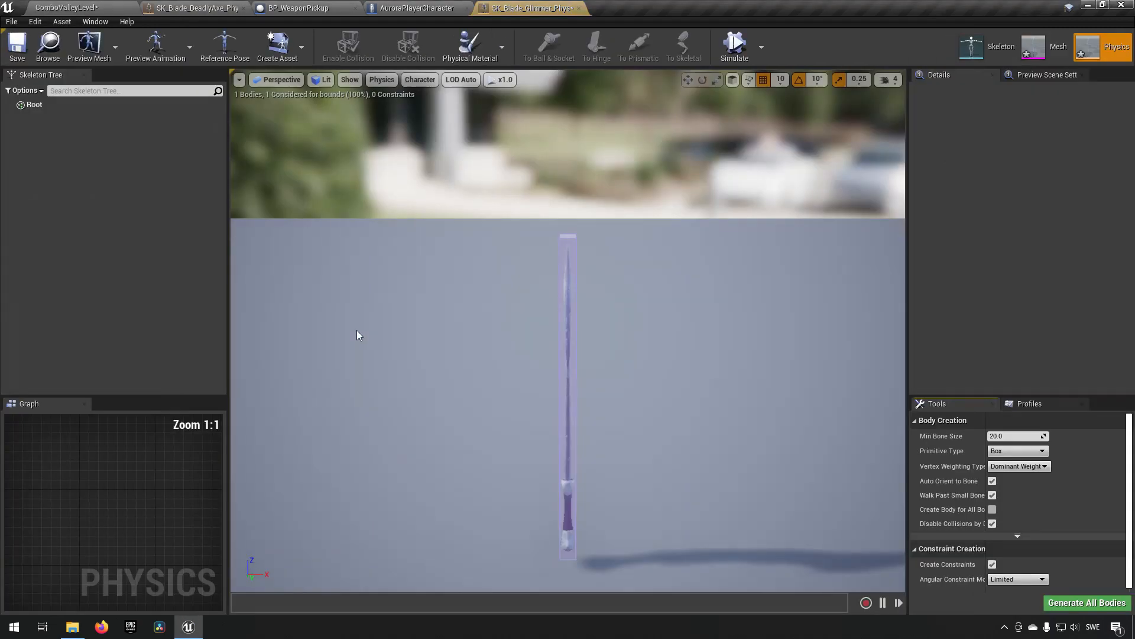
mouse_move(532, 7)
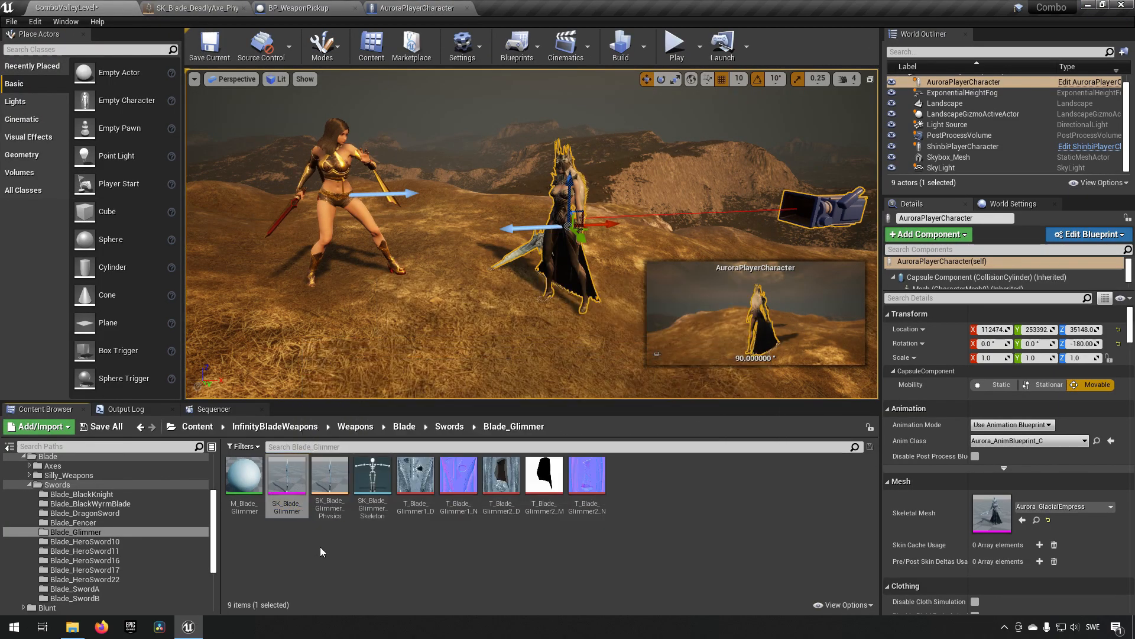
mouse_move(238, 536)
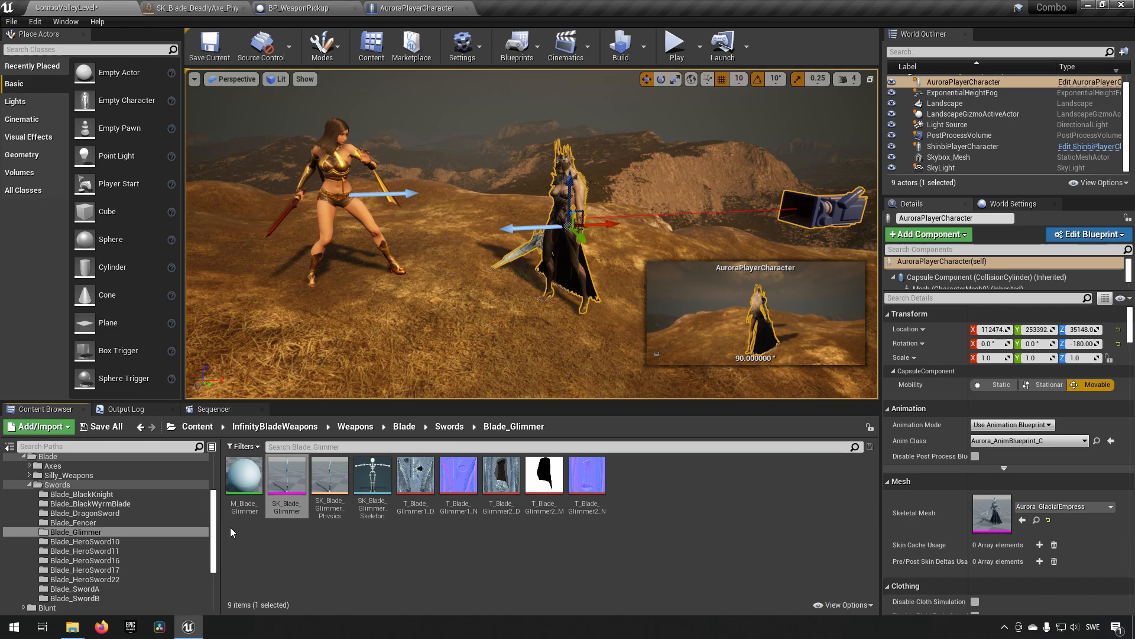
scroll("down", 3)
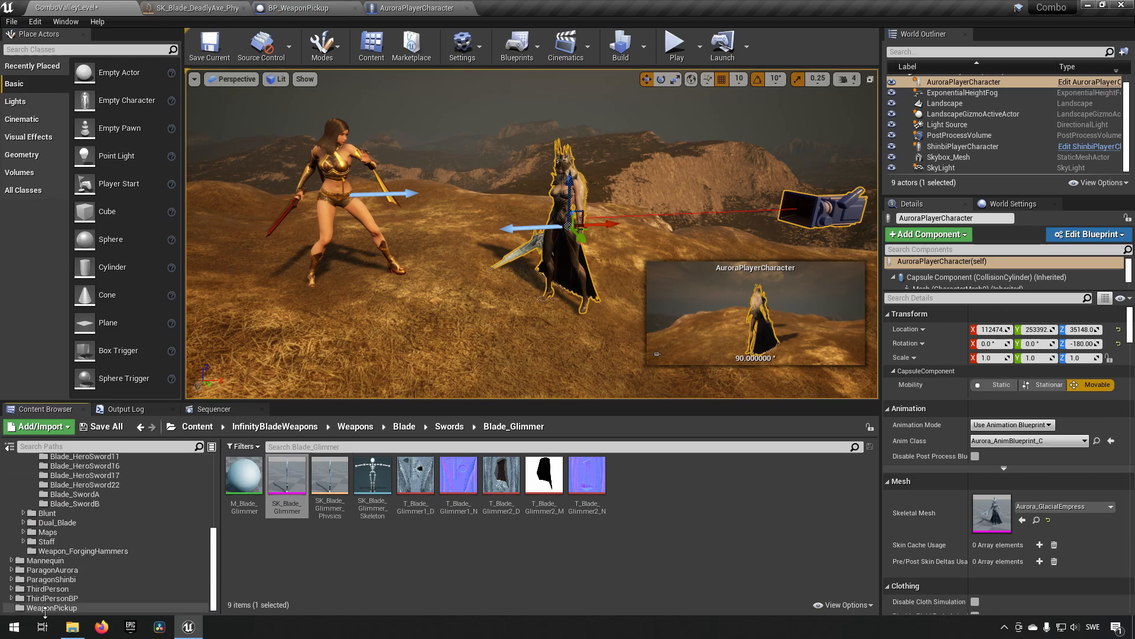
Create child blueprints of BP_WeaponPickup named BP_WeaponPickupDragonBlade and BP_WeaponPickupGlimmer
right_click(244, 475)
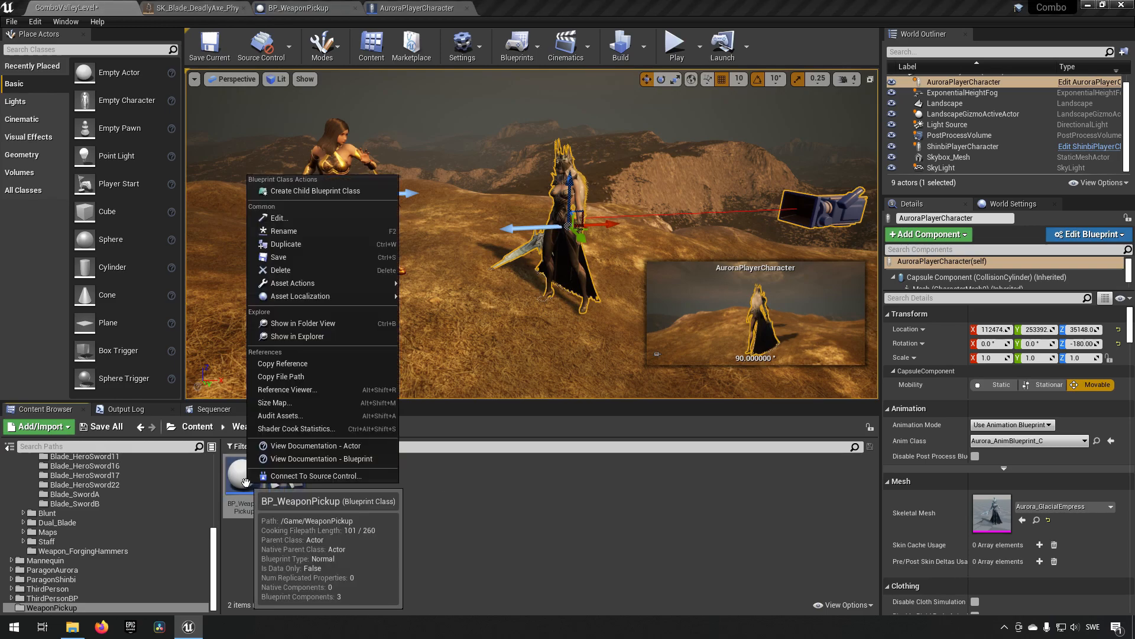
left_click(314, 190)
type("BP_")
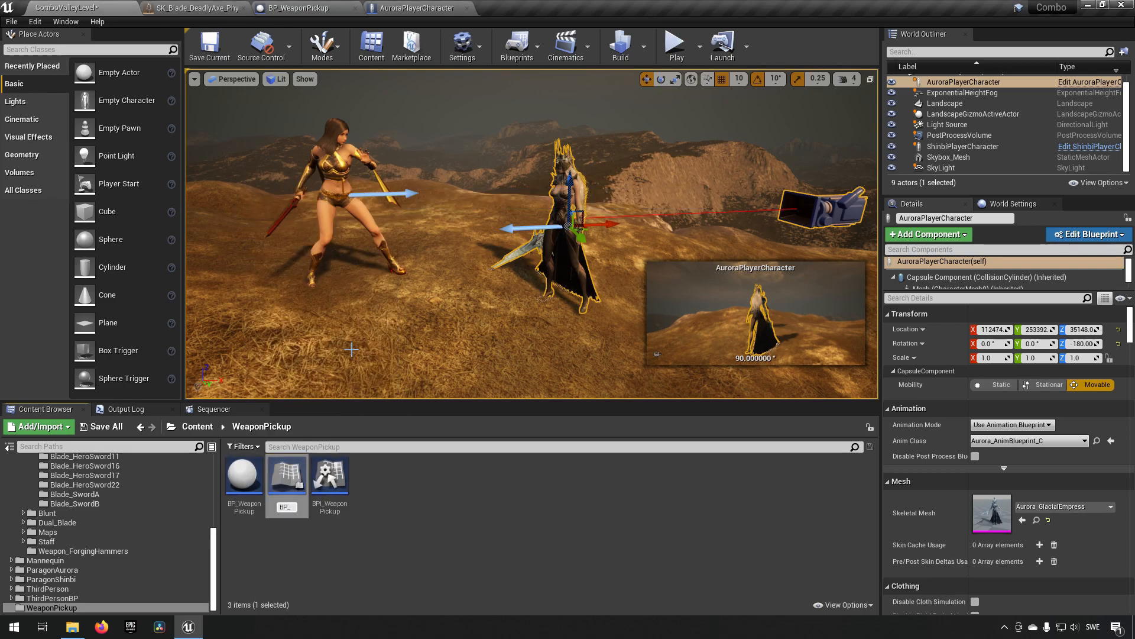
double_click(287, 507)
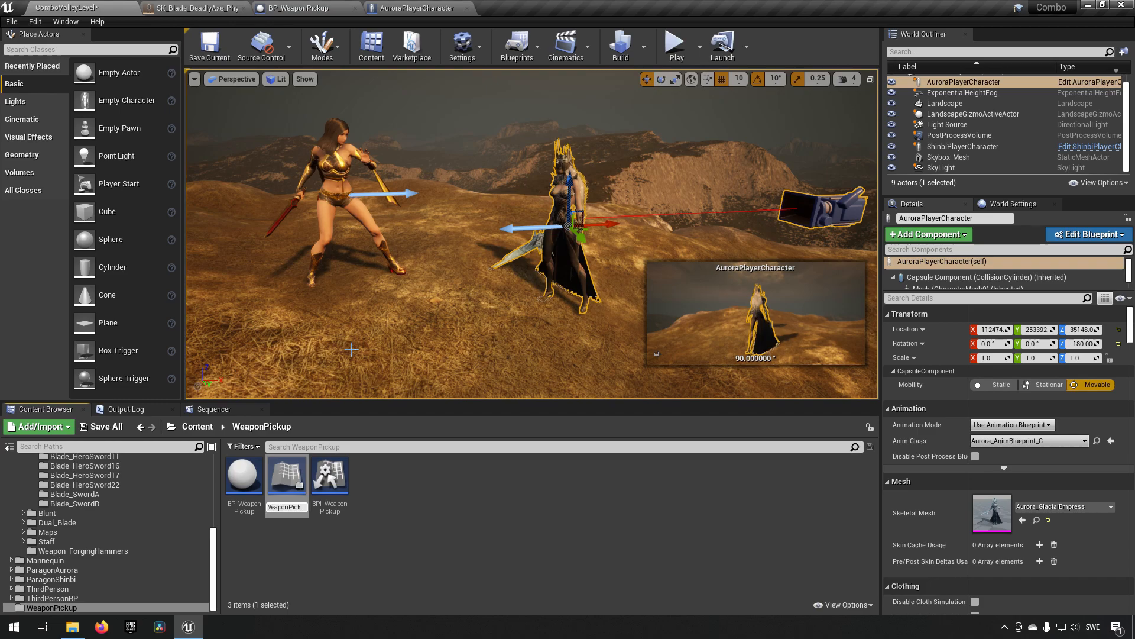
left_click(286, 475)
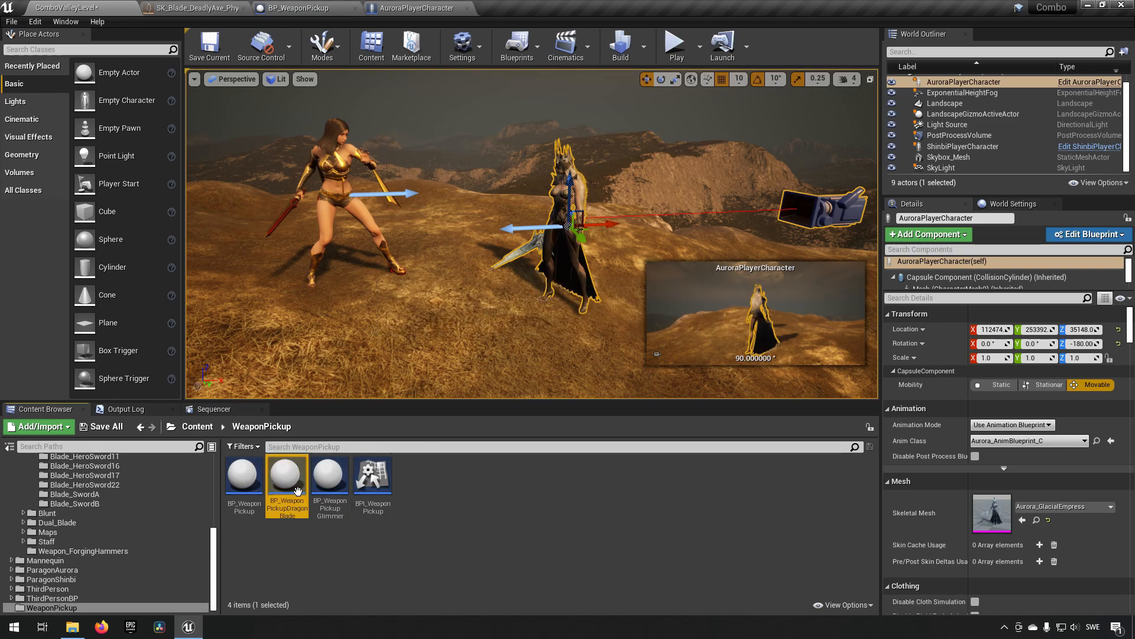
Open BP_WeaponPickupDragonBlade in the full blueprint editor and select its skeletal mesh
double_click(287, 474)
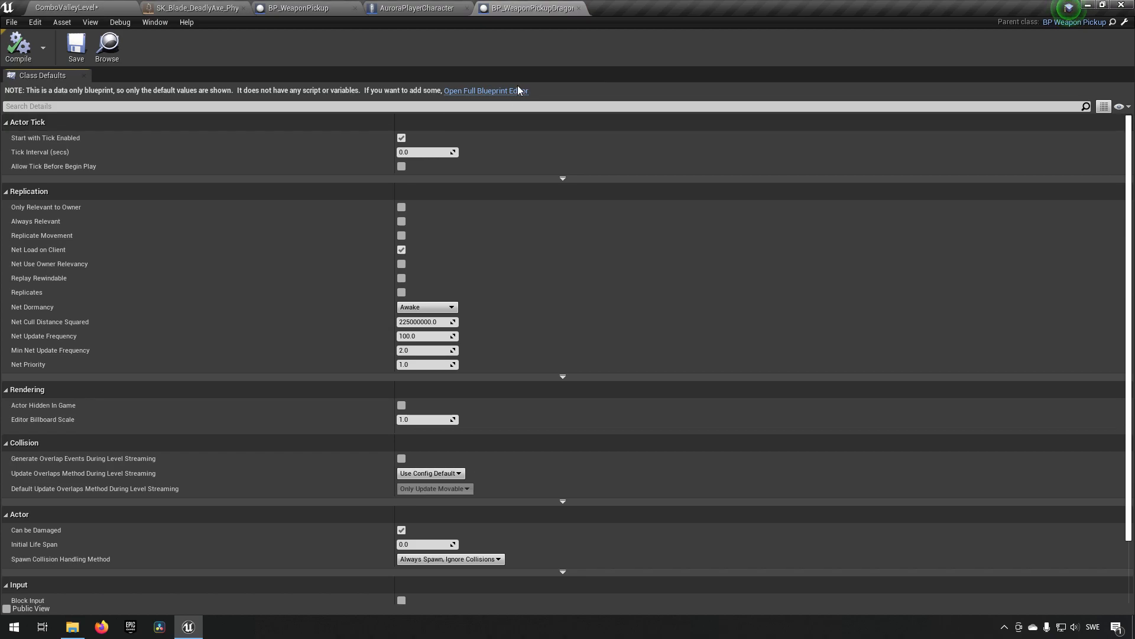
left_click(485, 90)
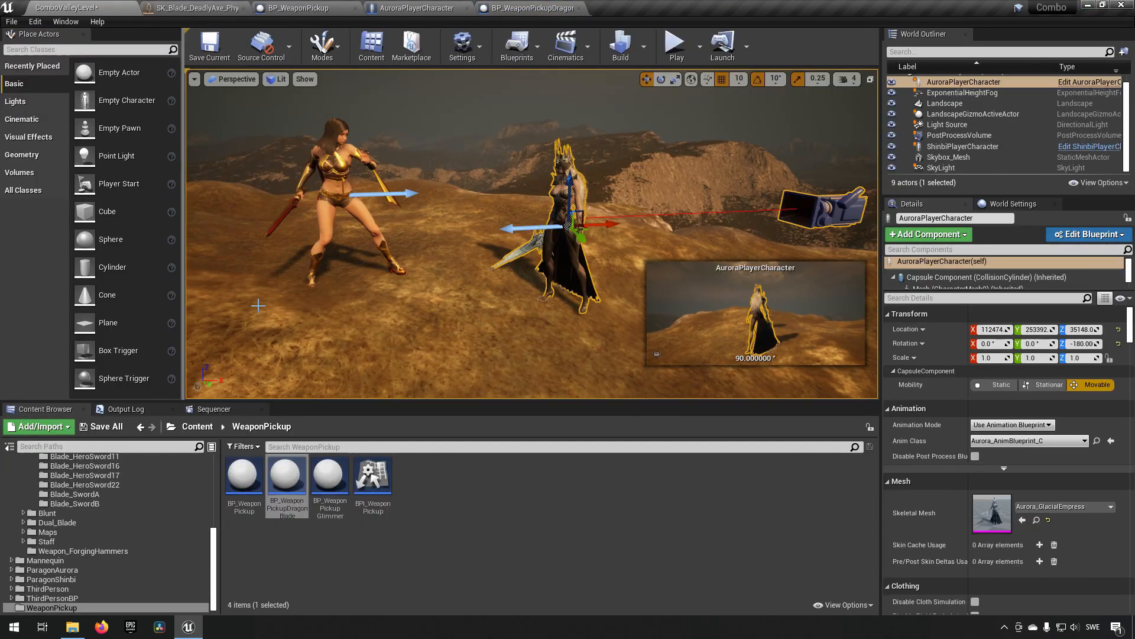
left_click(84, 494)
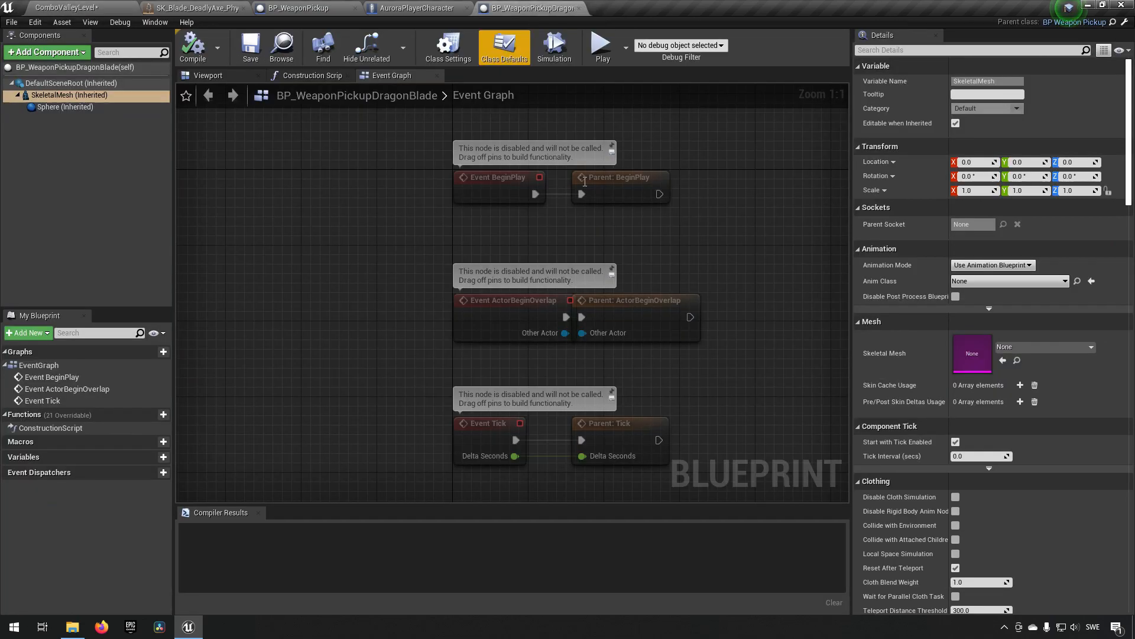
mouse_move(1002, 361)
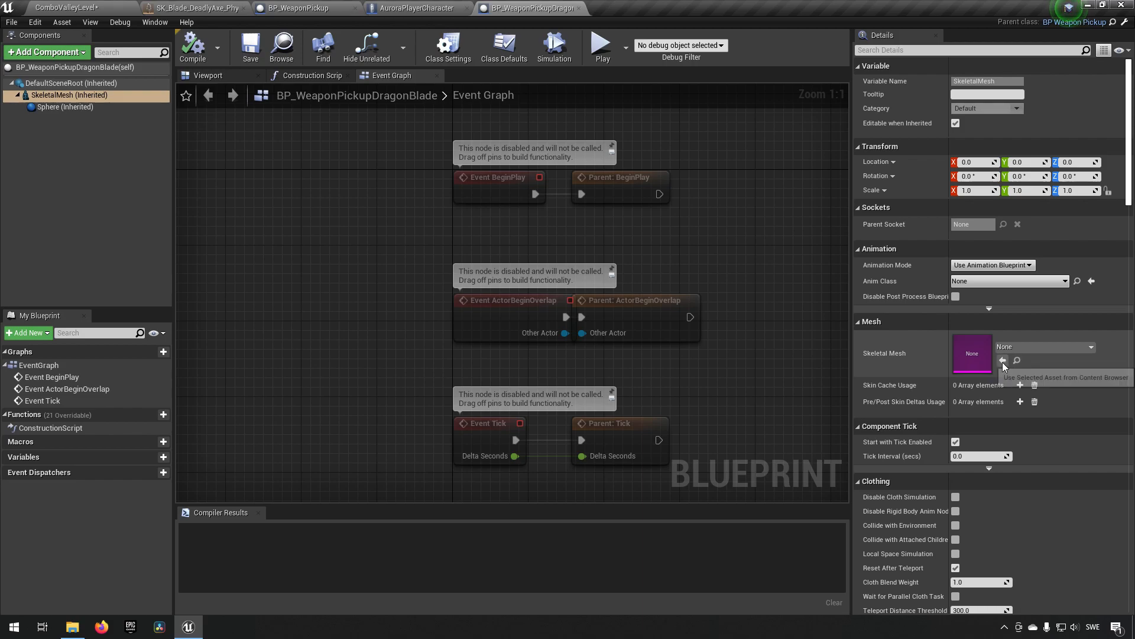
left_click(69, 8)
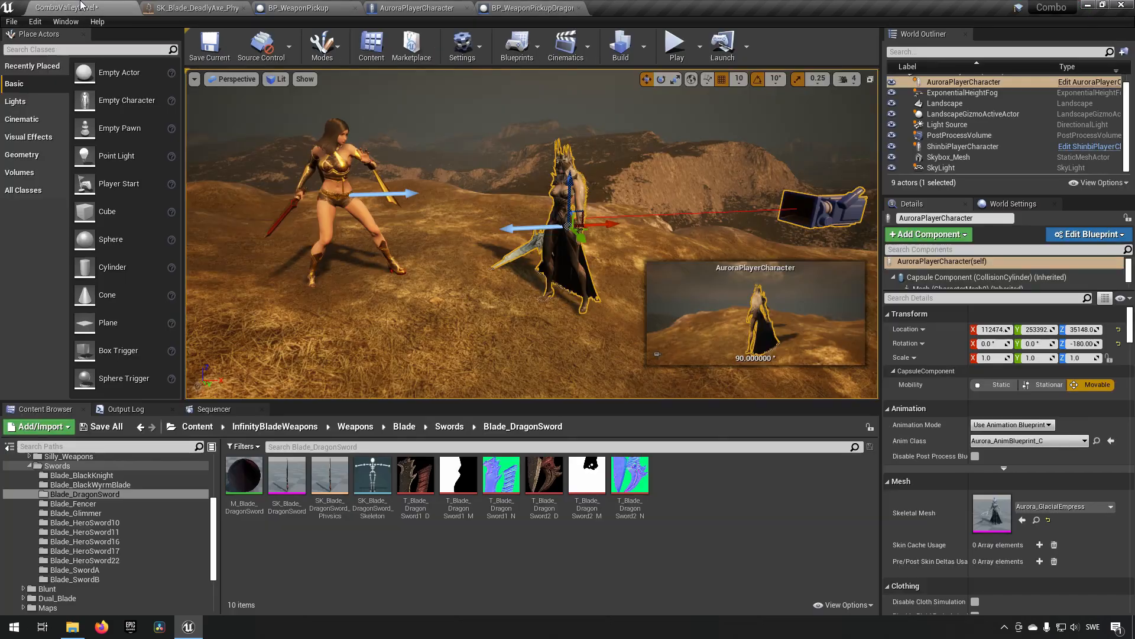
left_click(286, 474)
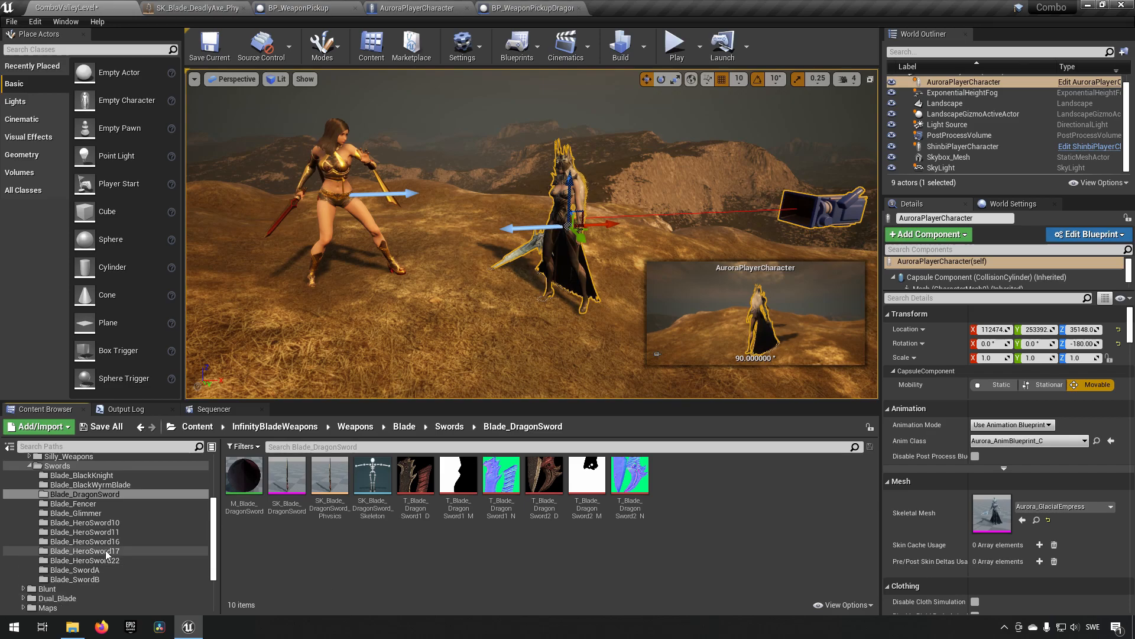
Open BP_WeaponPickupGlimmer and assign SK_Blade_Glimmer to its SkeletalMesh component
left_click(55, 607)
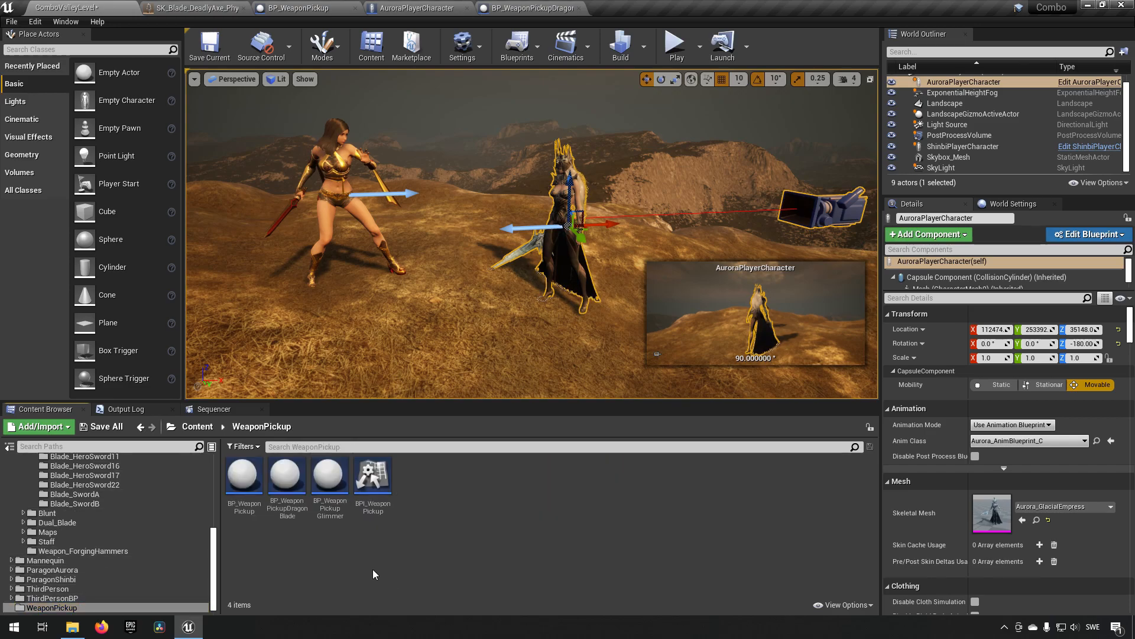
double_click(329, 471)
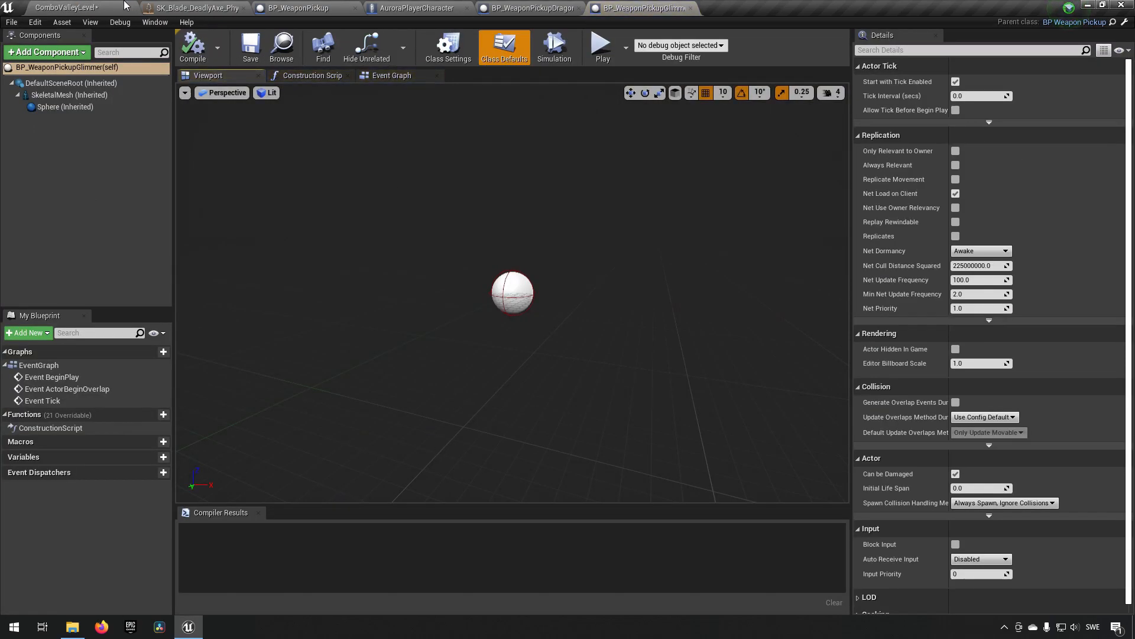
left_click(65, 8)
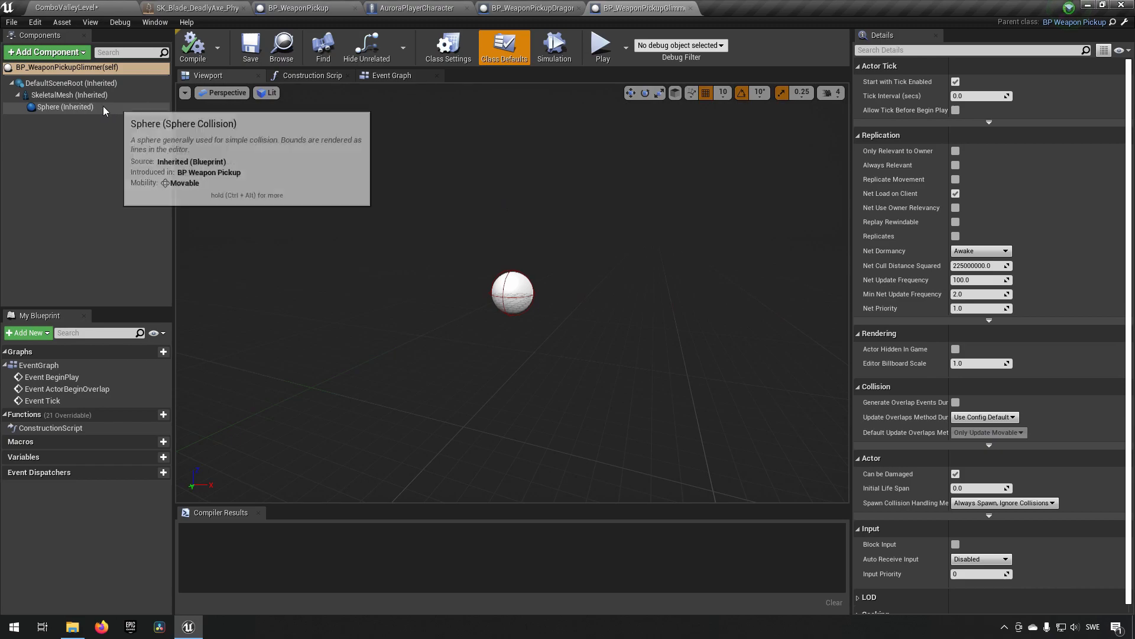
left_click(69, 95)
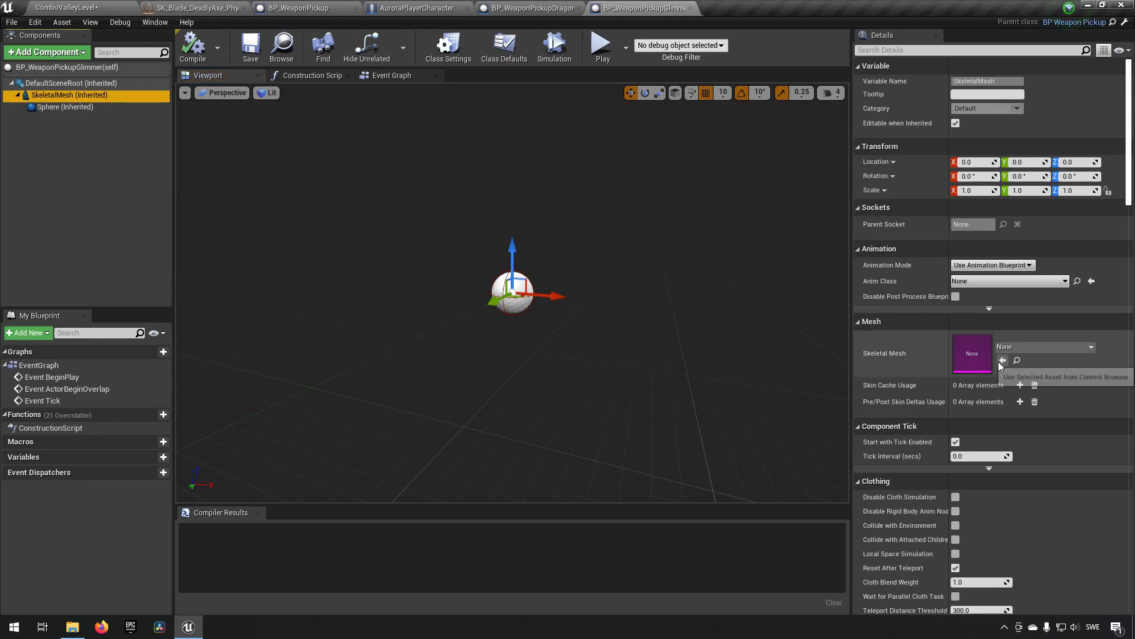
left_click(1003, 360)
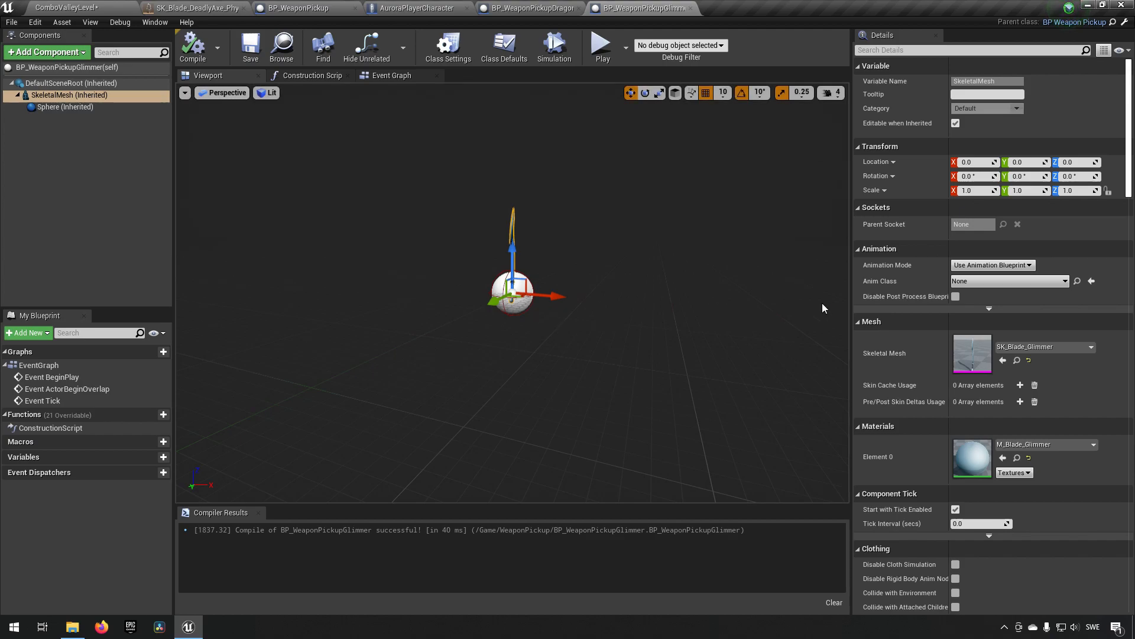
In BP_WeaponPickup, select the SkeletalMesh, filter for physics properties, and compile
left_click(528, 8)
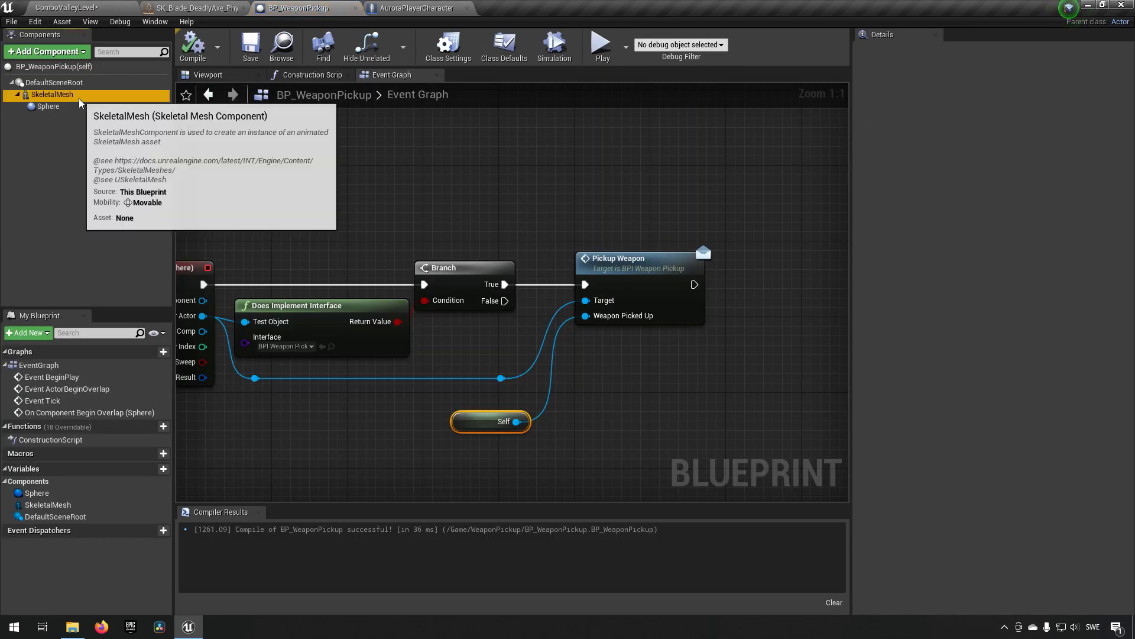
left_click(52, 94)
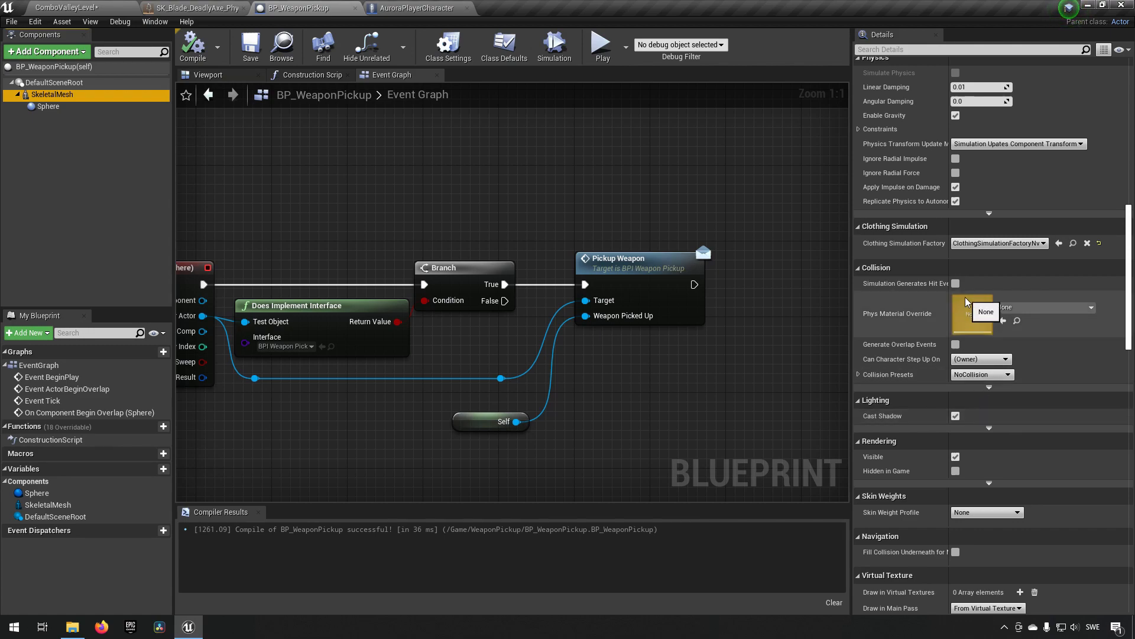
mouse_move(980, 61)
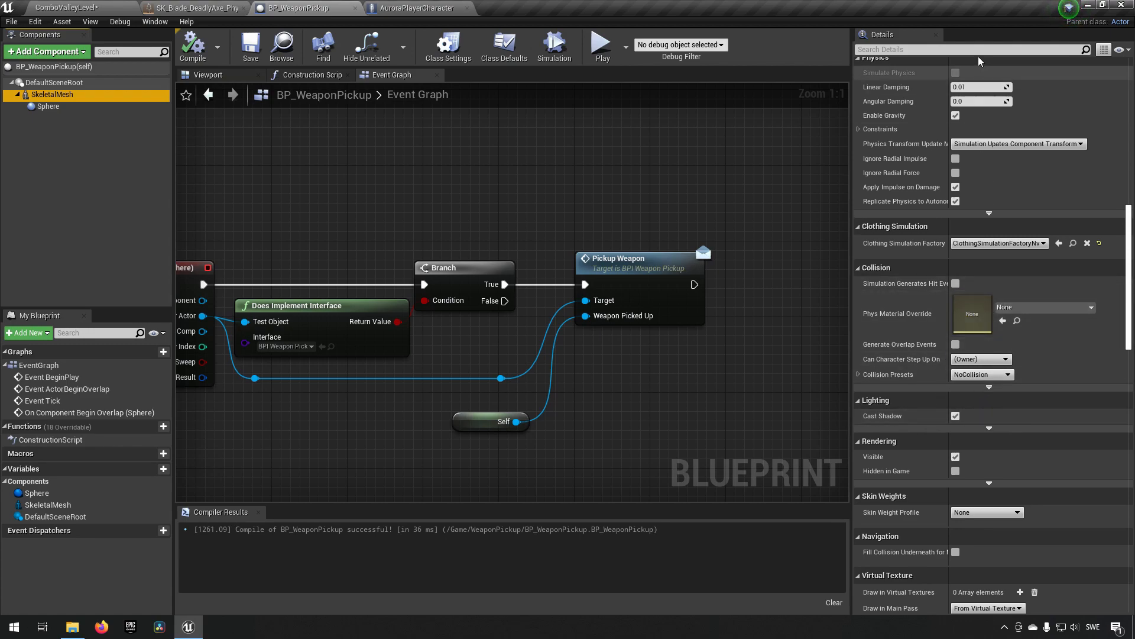
type("phys")
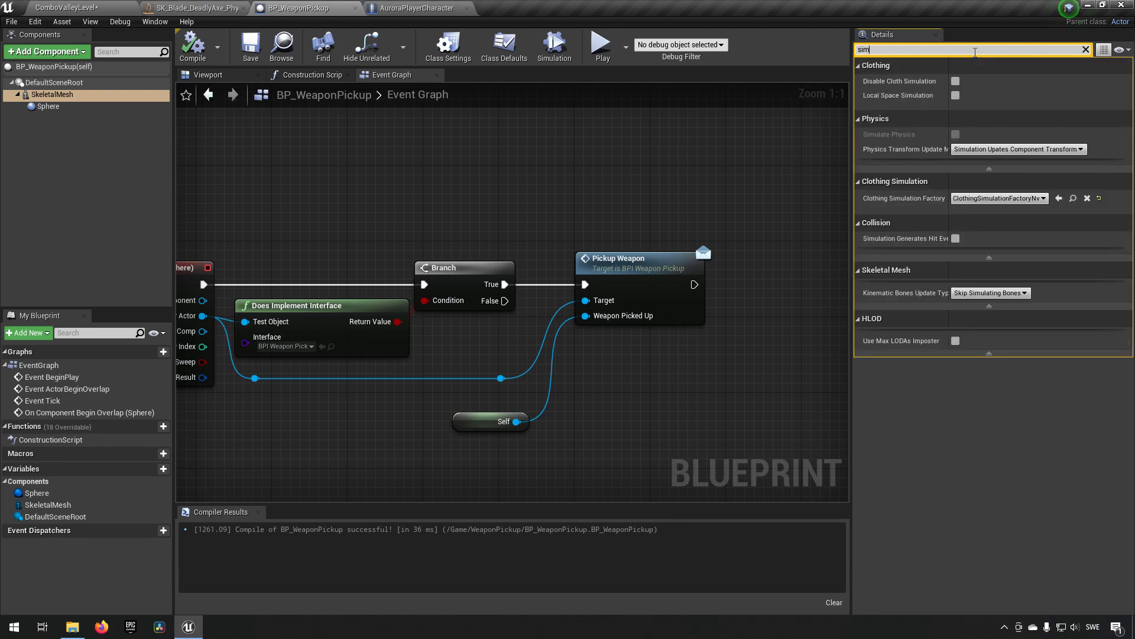
mouse_move(888, 134)
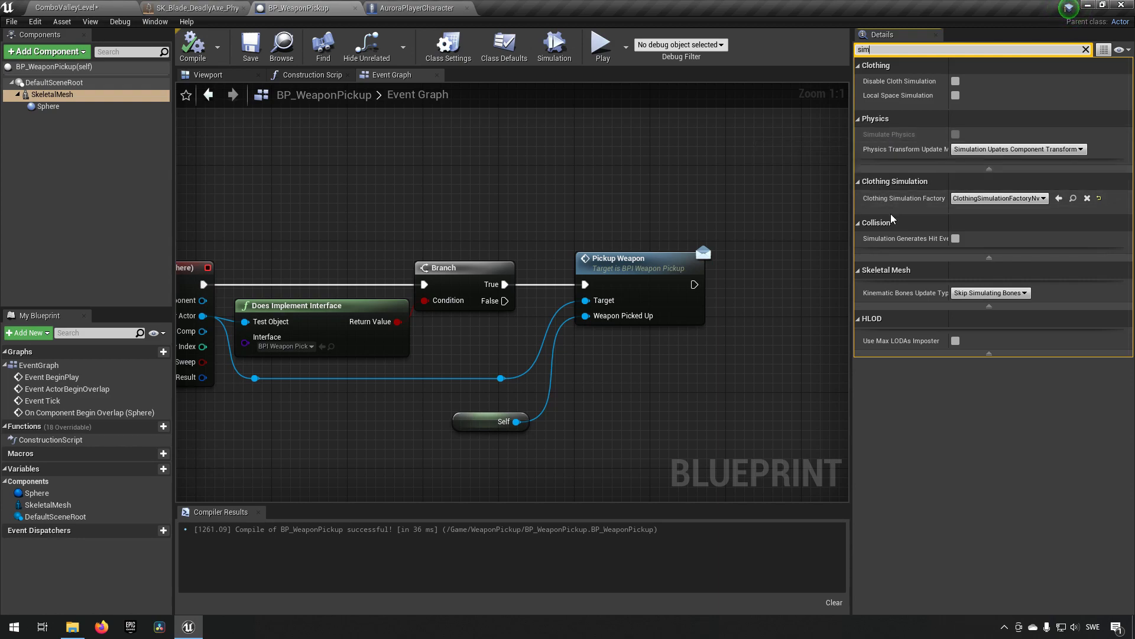
left_click(192, 46)
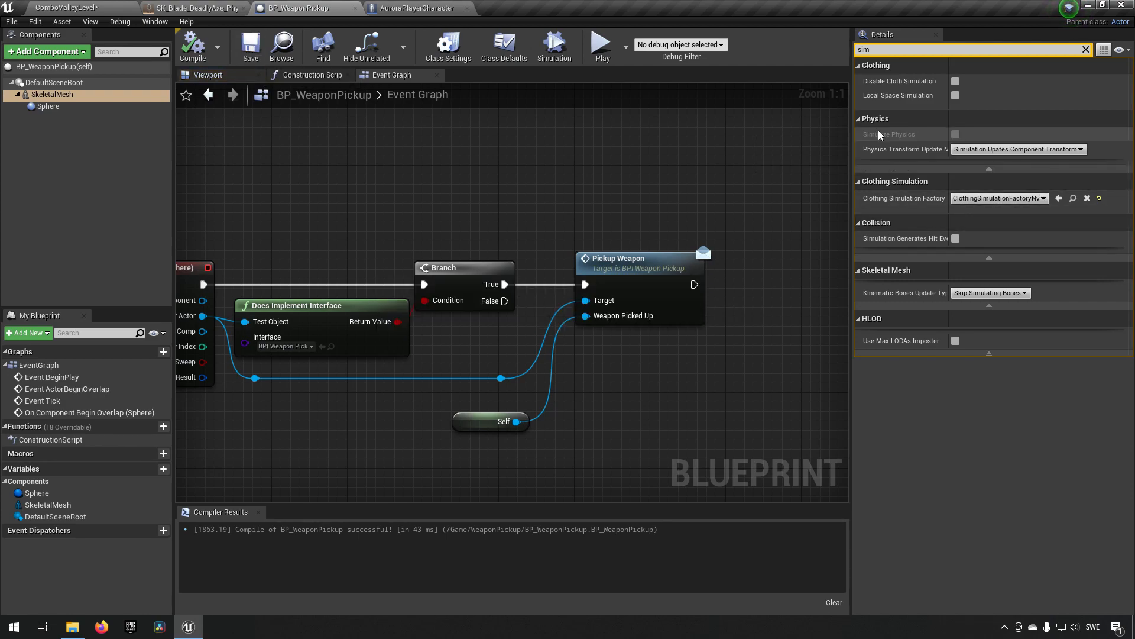
mouse_move(882, 135)
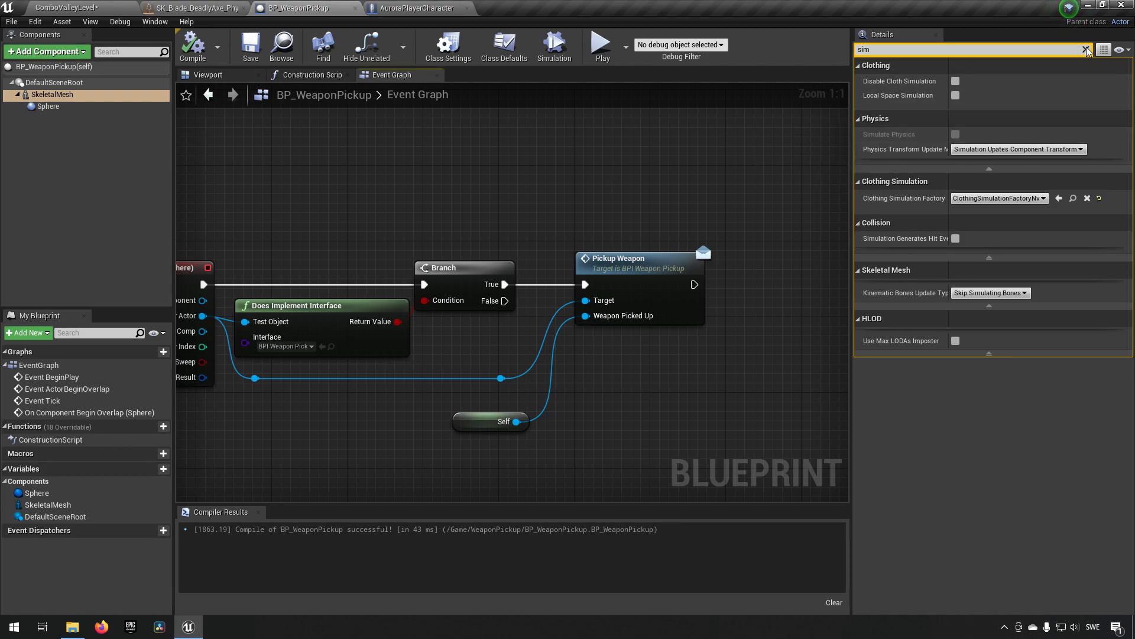
Set the SkeletalMesh collision preset to Custom, ignoring Camera and Pawn
left_click(1085, 49)
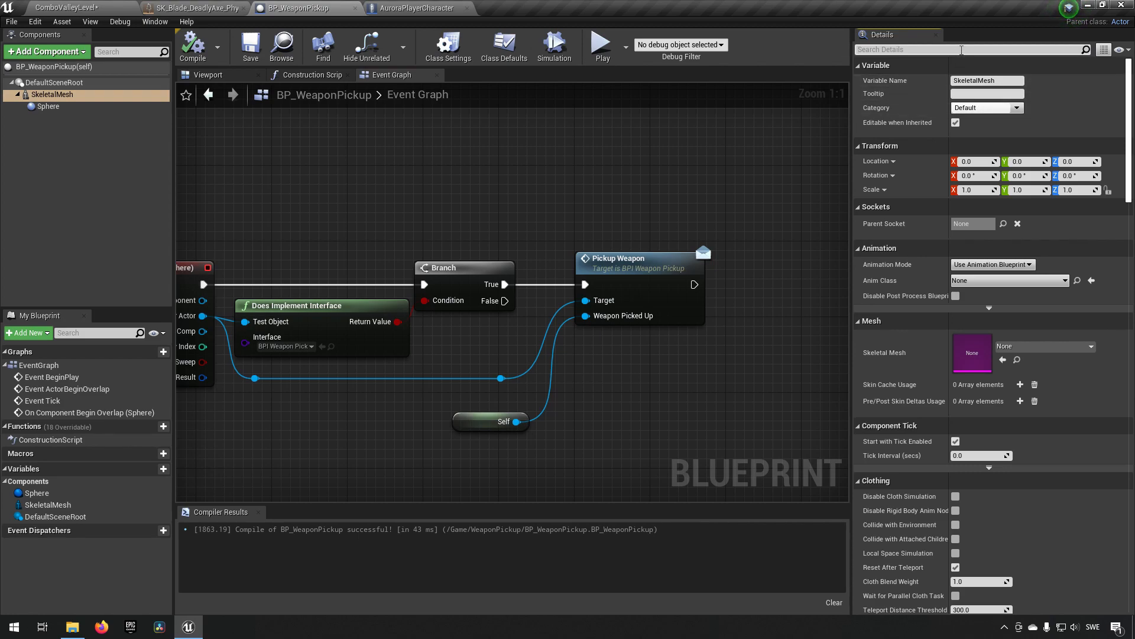
type("coll")
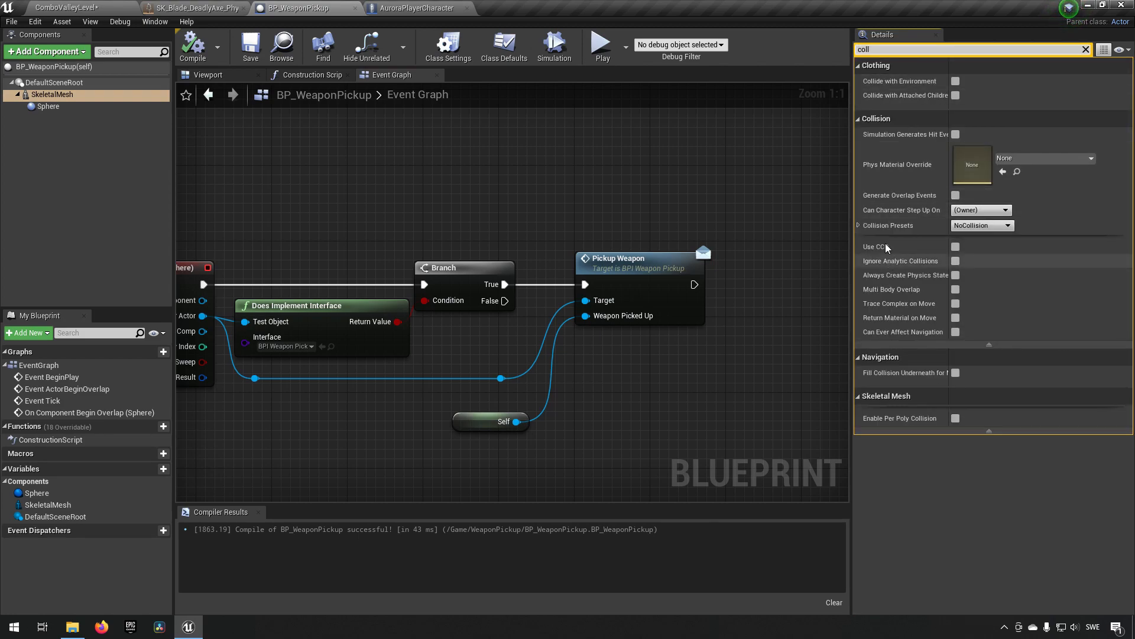
left_click(1007, 225)
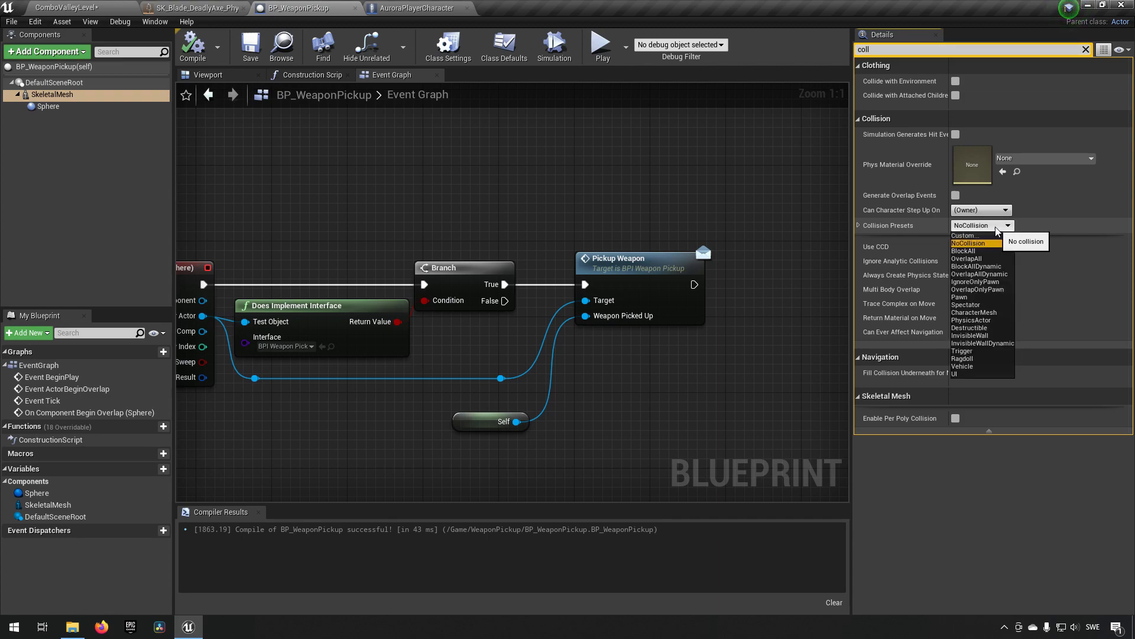
left_click(964, 251)
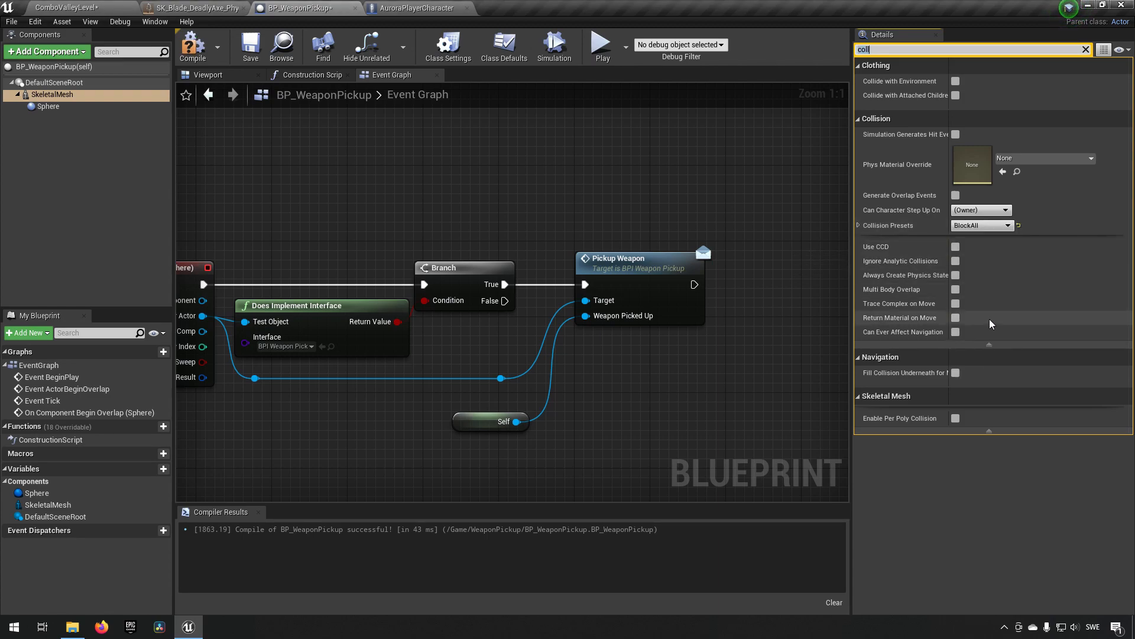
mouse_move(977, 225)
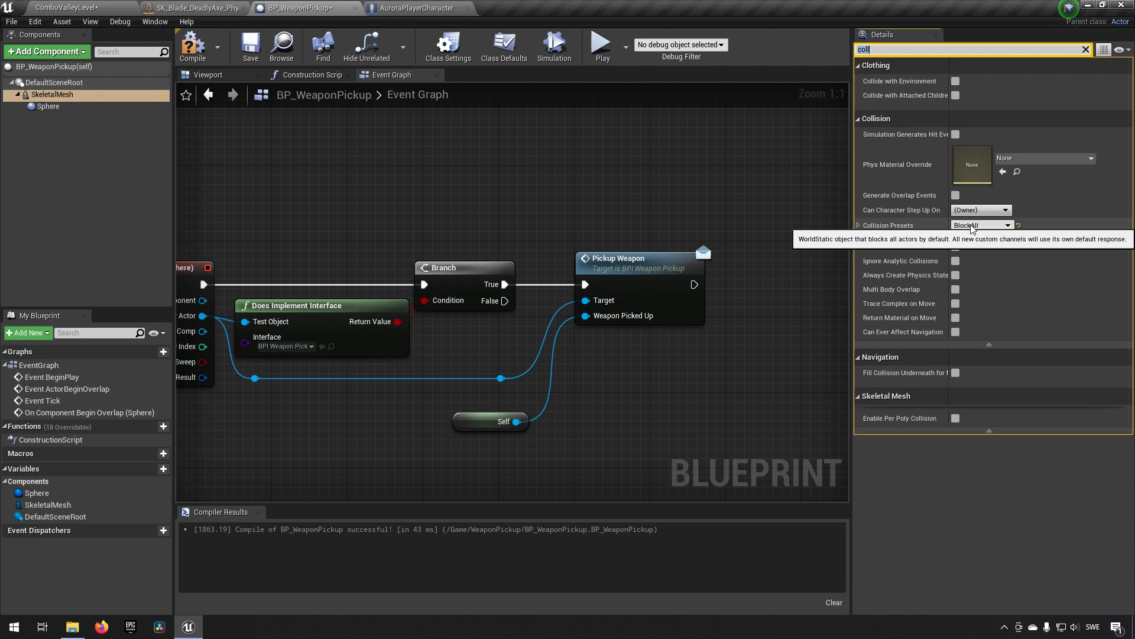
left_click(1006, 225)
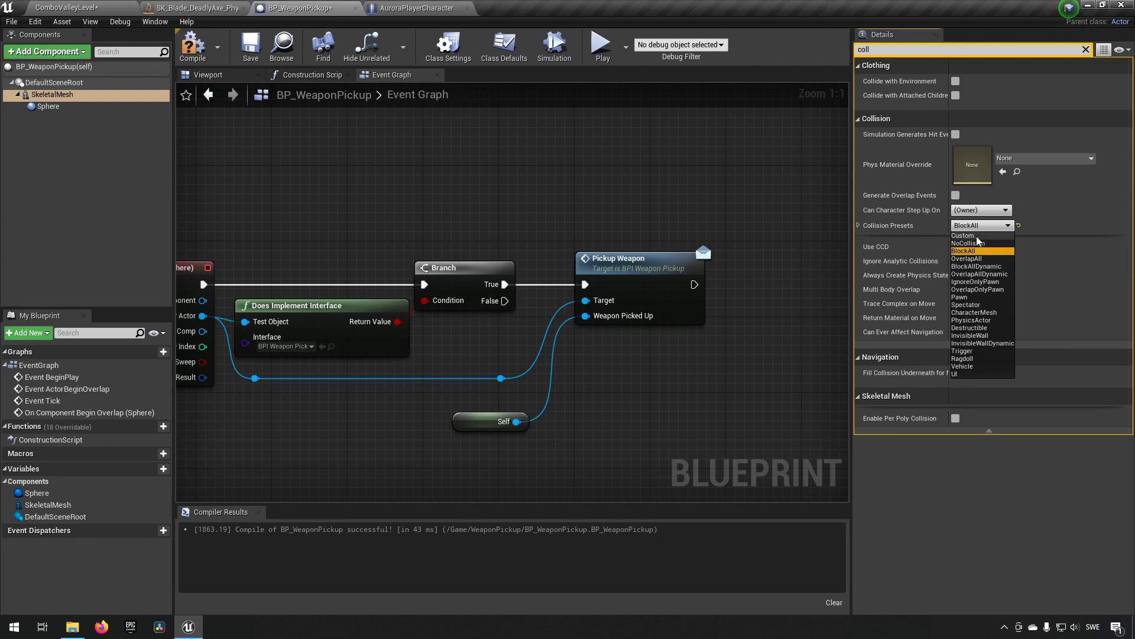
left_click(963, 235)
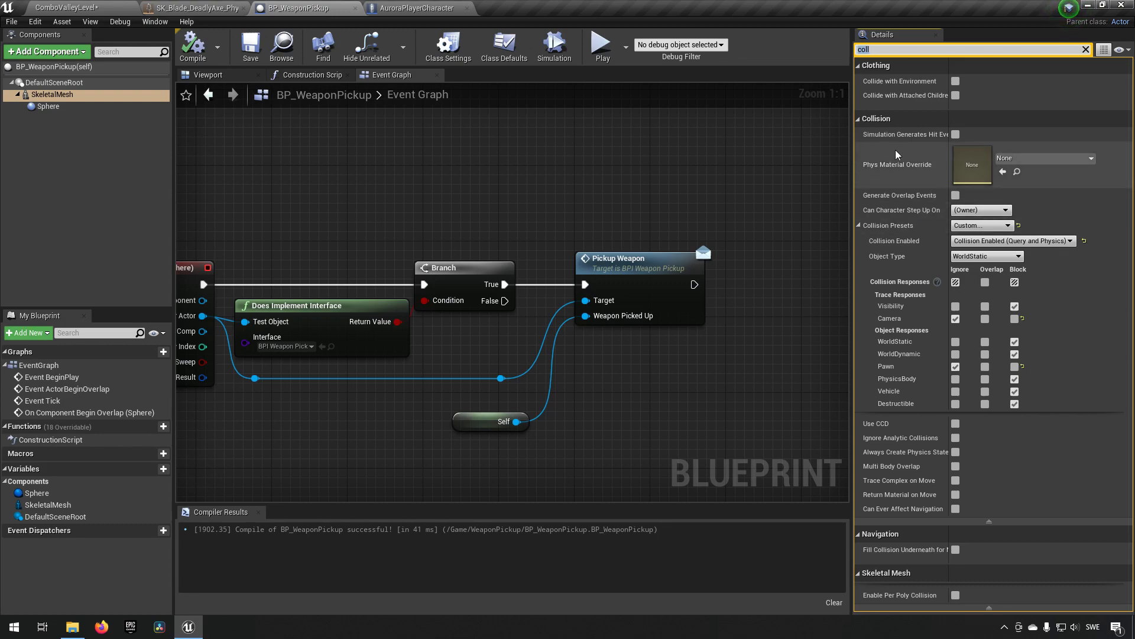
mouse_move(972, 440)
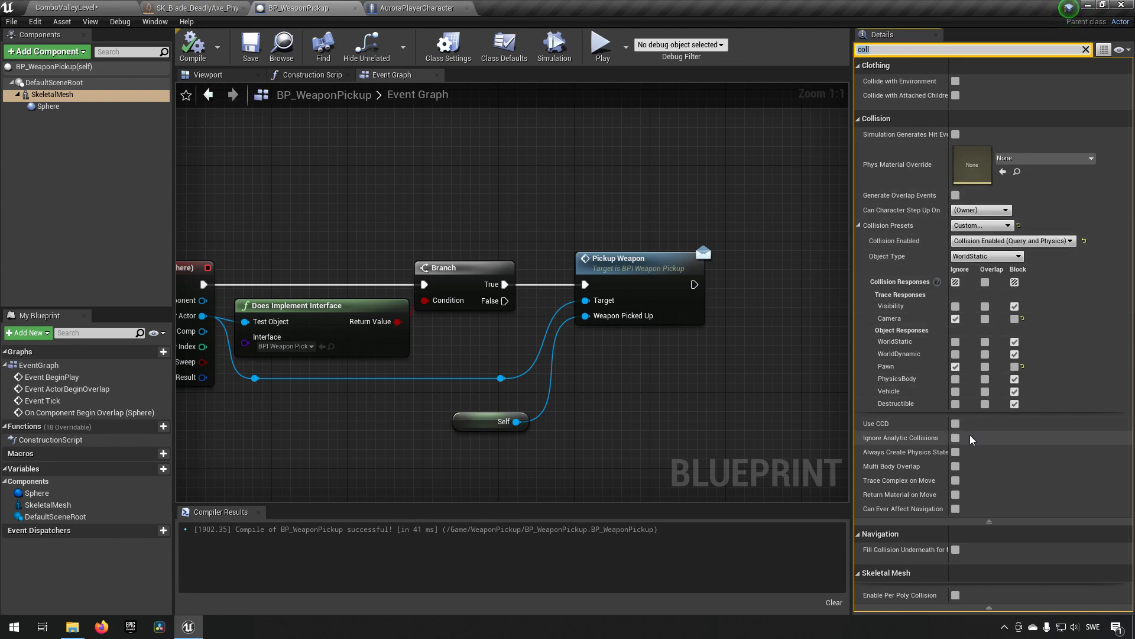
mouse_move(962, 75)
type("sim")
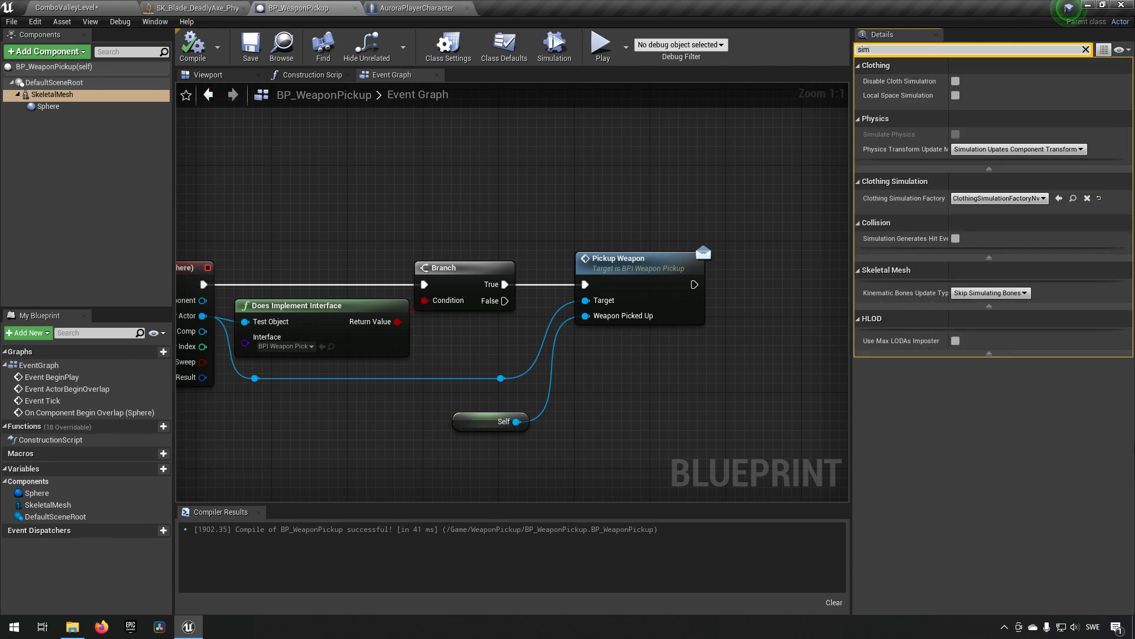
mouse_move(894, 137)
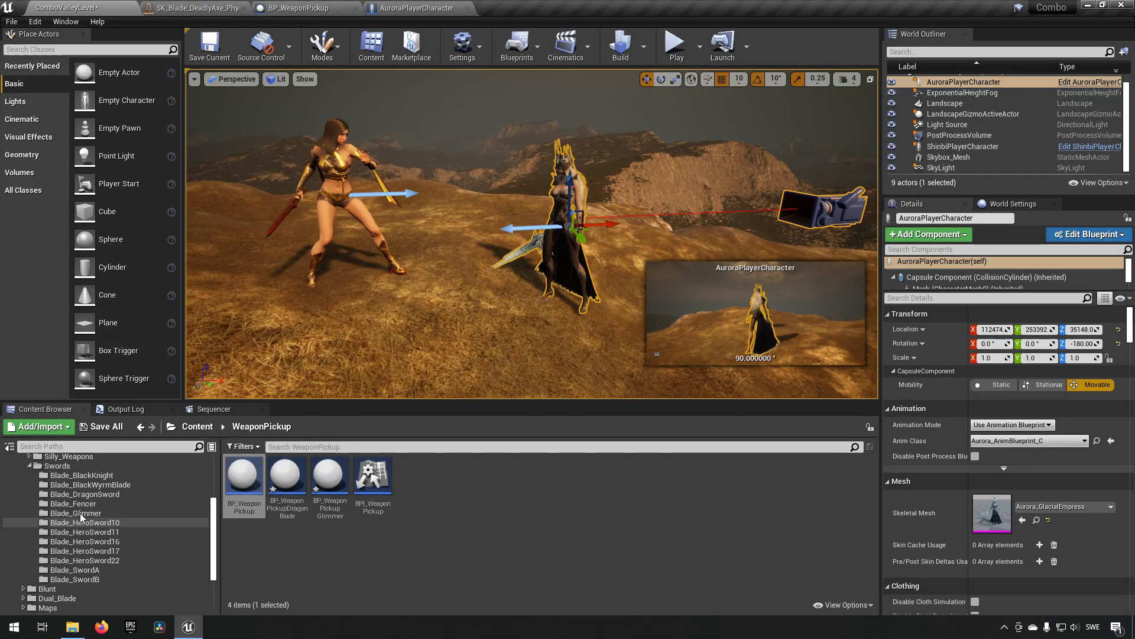
Assign SK_Blade_DragonSword to the pickup's SkeletalMesh and compile
left_click(85, 493)
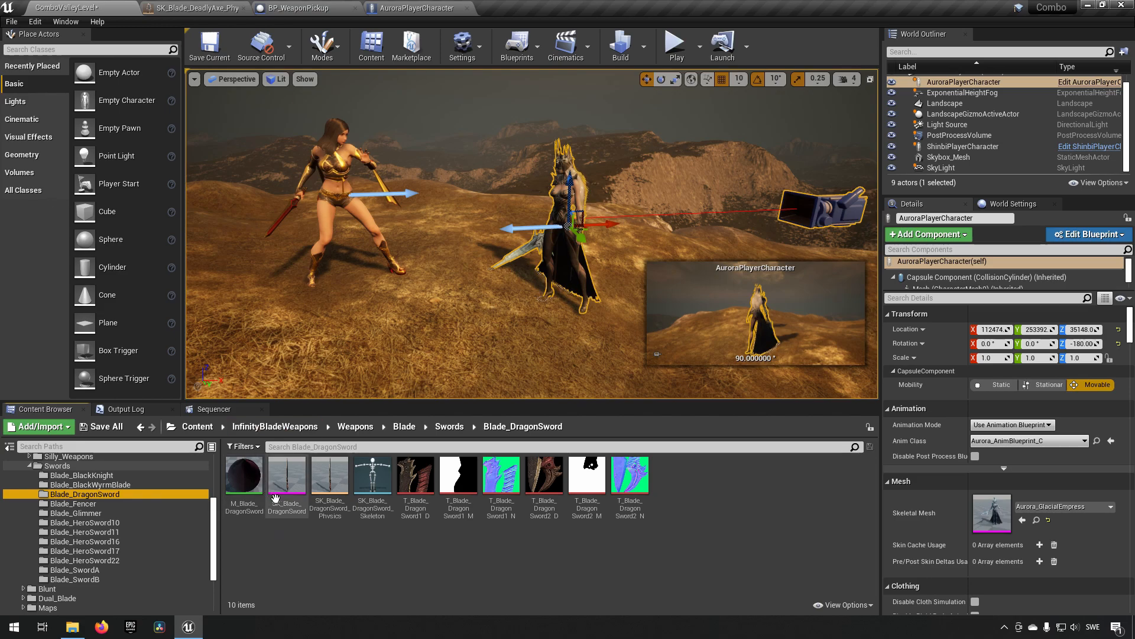
left_click(297, 8)
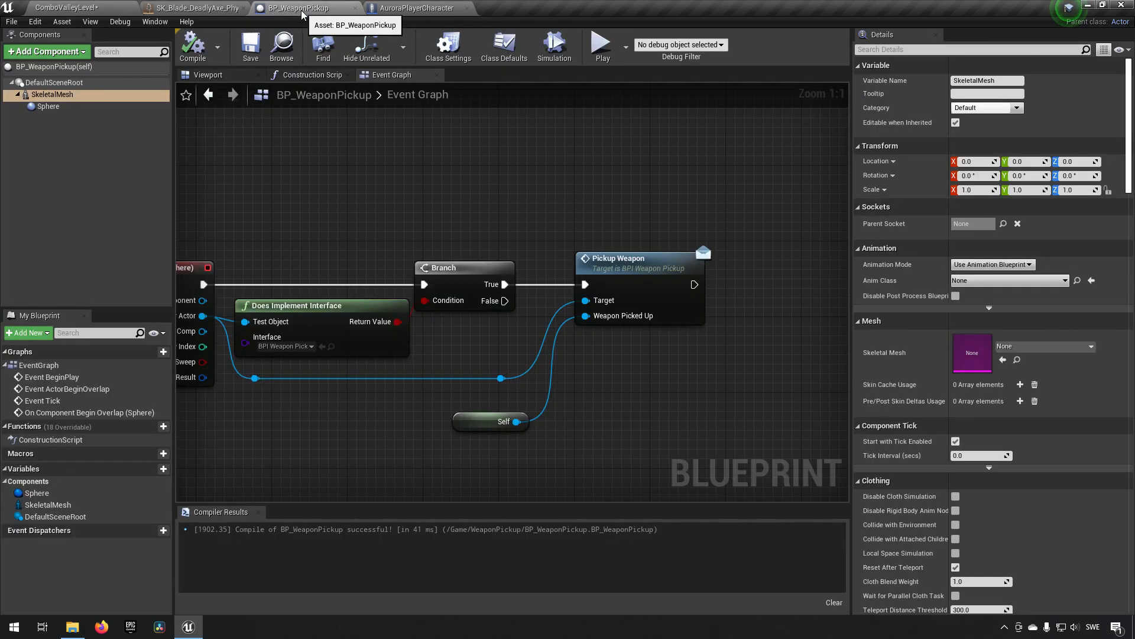
left_click(1003, 360)
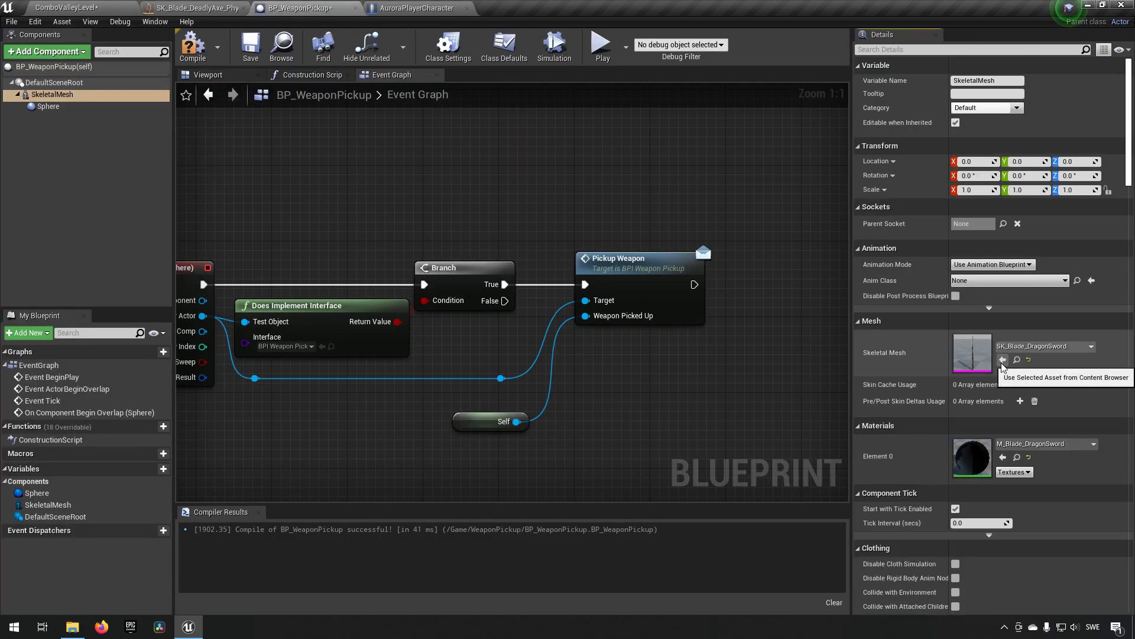
left_click(250, 45)
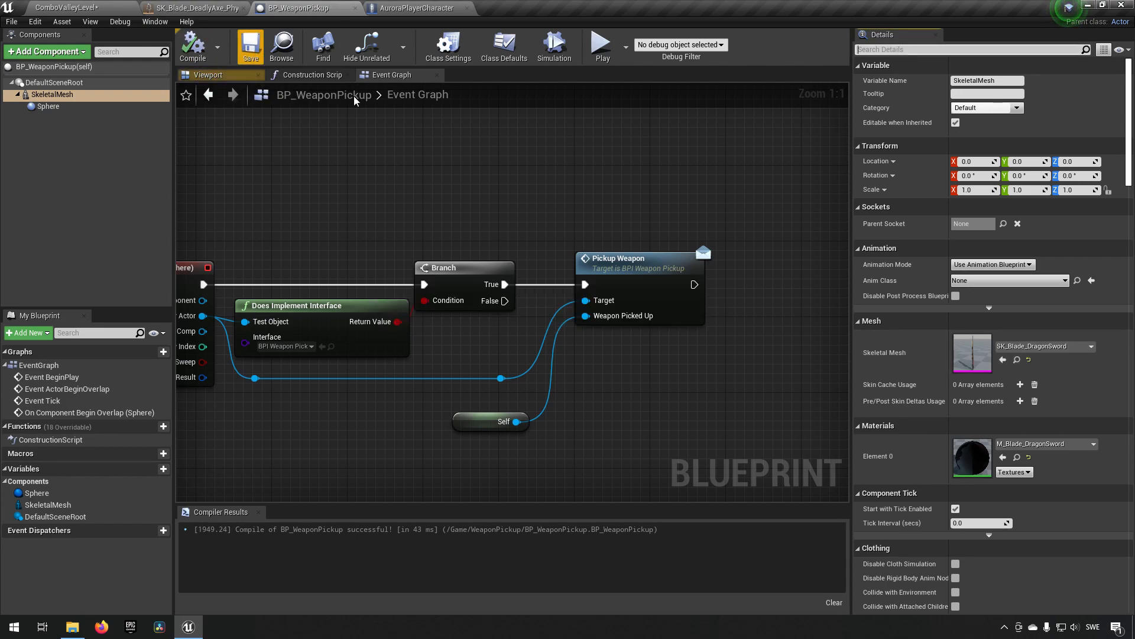
Enable Simulate Physics on the sword mesh and recompile
type("simu")
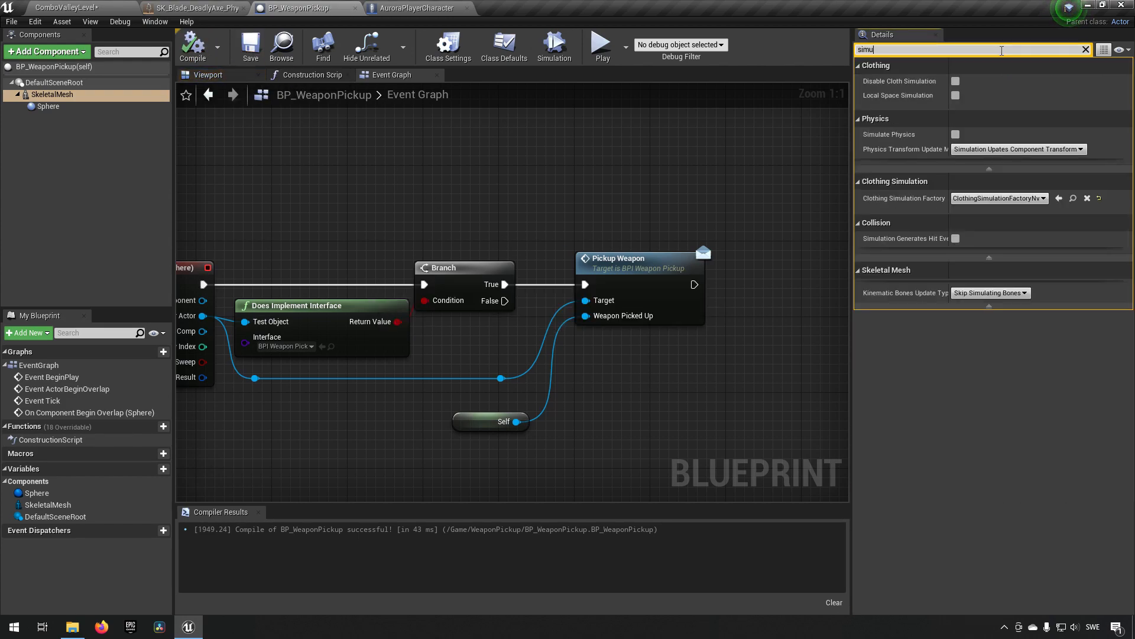
mouse_move(904, 137)
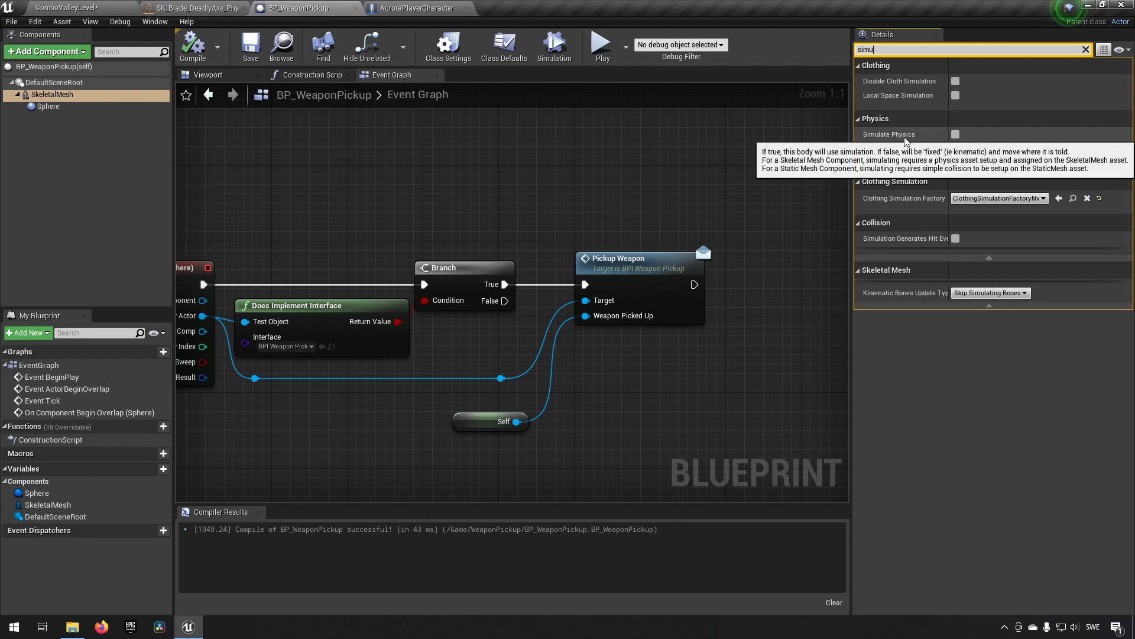
left_click(954, 135)
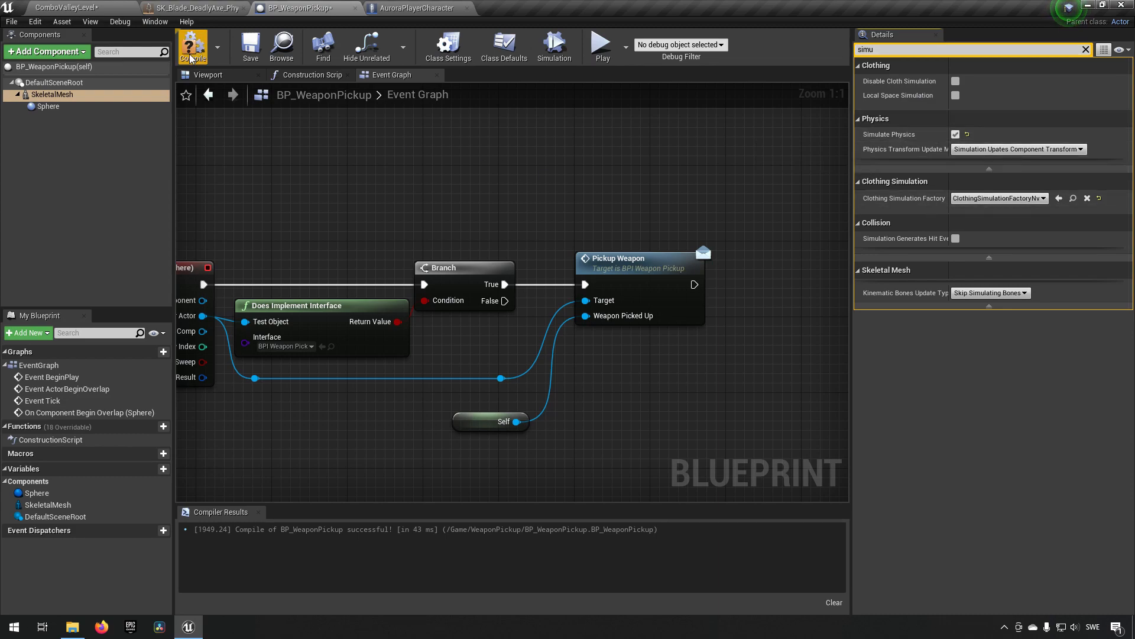
left_click(192, 45)
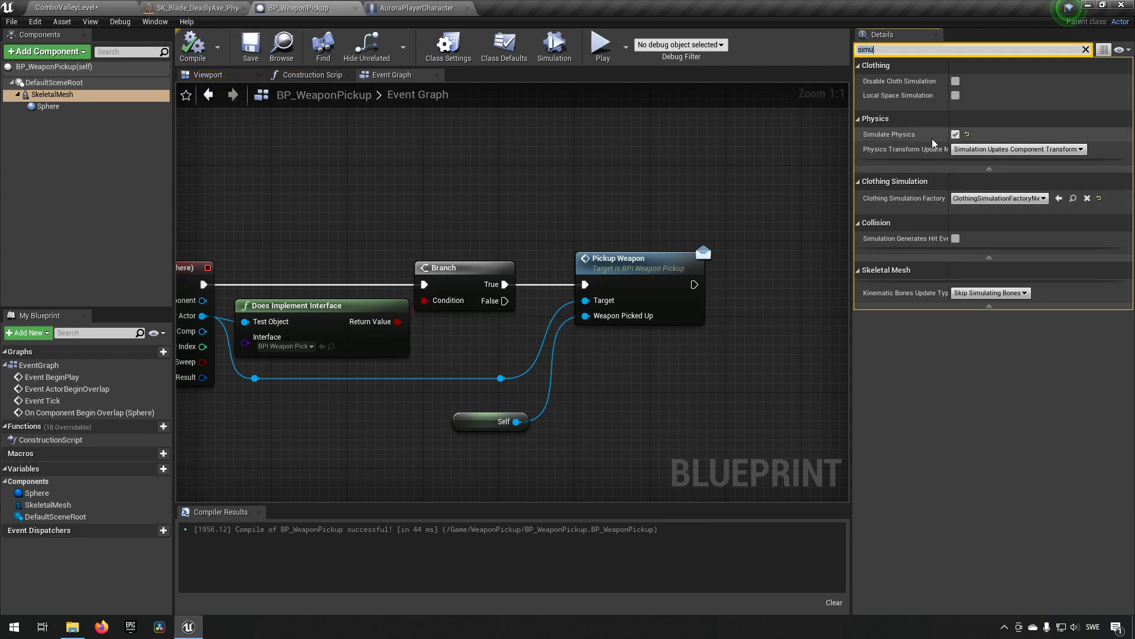
mouse_move(99, 5)
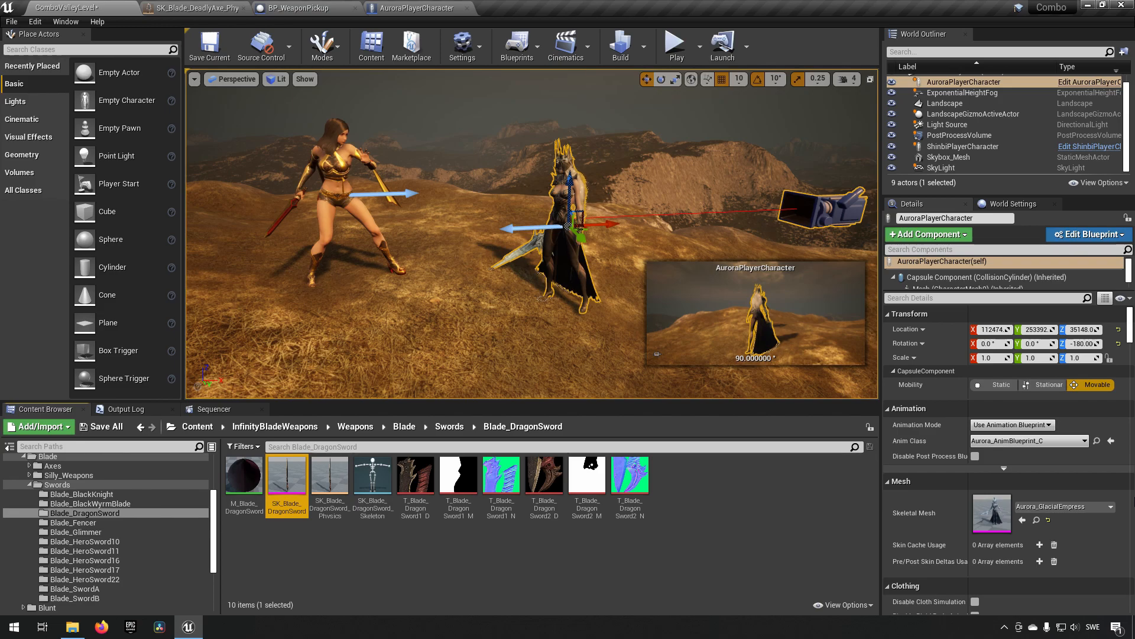
mouse_move(422, 7)
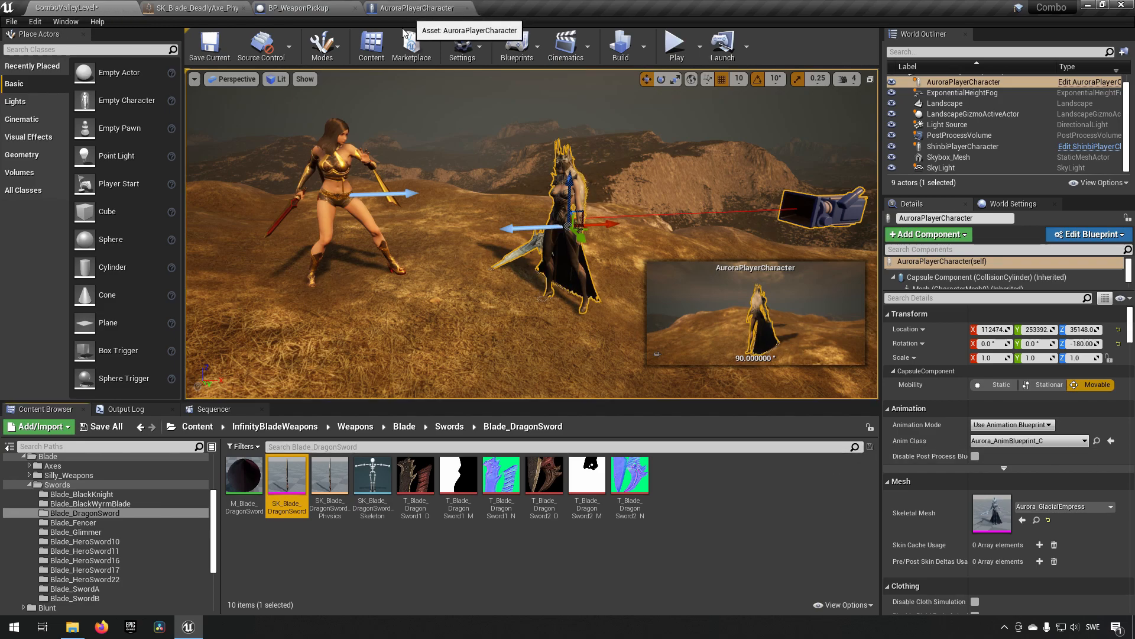
Drag SkeletalMesh onto DefaultSceneRoot in BP_WeaponPickup to make it root, then compile
left_click(416, 7)
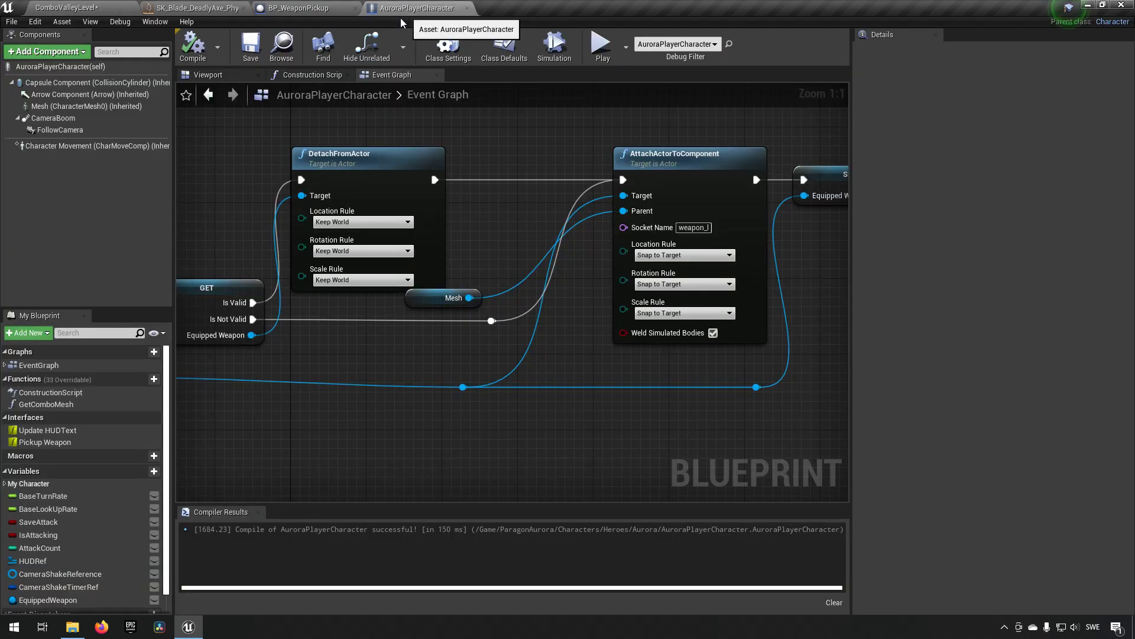
scroll("down", 3)
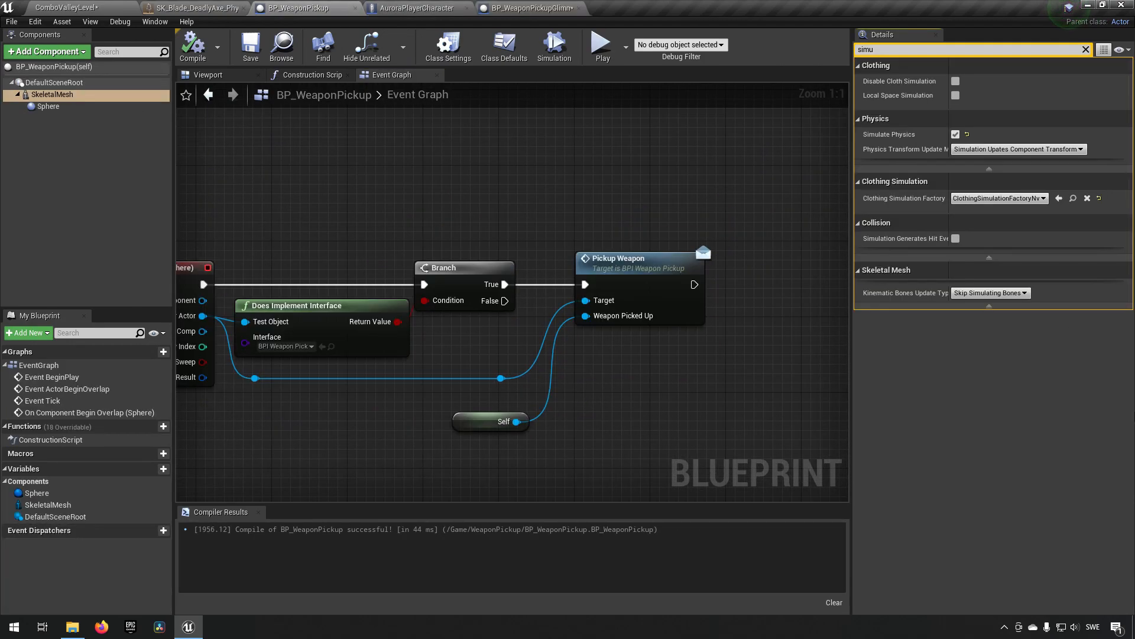
left_click(52, 94)
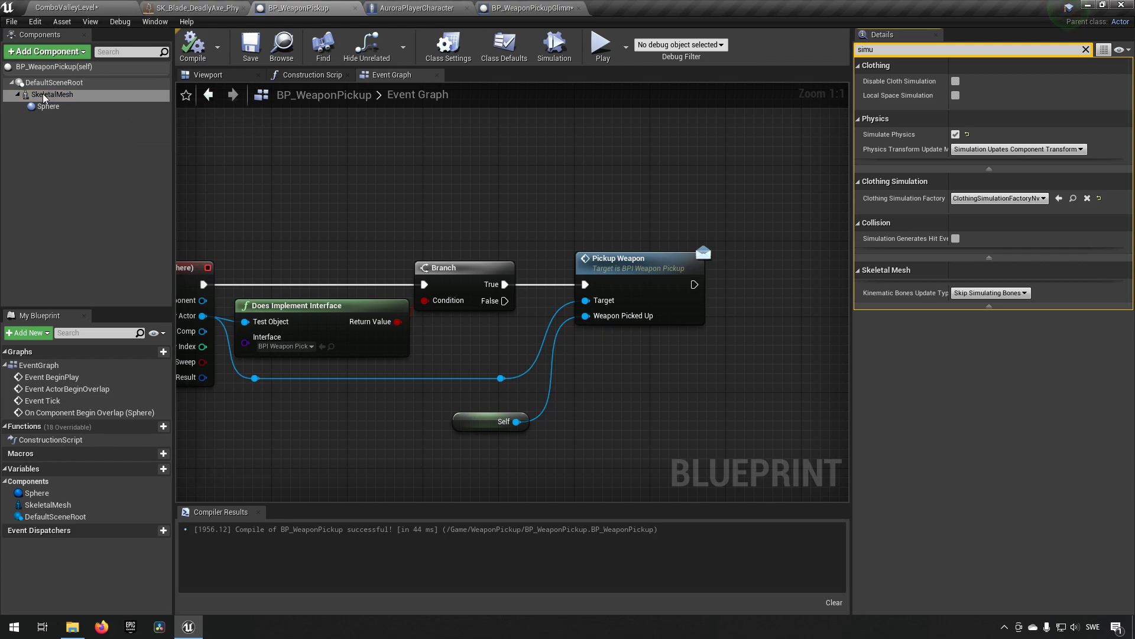
left_click_drag(51, 94, 52, 83)
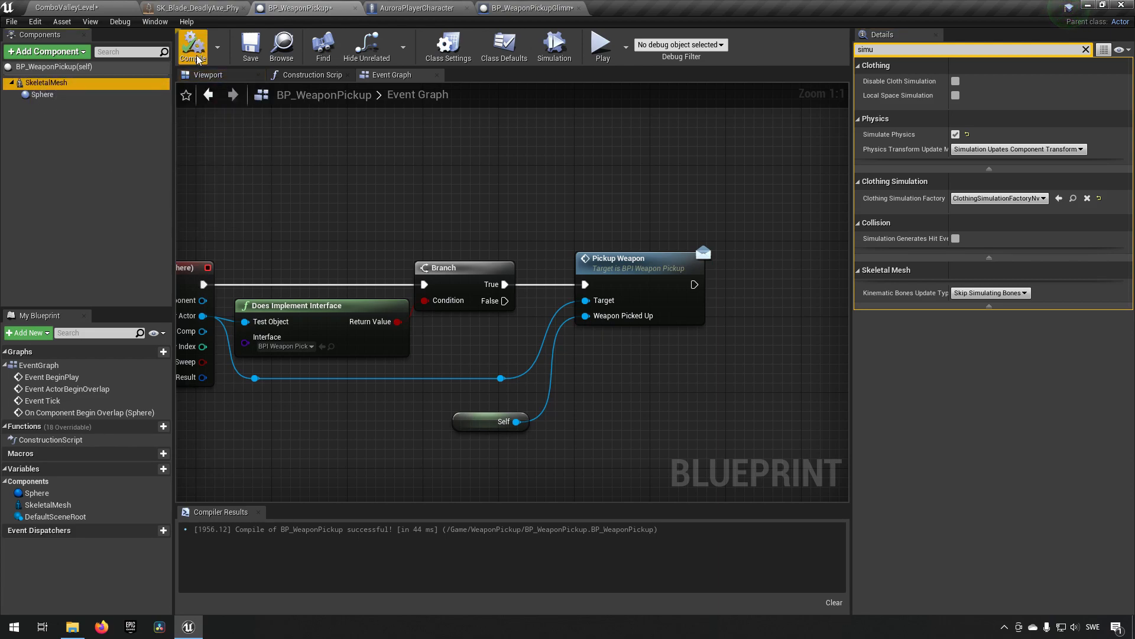
left_click(193, 46)
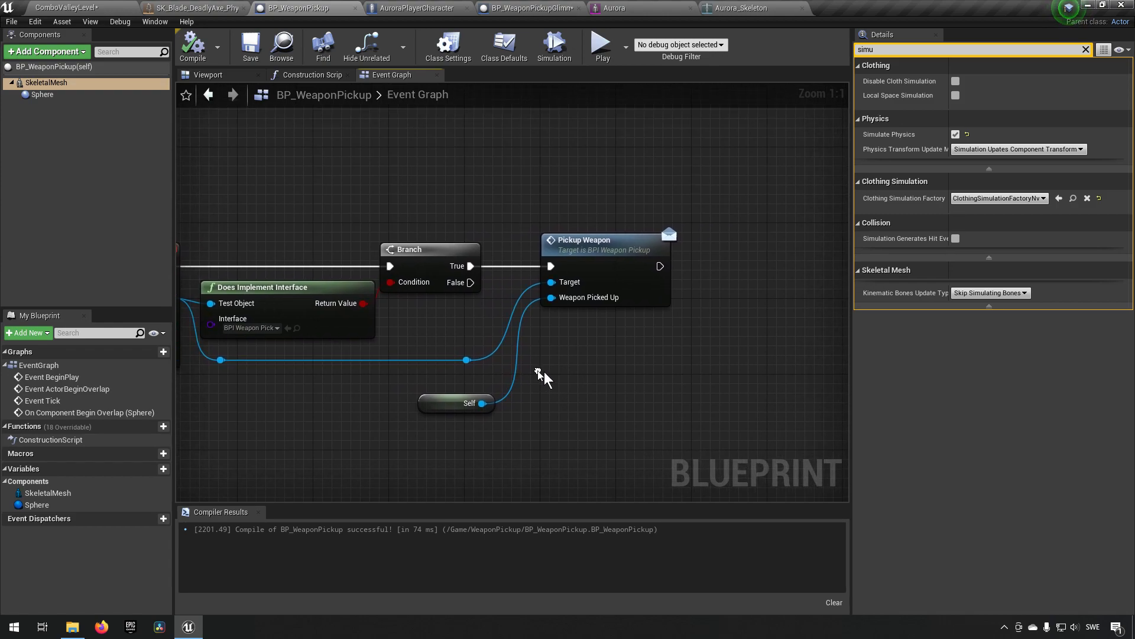
mouse_move(429, 444)
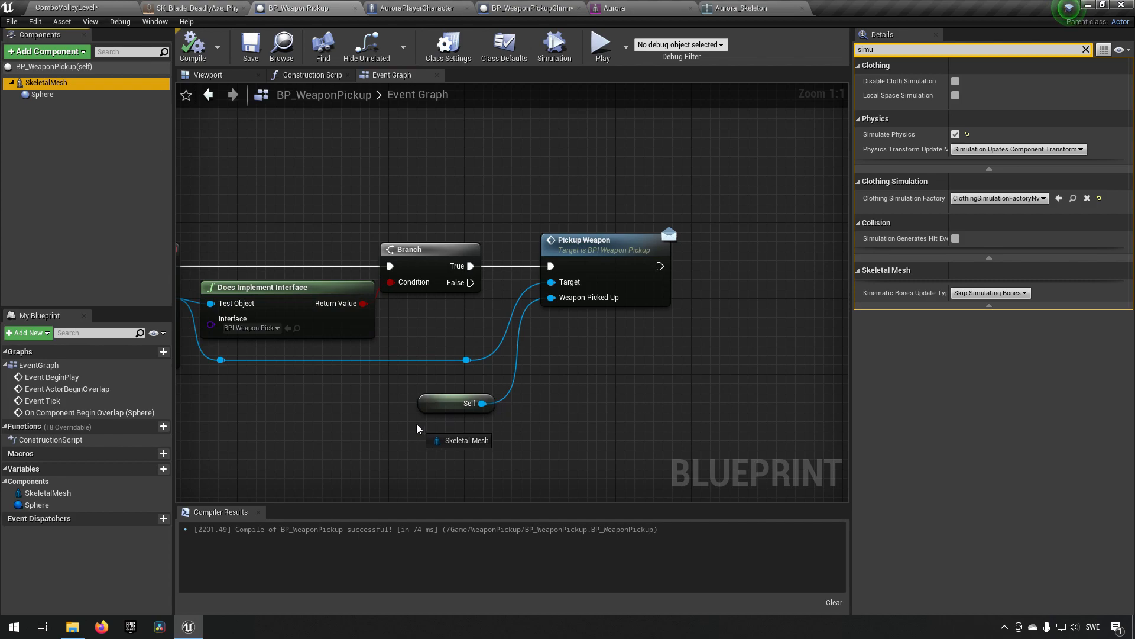
Add a Set Simulate Physics node on SkeletalMesh after Pickup Weapon and compile
left_click(461, 440)
type("simulate")
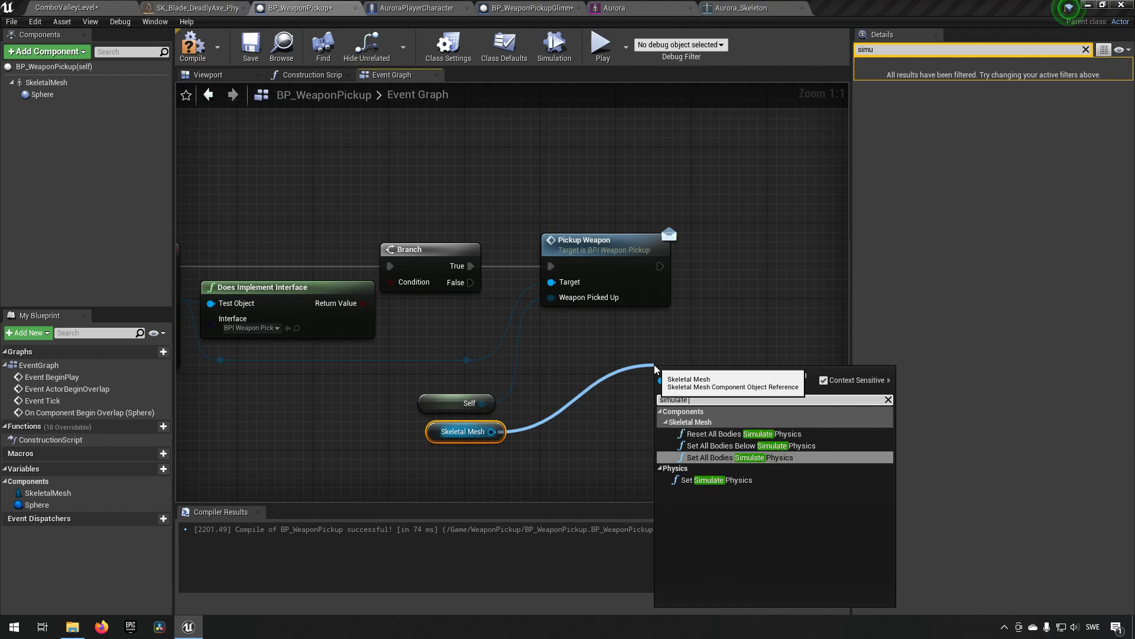
left_click(713, 480)
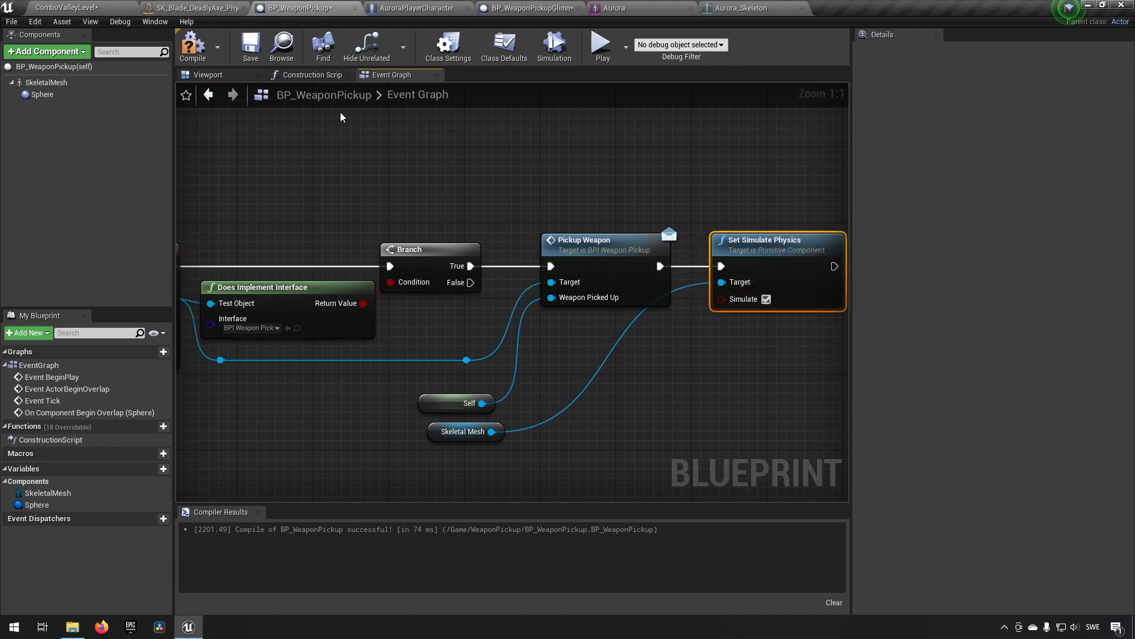
left_click(193, 45)
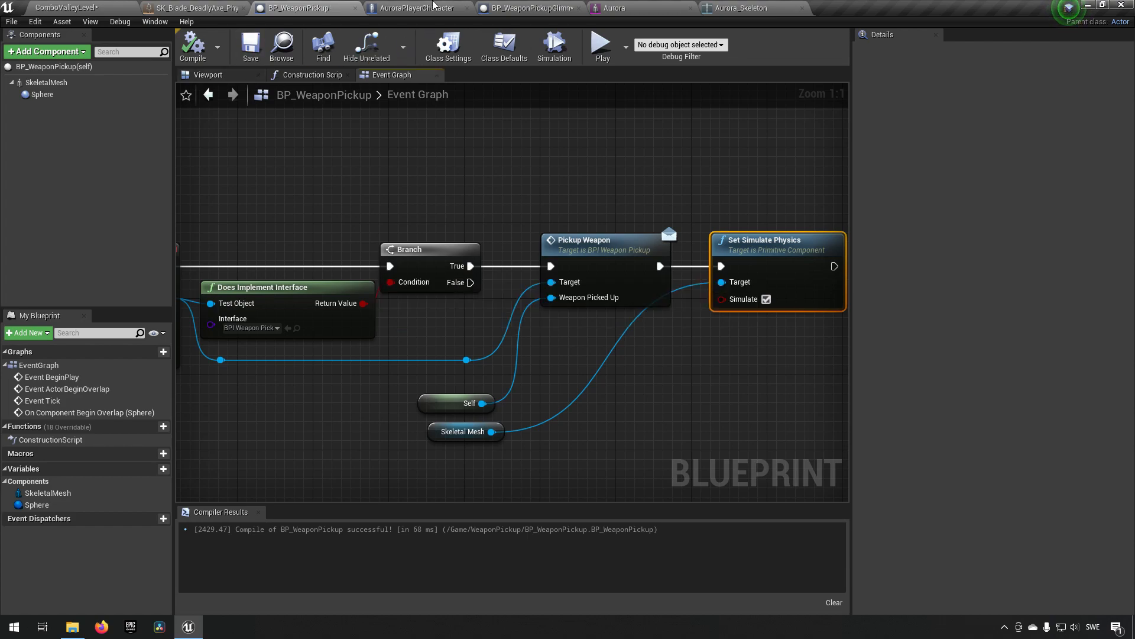
left_click(413, 7)
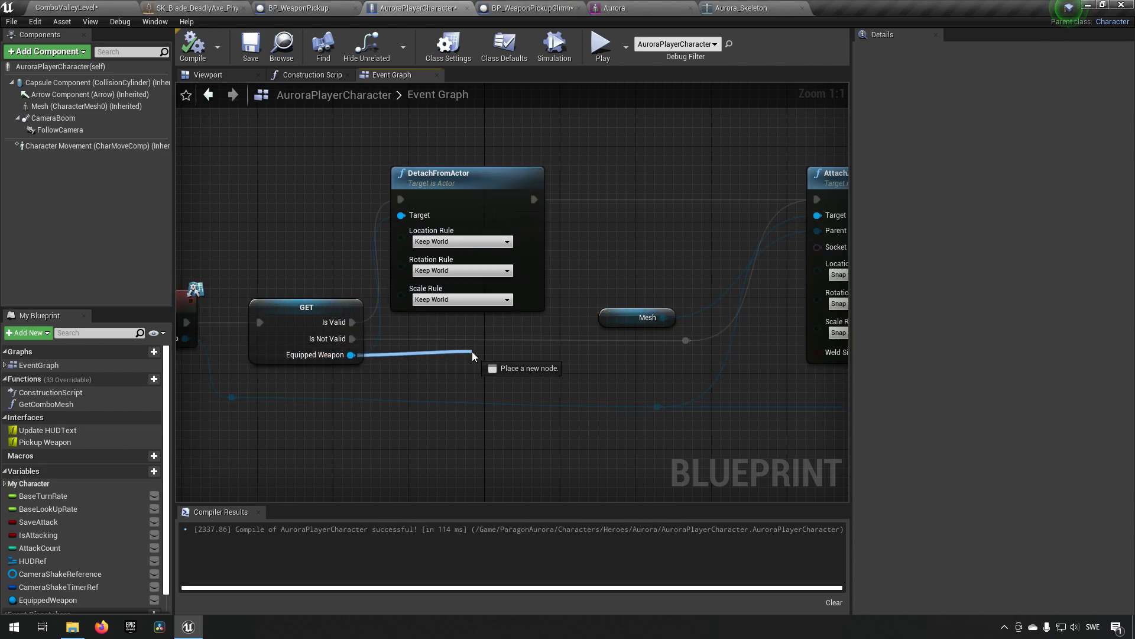
Call Set Simulate Physics before Attach in AuroraPlayerCharacter, and untick Simulate in the pickup
type("set simu")
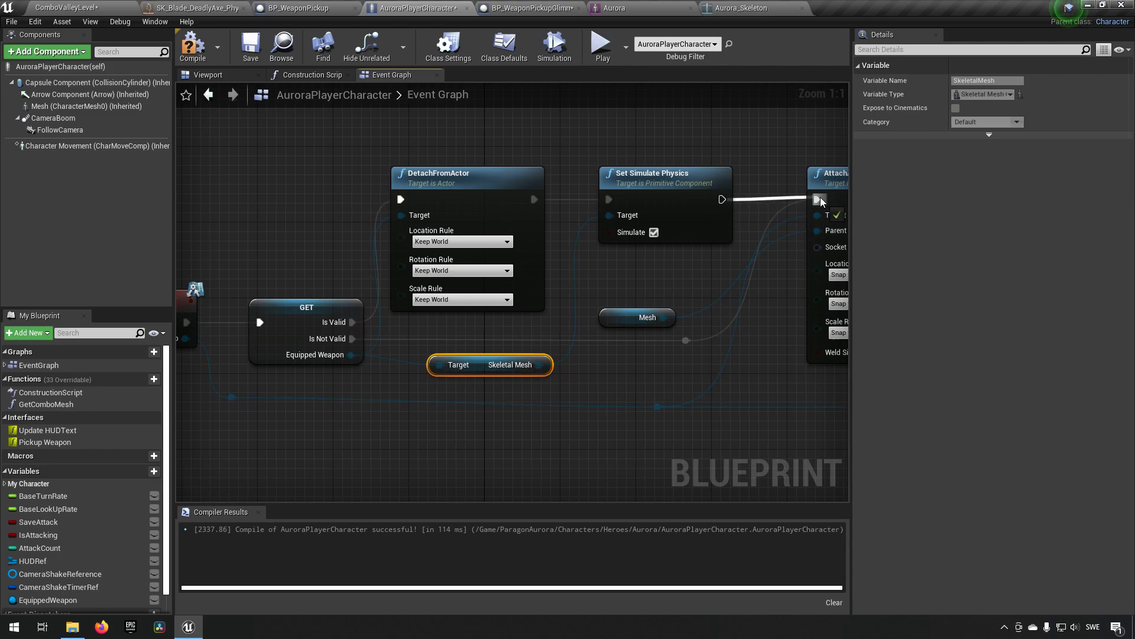
left_click(297, 7)
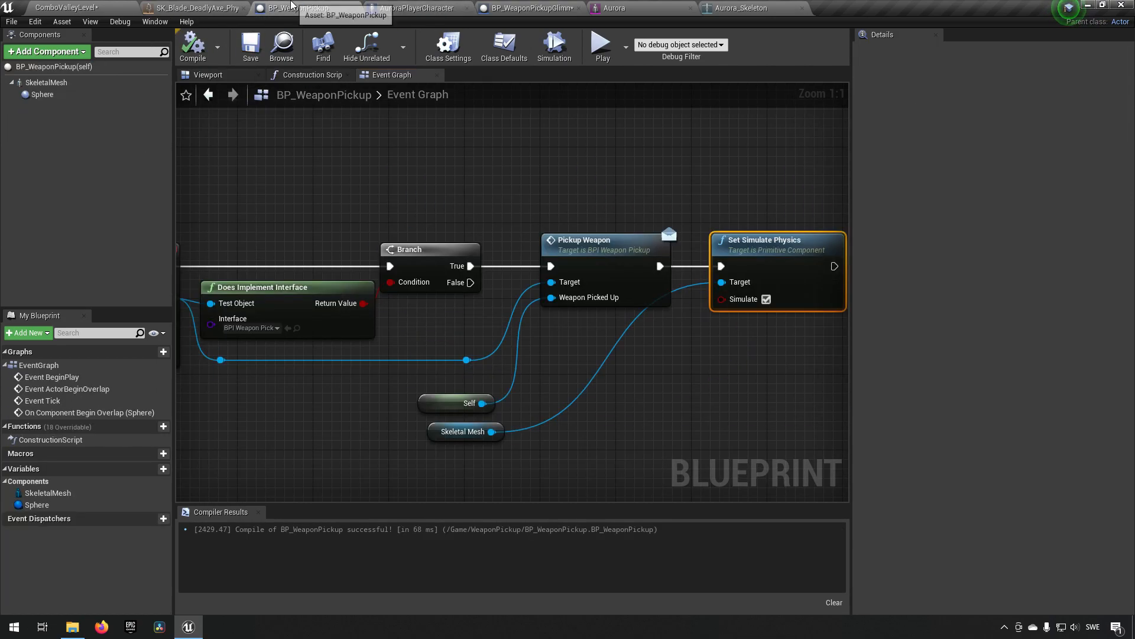
left_click(766, 299)
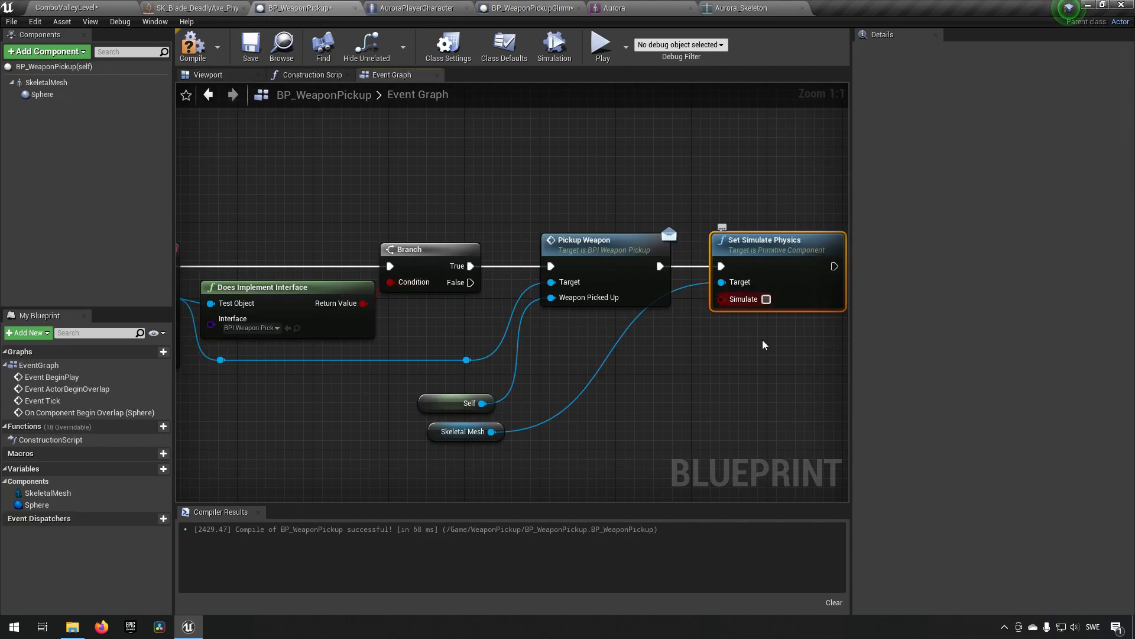
mouse_move(191, 47)
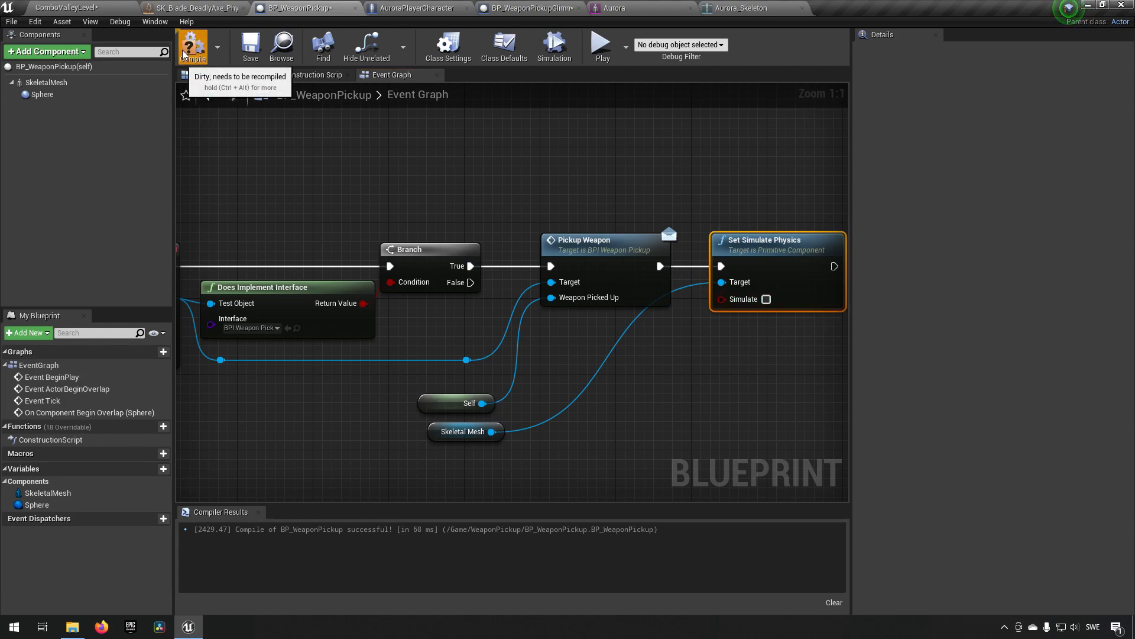
left_click(415, 7)
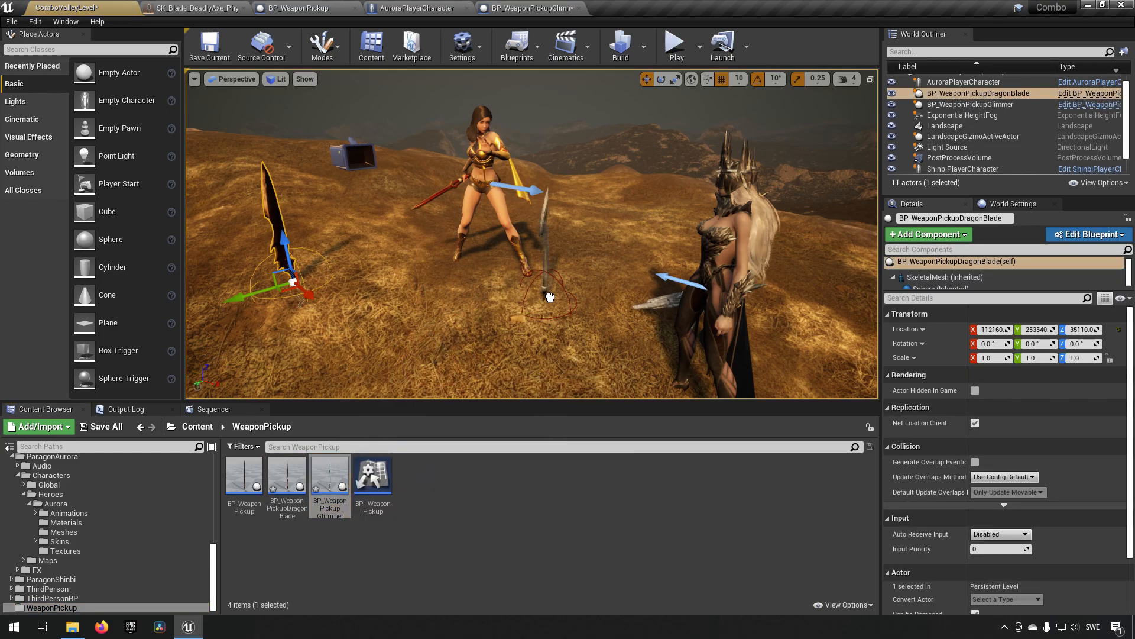
Place a second BP_WeaponPickupGlimmer in the level and start a Play session
left_click(329, 478)
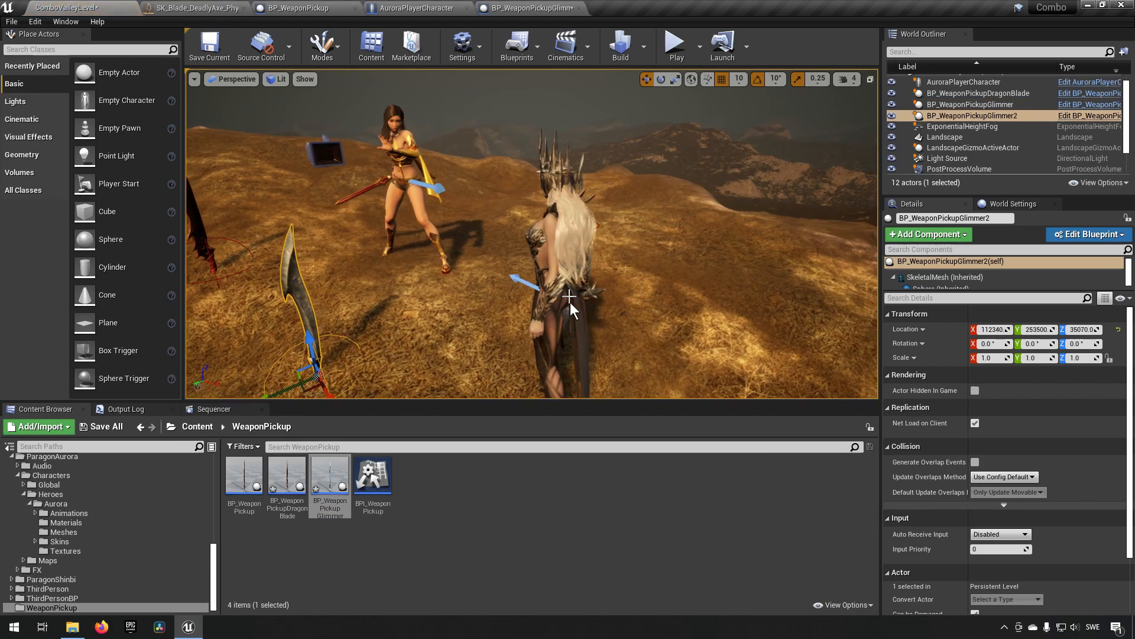
left_click(674, 41)
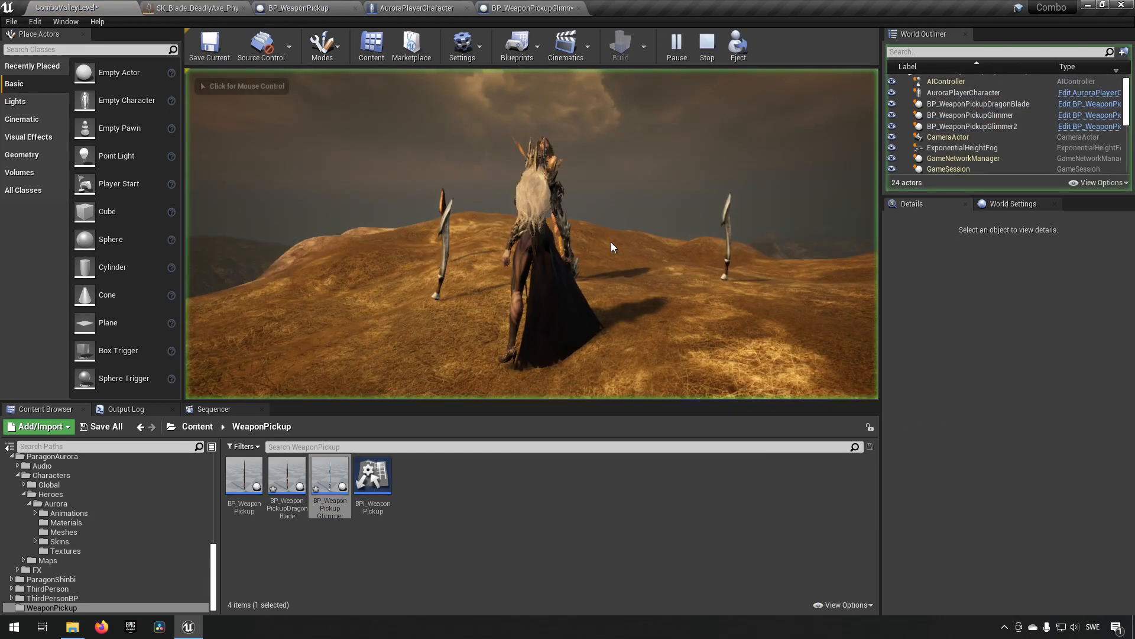